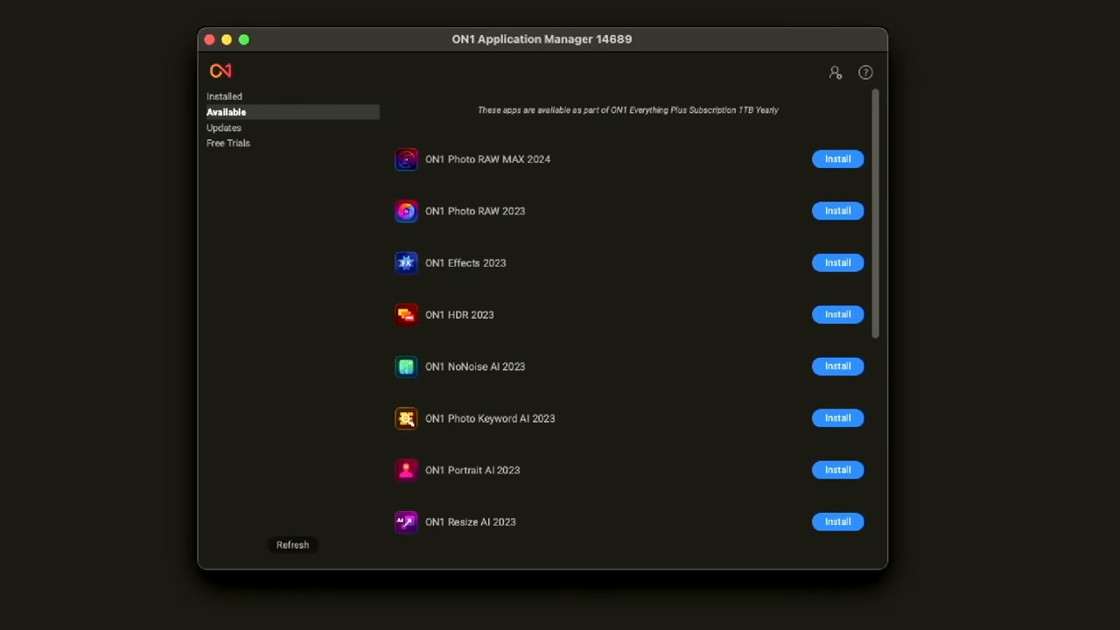
pyautogui.moveTo(761, 8)
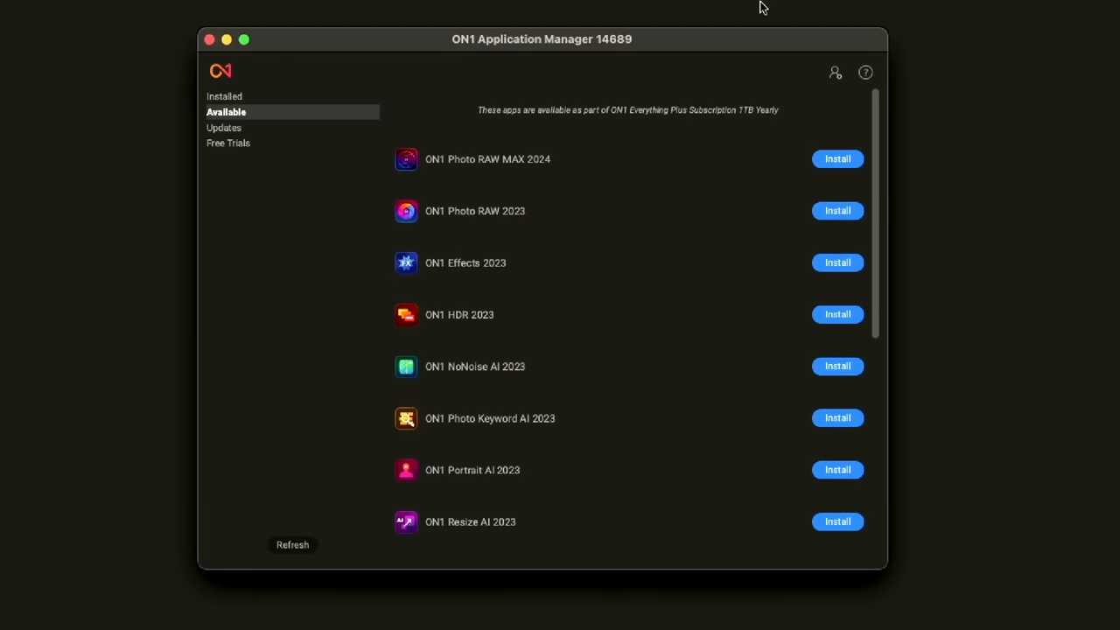
pyautogui.moveTo(748, 45)
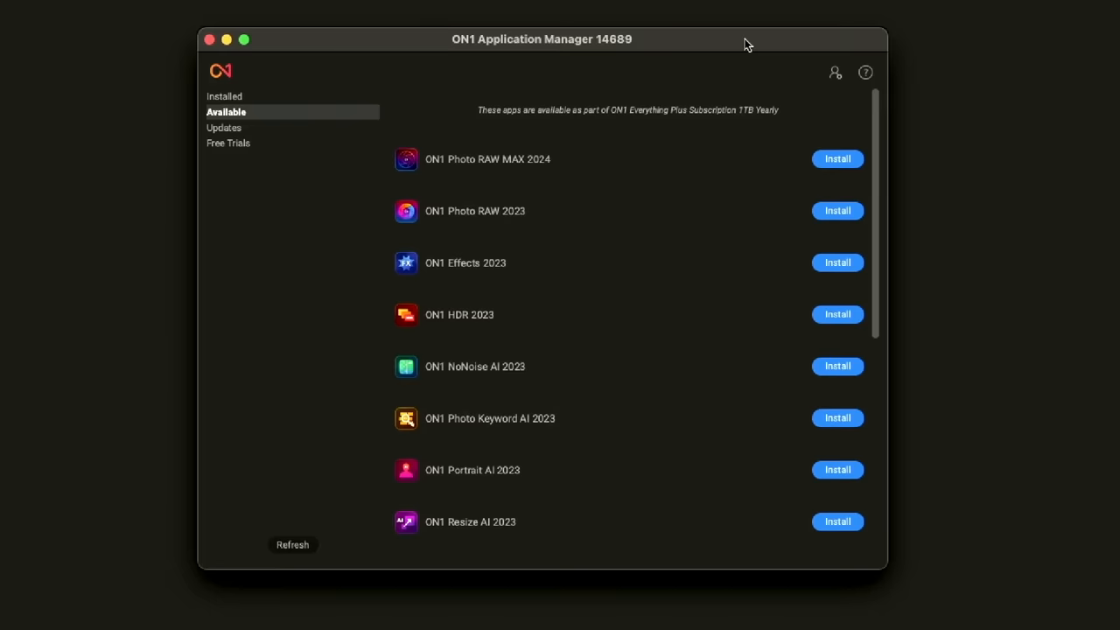
pyautogui.moveTo(831, 167)
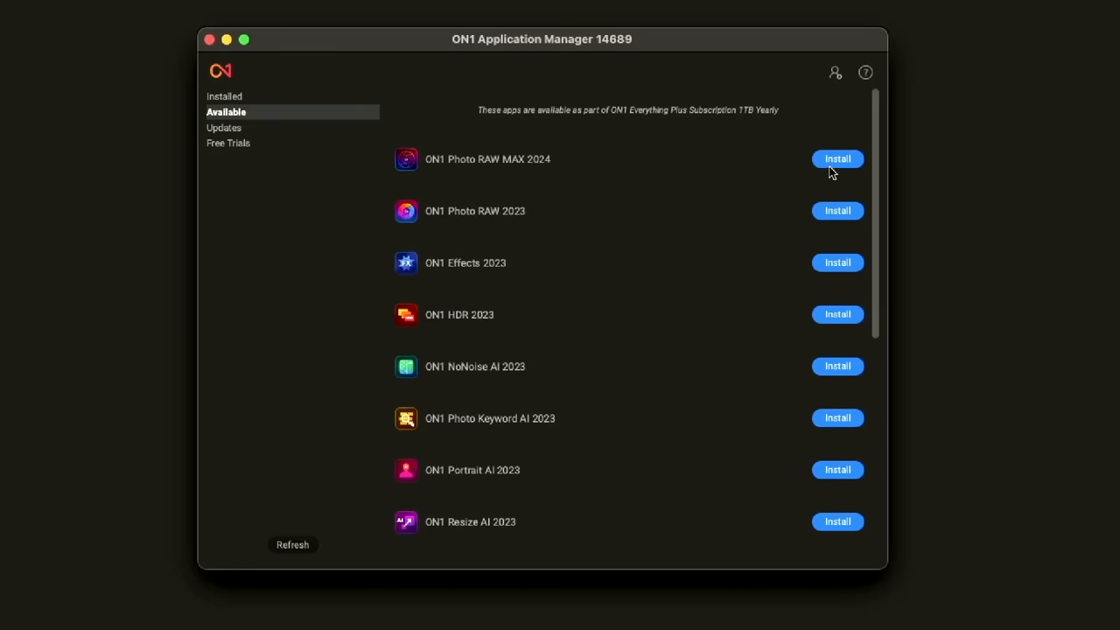
pyautogui.moveTo(706, 178)
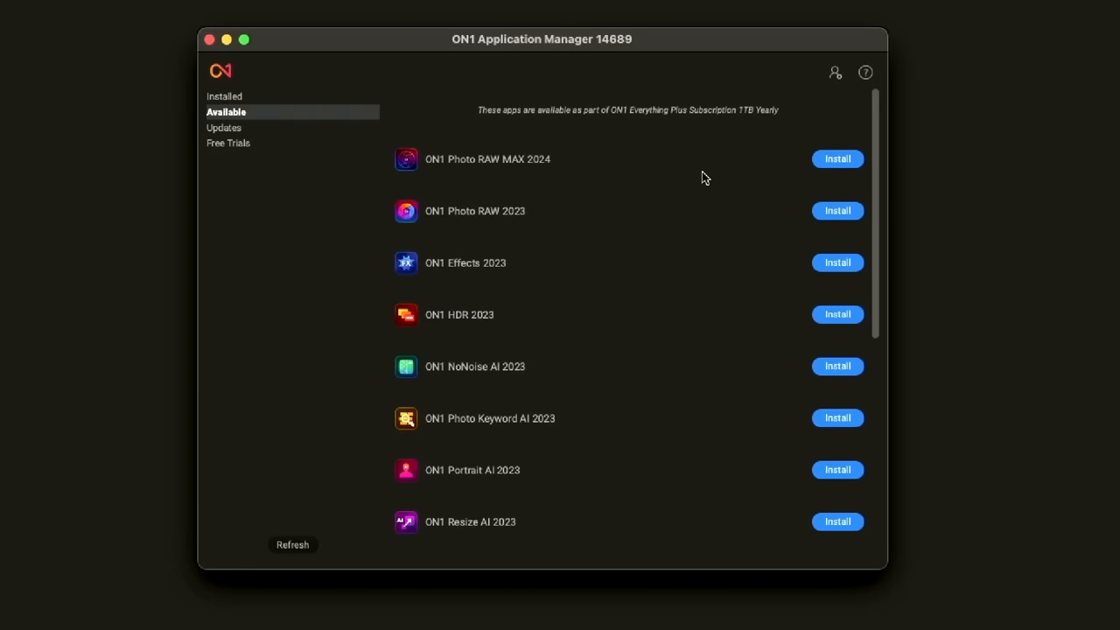
# Start the ON1 Photo RAW 2024 free trial from Free Trials and return to the Available list.
pyautogui.click(228, 143)
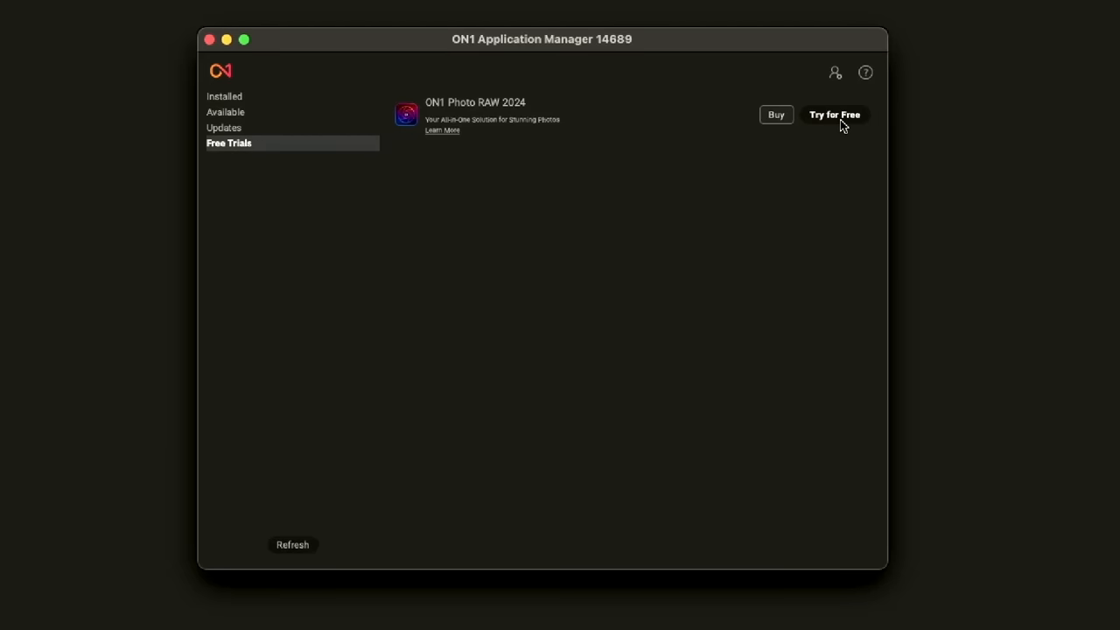
pyautogui.click(225, 111)
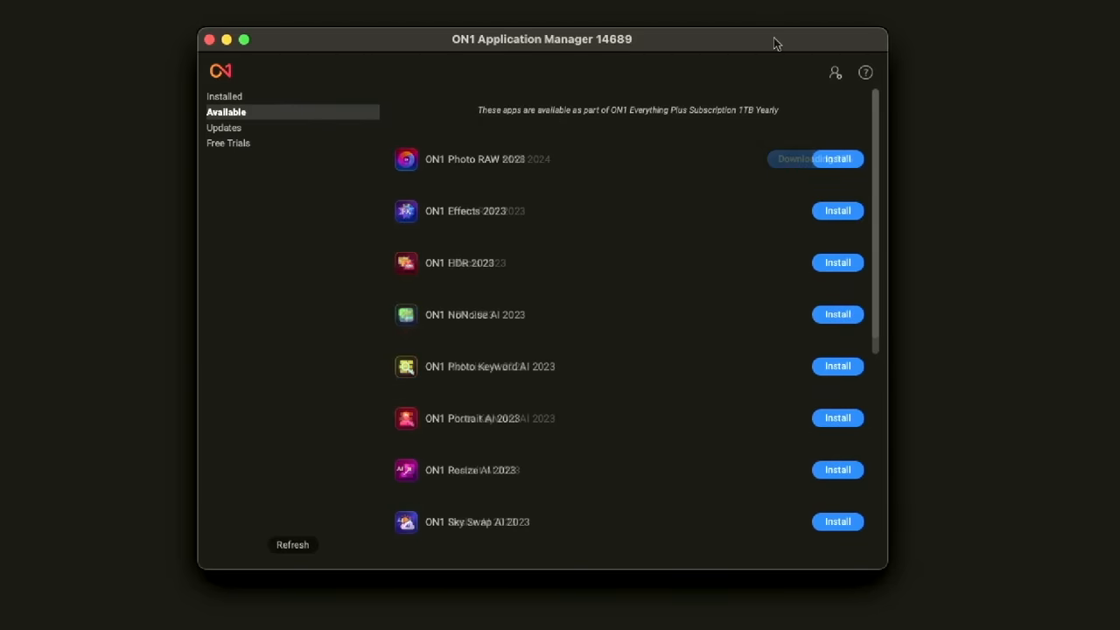
pyautogui.click(224, 96)
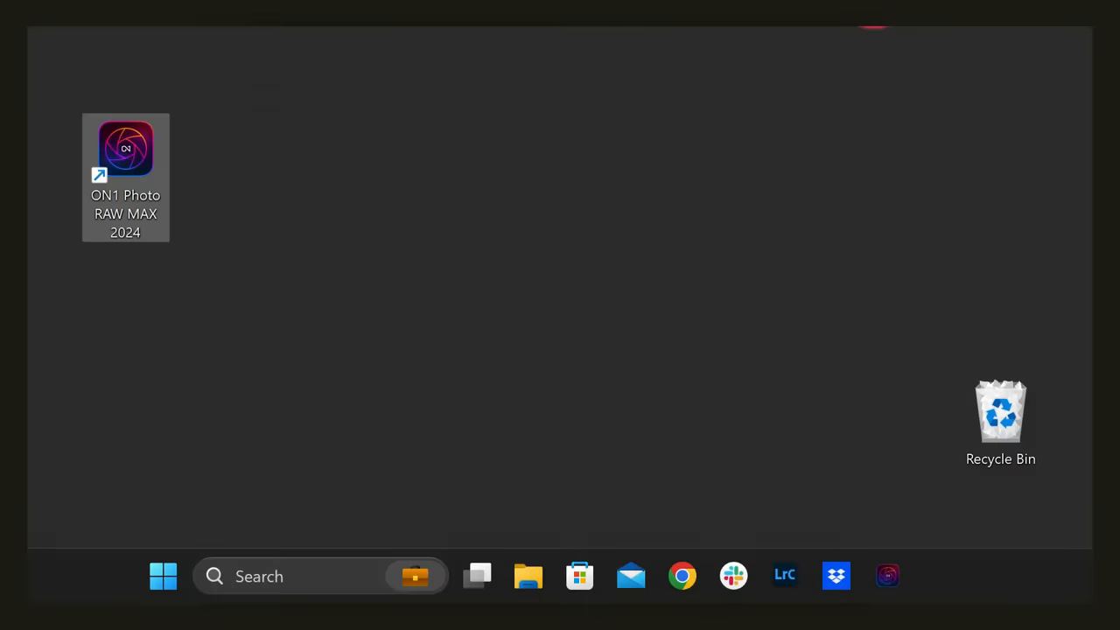
# Launch ON1 Photo RAW MAX 2024 from its desktop shortcut.
pyautogui.doubleClick(126, 149)
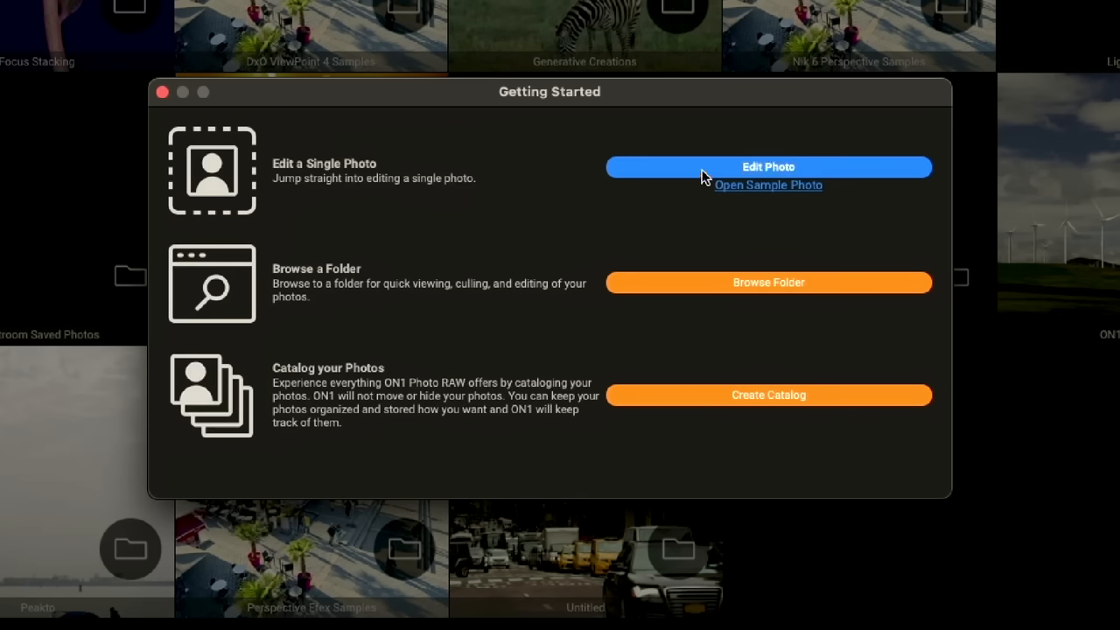
pyautogui.moveTo(705, 286)
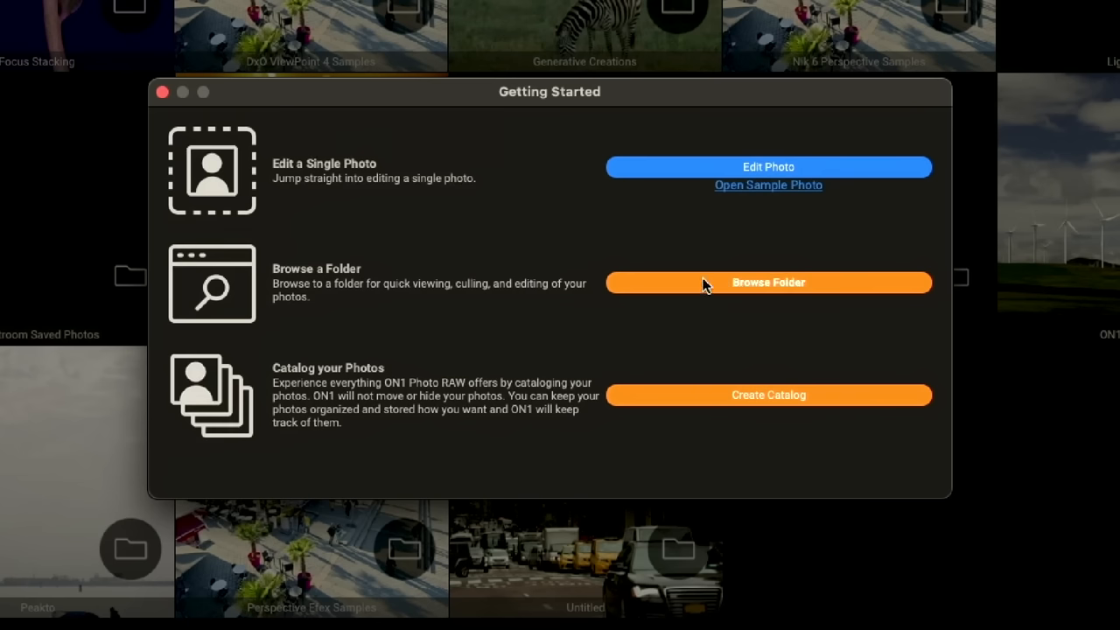
pyautogui.moveTo(699, 303)
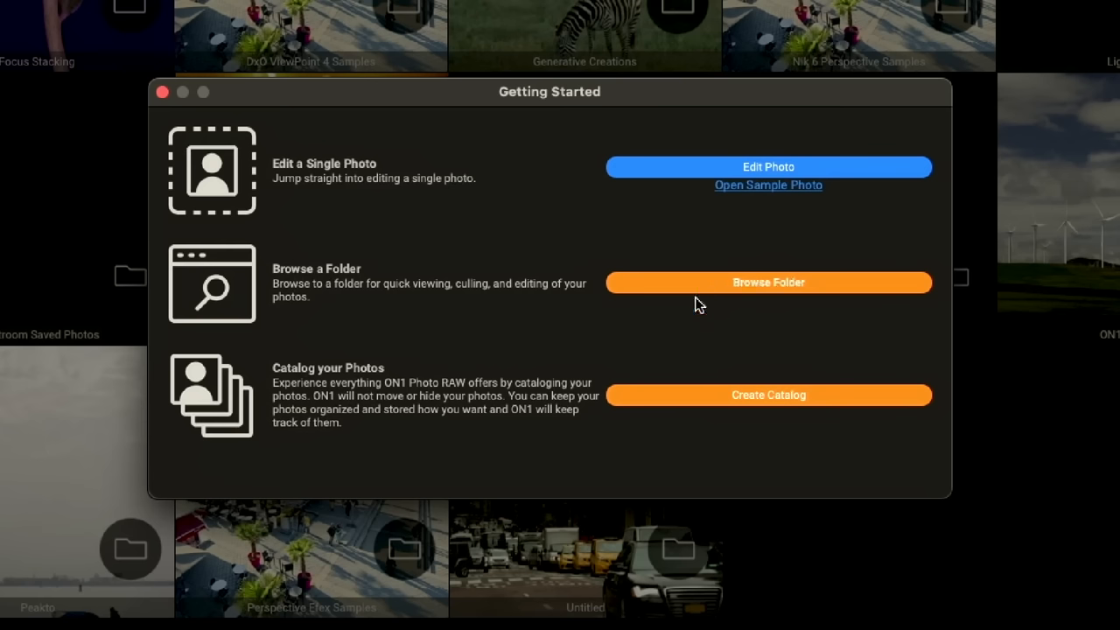
pyautogui.moveTo(719, 410)
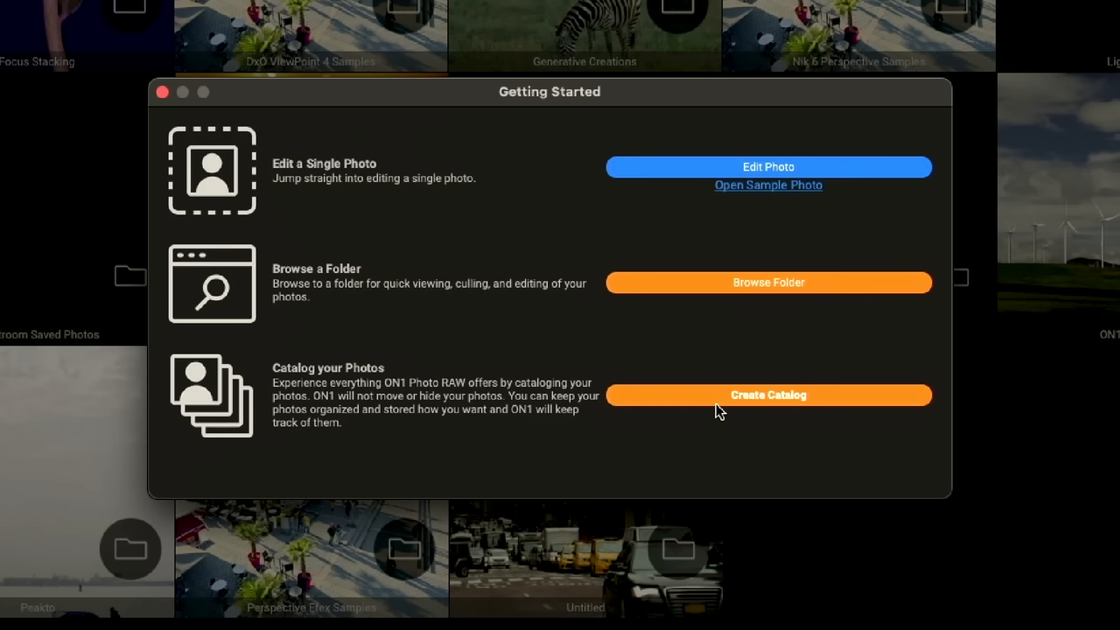
pyautogui.moveTo(723, 355)
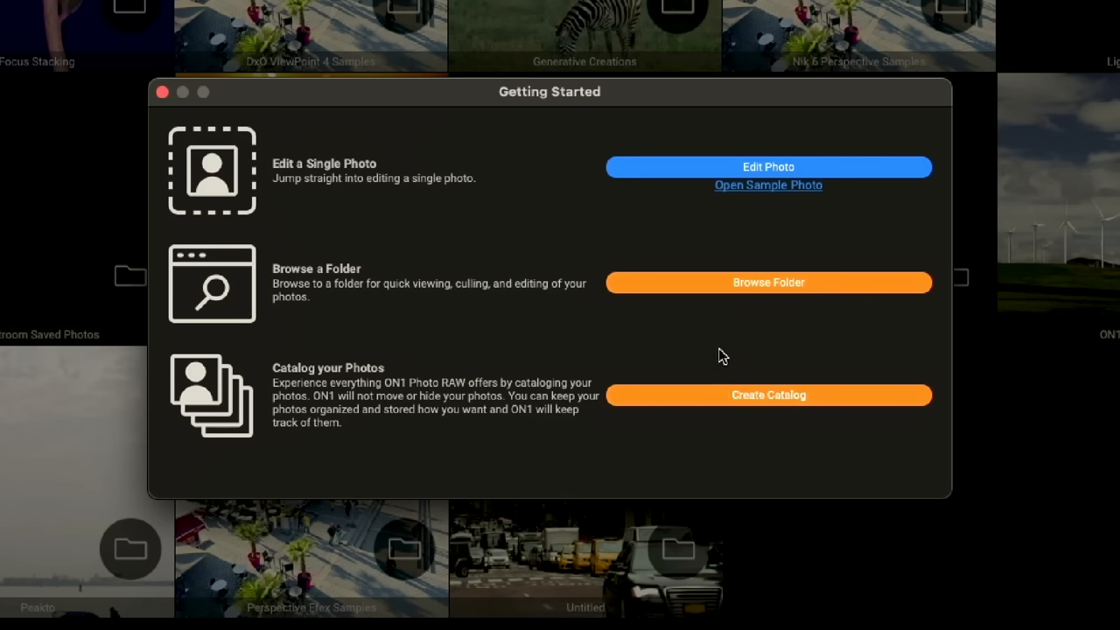
pyautogui.moveTo(730, 283)
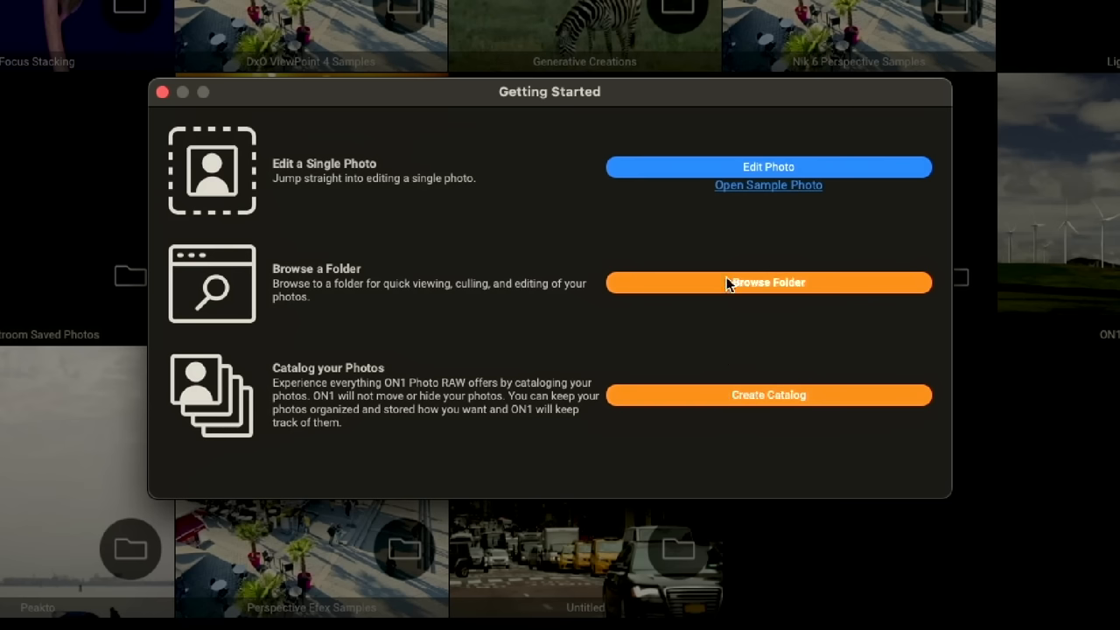
# Choose Browse Folder in the Getting Started window.
pyautogui.click(767, 281)
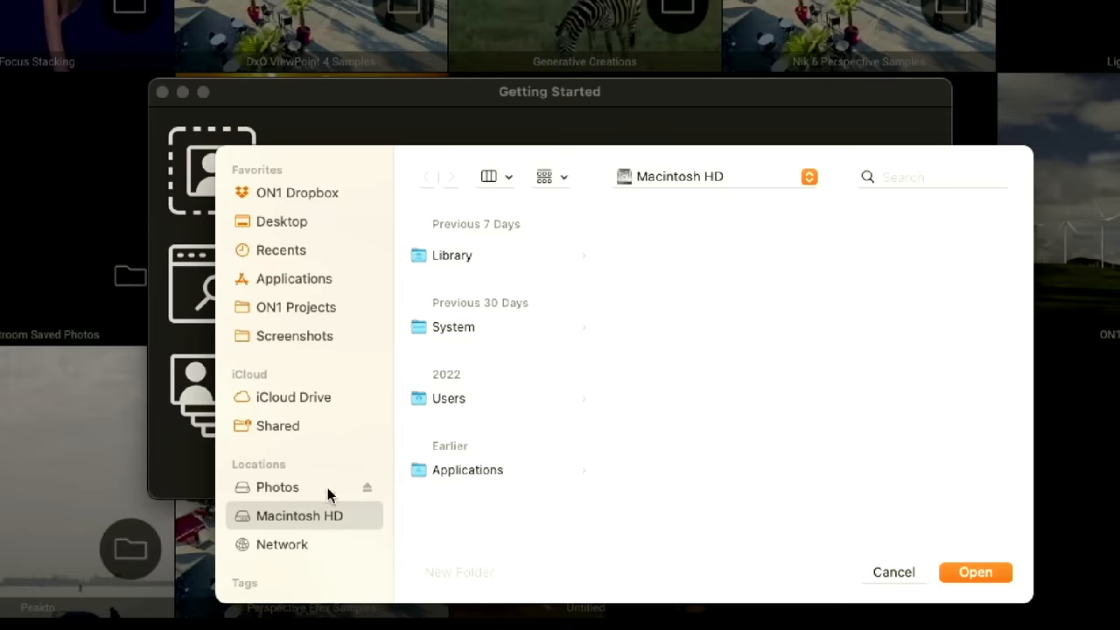
# Select the Photos drive and open its My Photos folder in the picker.
pyautogui.click(276, 486)
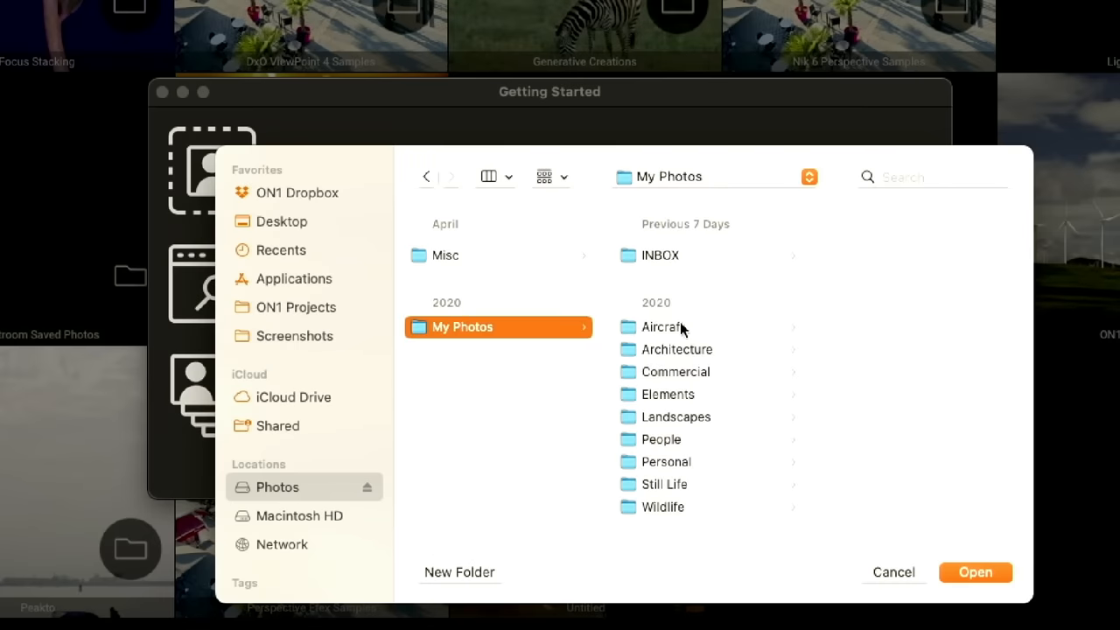
pyautogui.moveTo(536, 390)
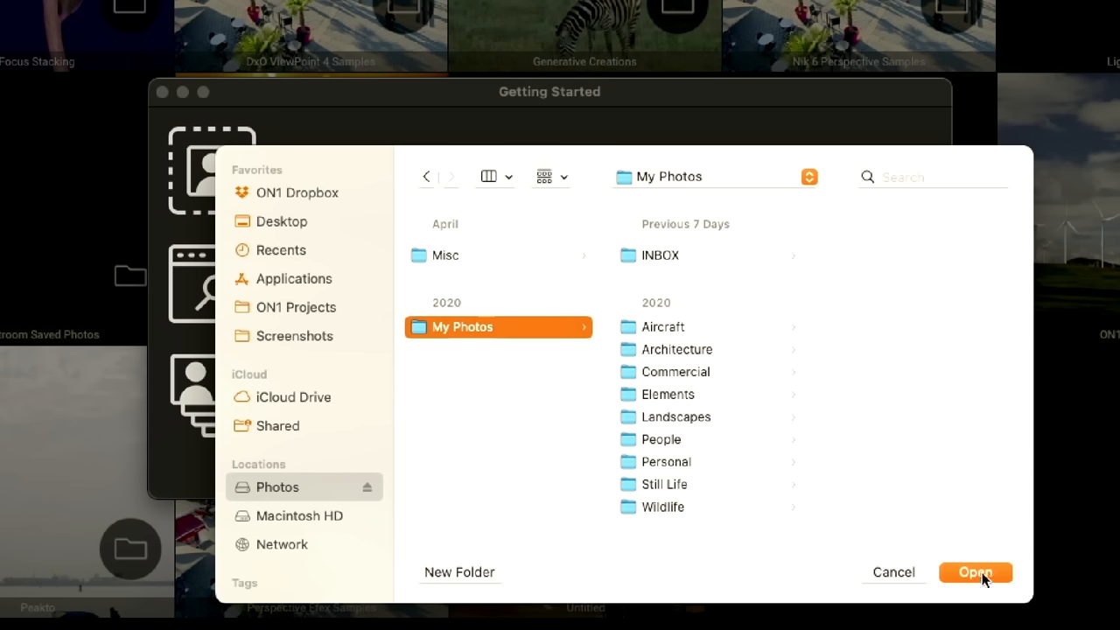
pyautogui.click(975, 571)
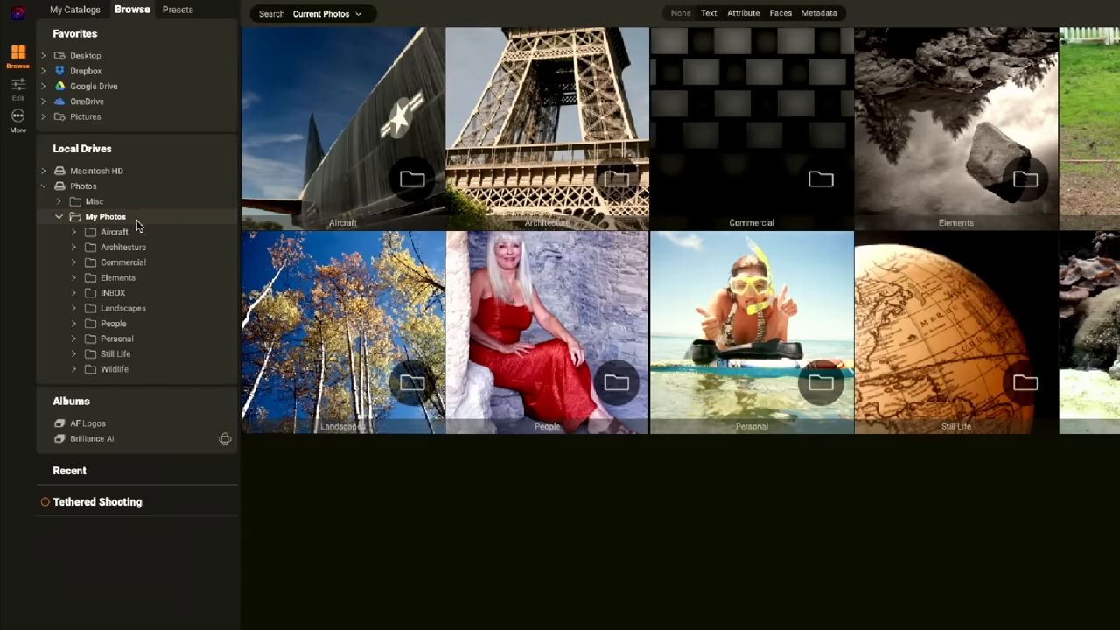
pyautogui.moveTo(131, 221)
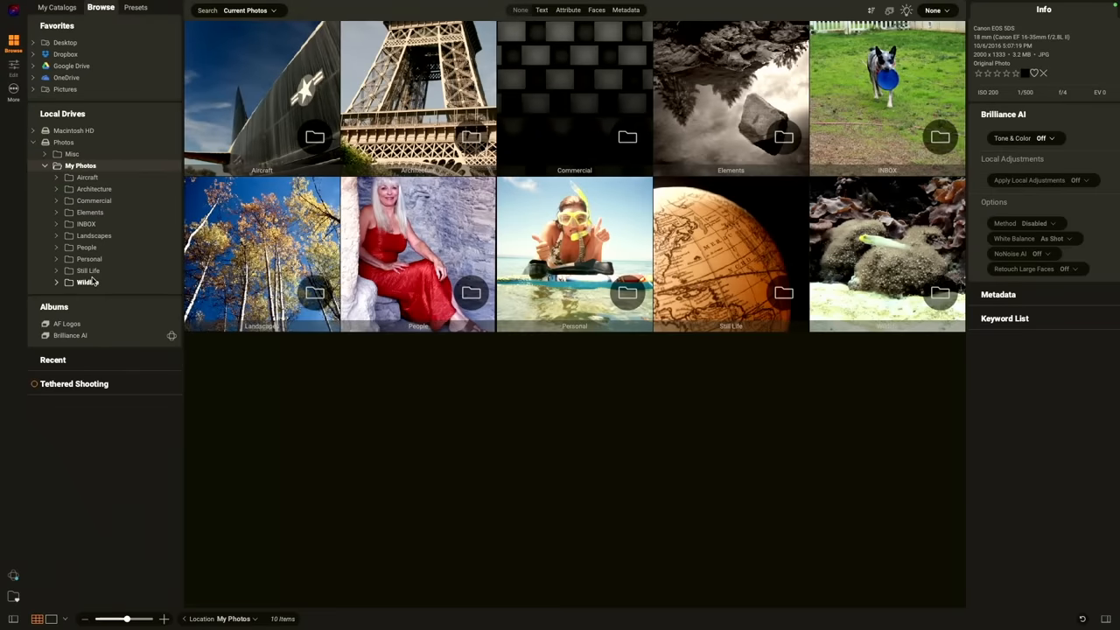
pyautogui.click(79, 166)
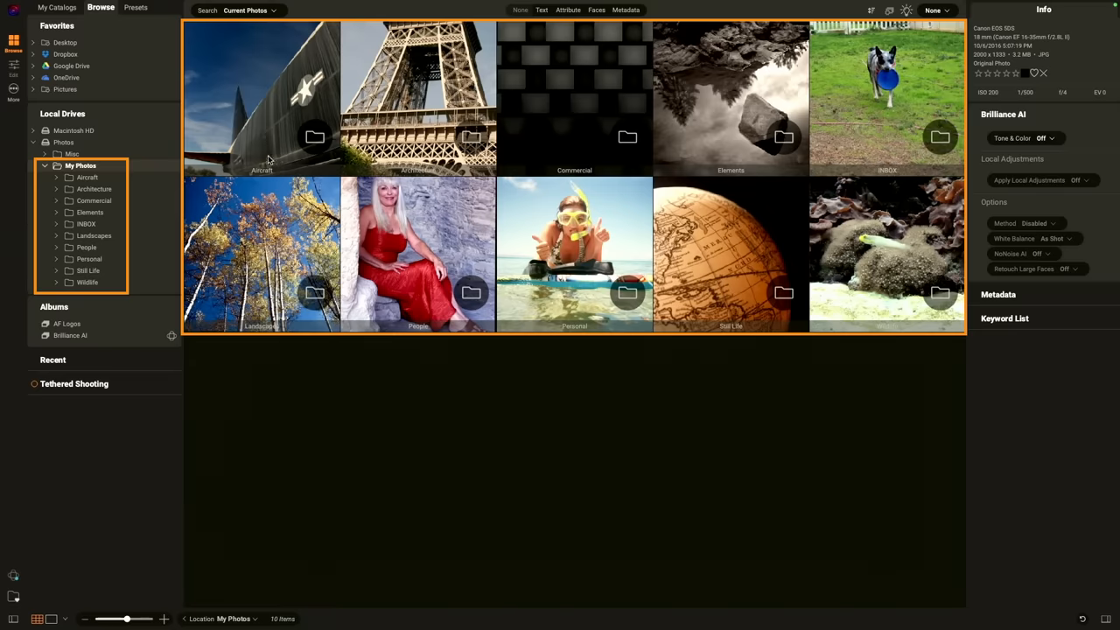
pyautogui.moveTo(293, 110)
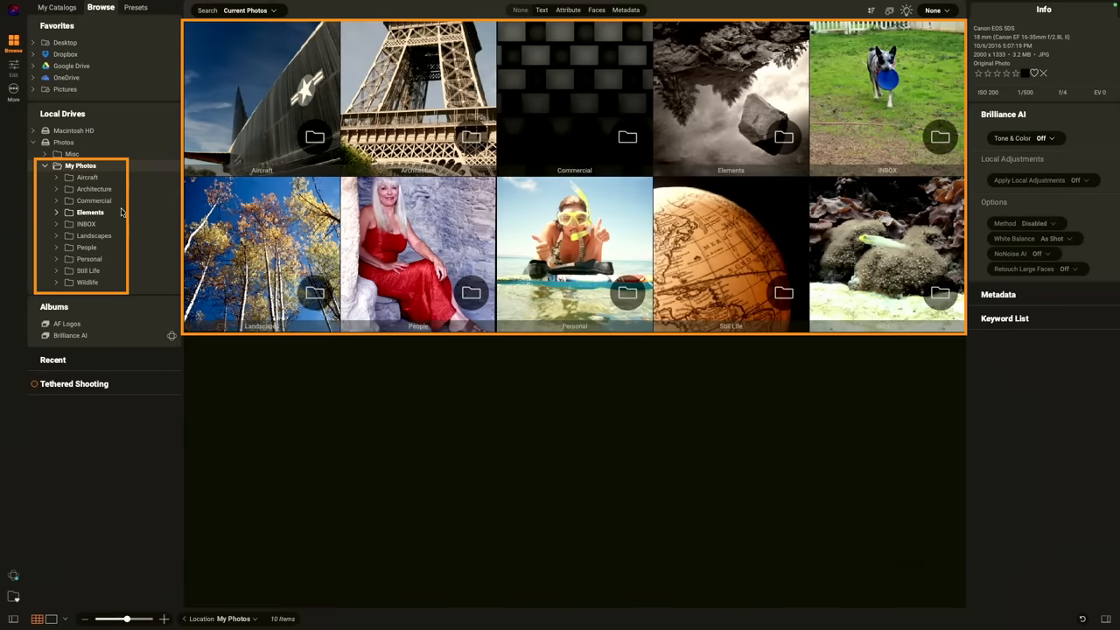
pyautogui.moveTo(663, 245)
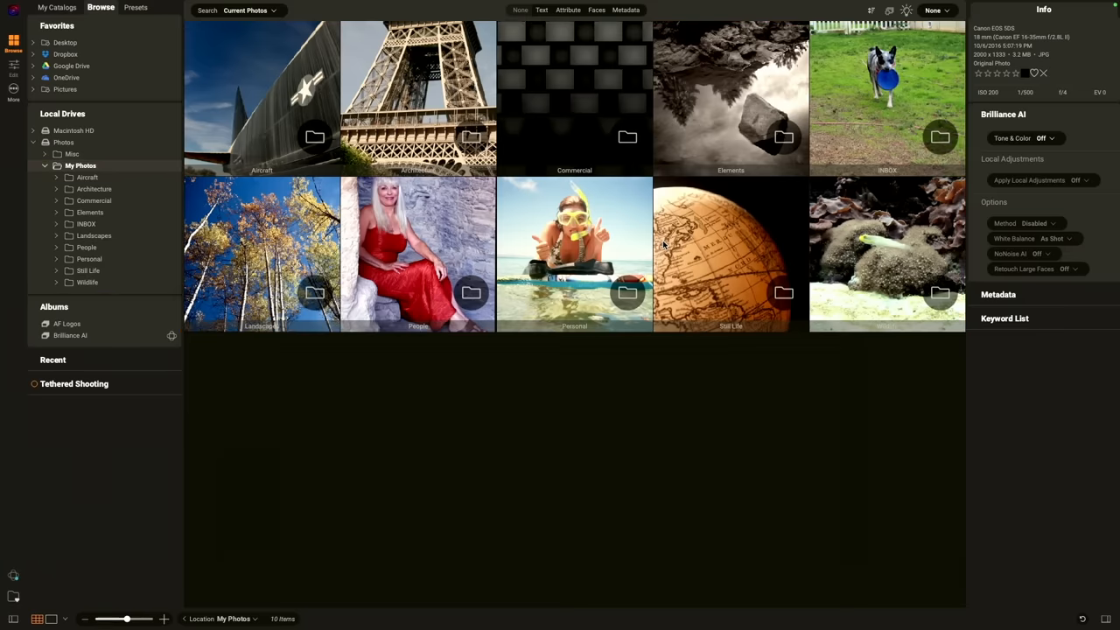
pyautogui.moveTo(288, 242)
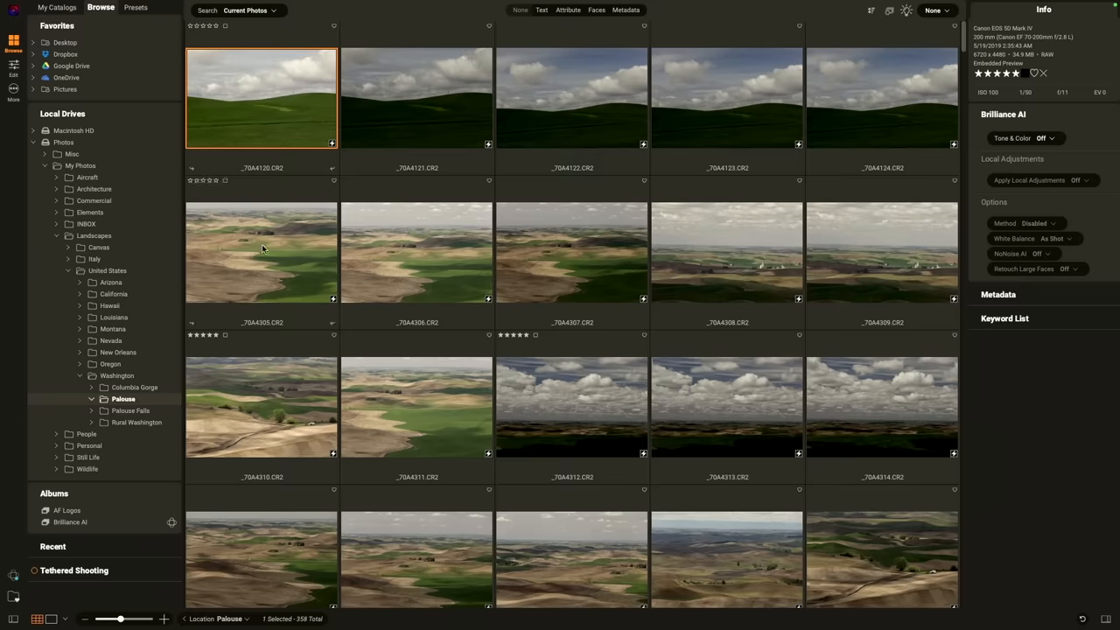
# Preview _70A4313.CR2, then open the rolling fields shot _70A4306.CR2 full size.
pyautogui.click(572, 98)
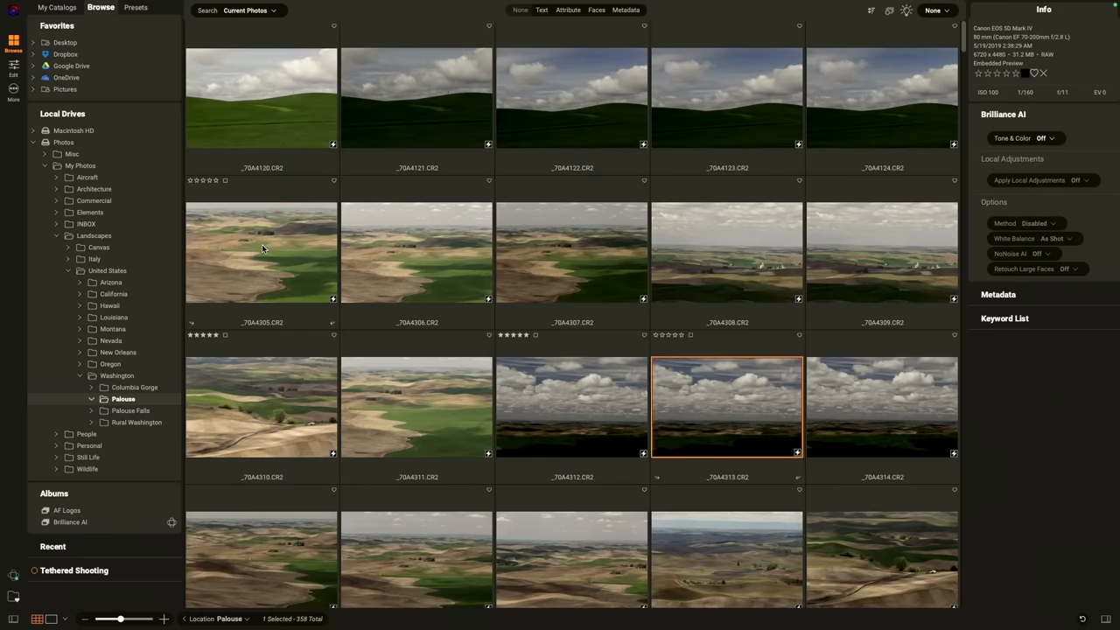
pyautogui.click(416, 252)
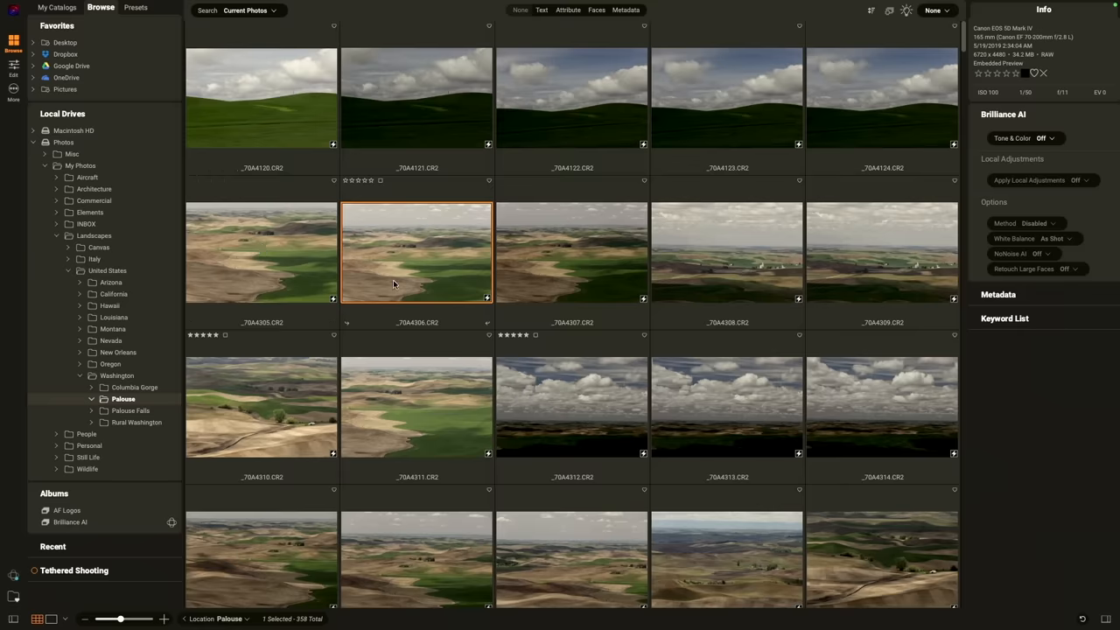
pyautogui.doubleClick(417, 253)
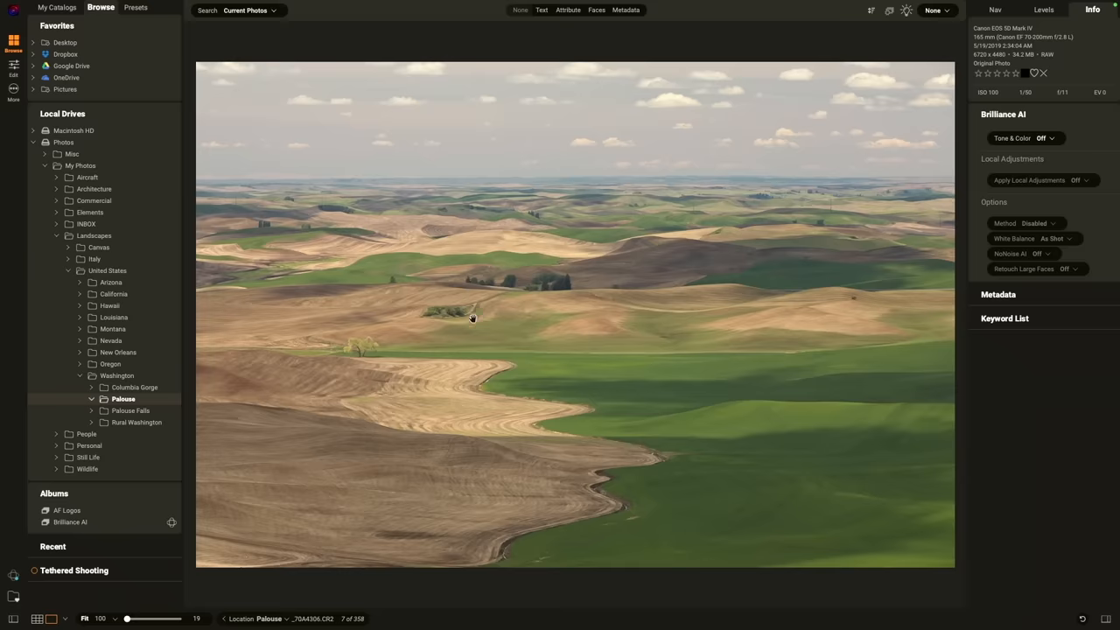
pyautogui.moveTo(255, 431)
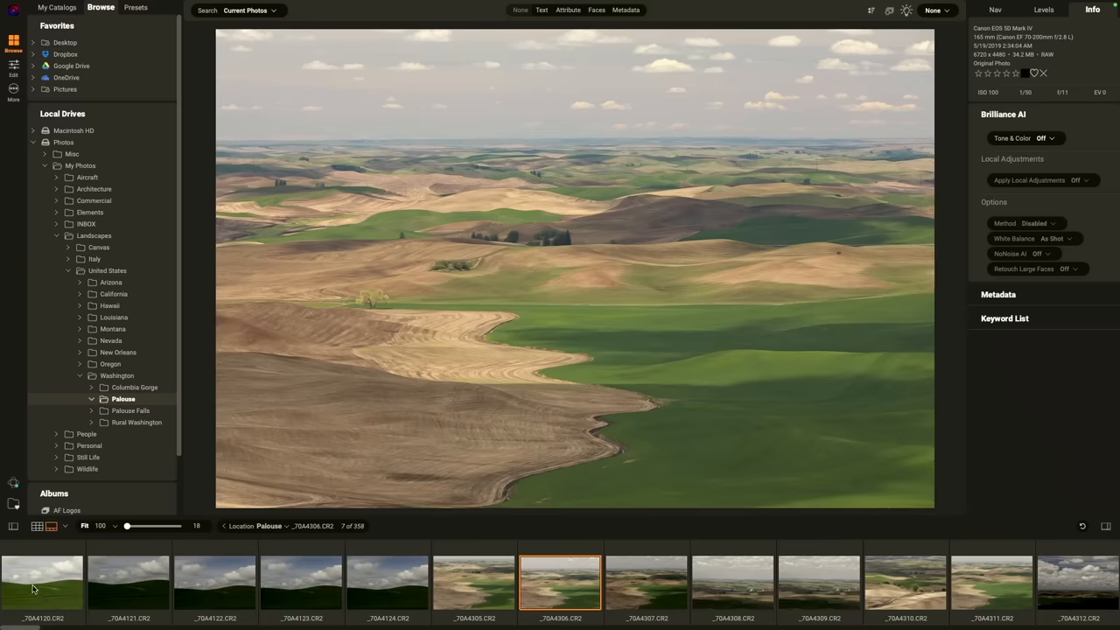
pyautogui.moveTo(595, 597)
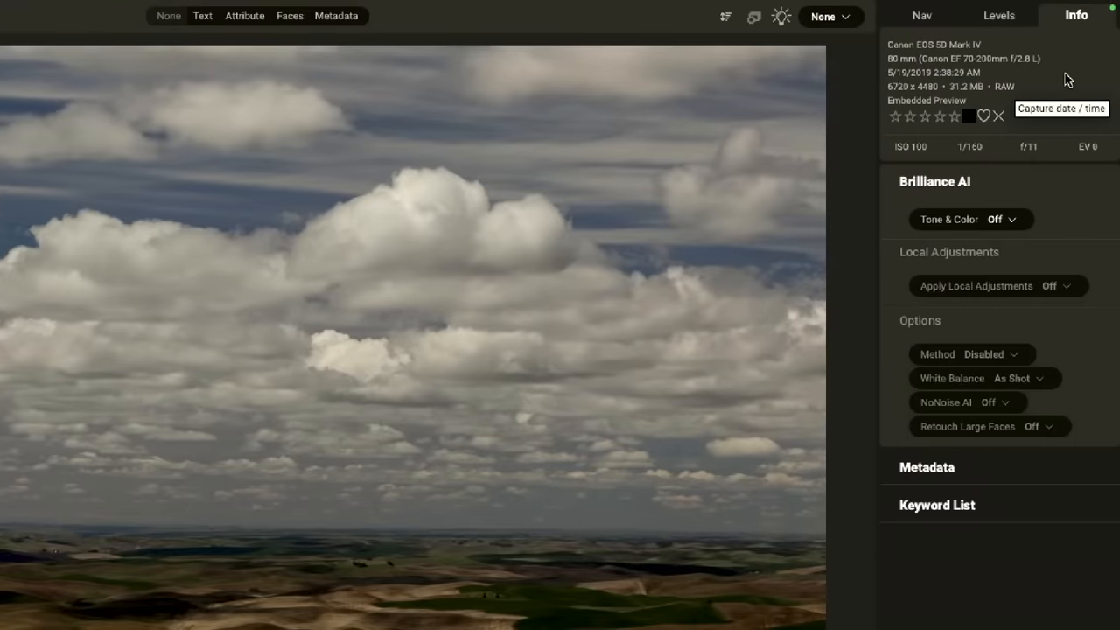
pyautogui.moveTo(1079, 131)
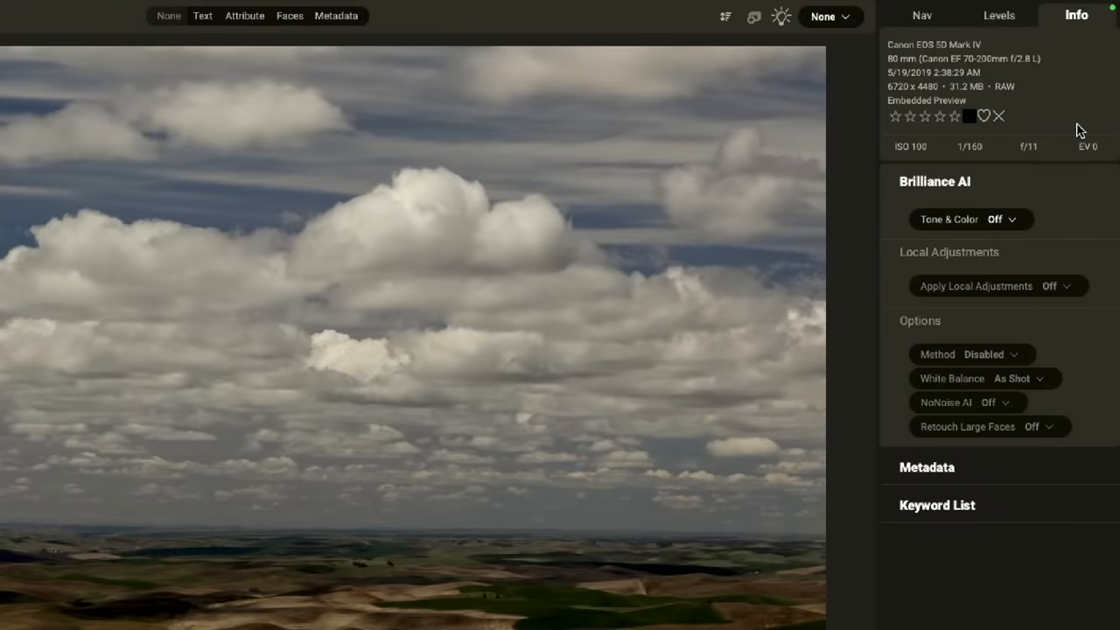
pyautogui.moveTo(980, 478)
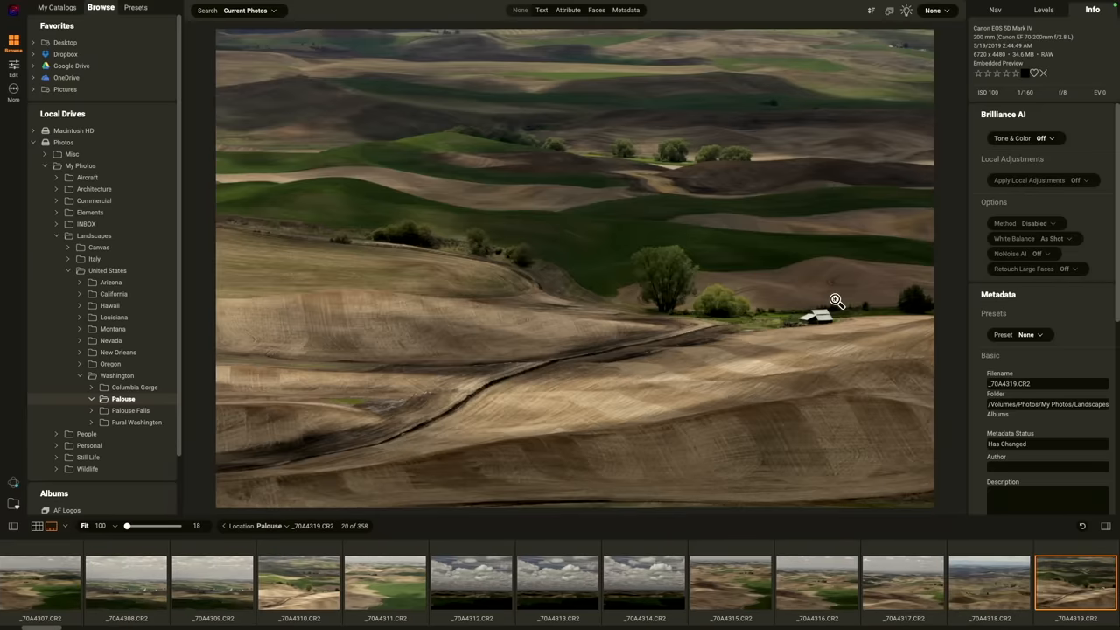
pyautogui.moveTo(912, 201)
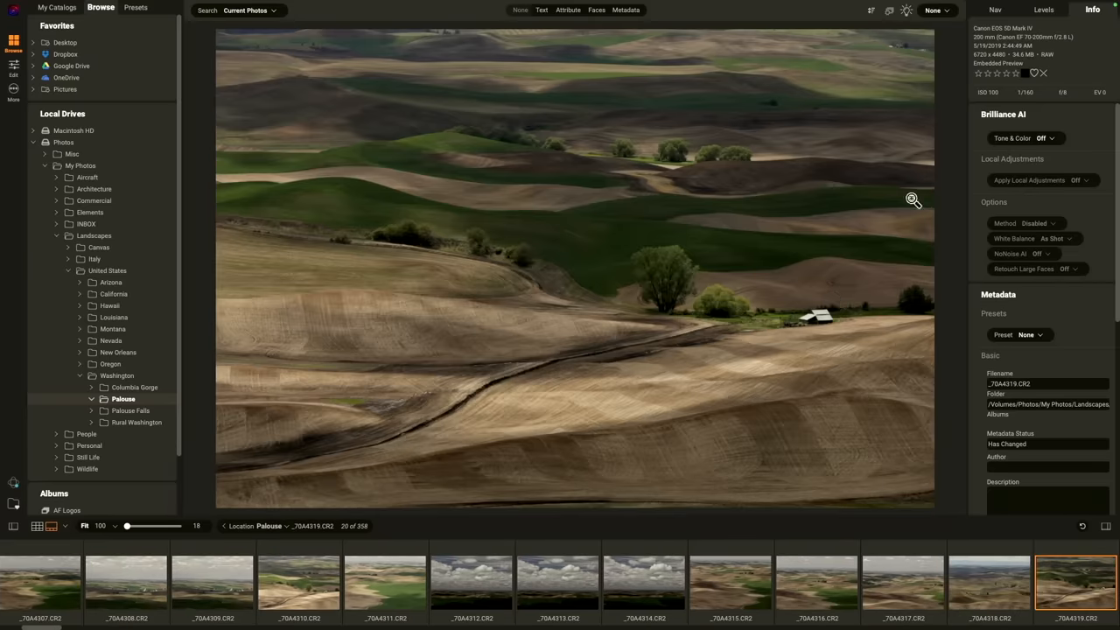
pyautogui.moveTo(1015, 77)
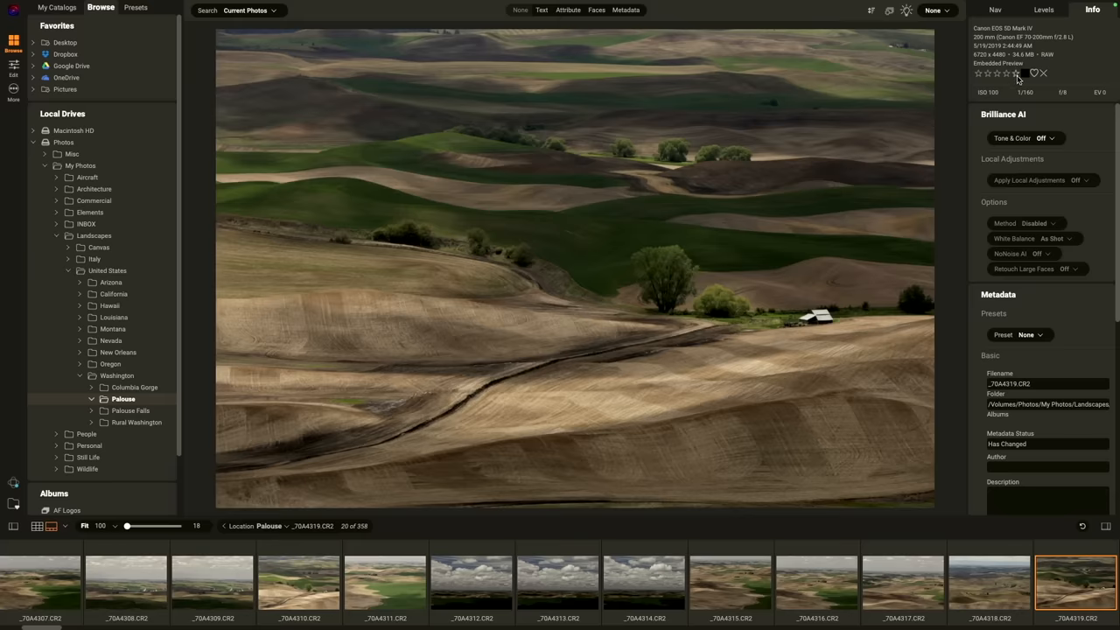
# Rate _70A4306.CR2 five stars and show the Attribute filters.
pyautogui.click(1005, 74)
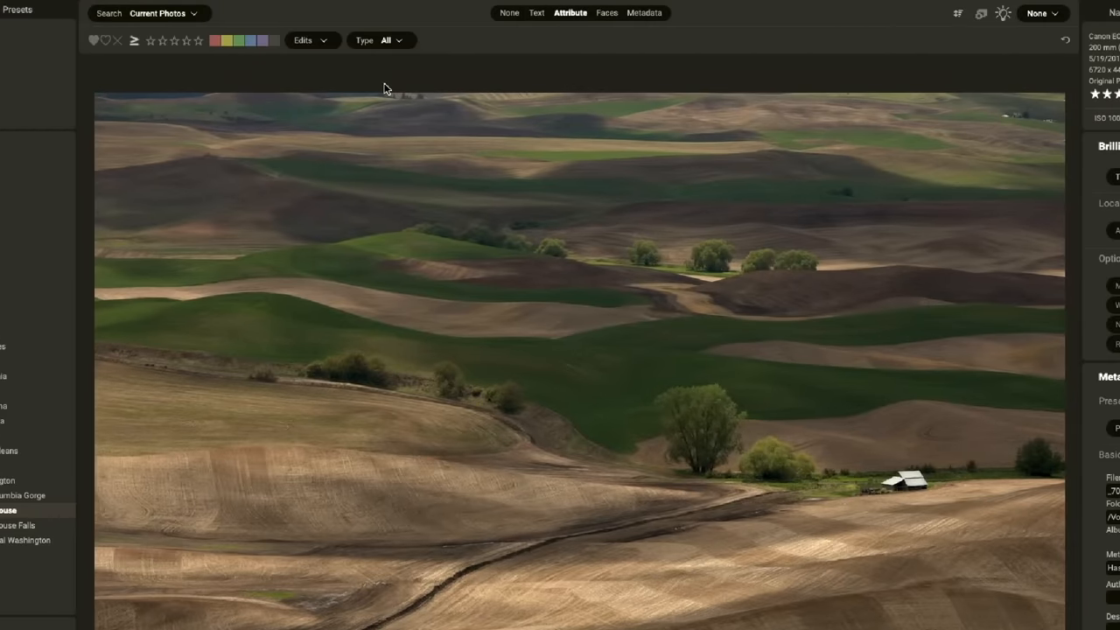
pyautogui.click(197, 41)
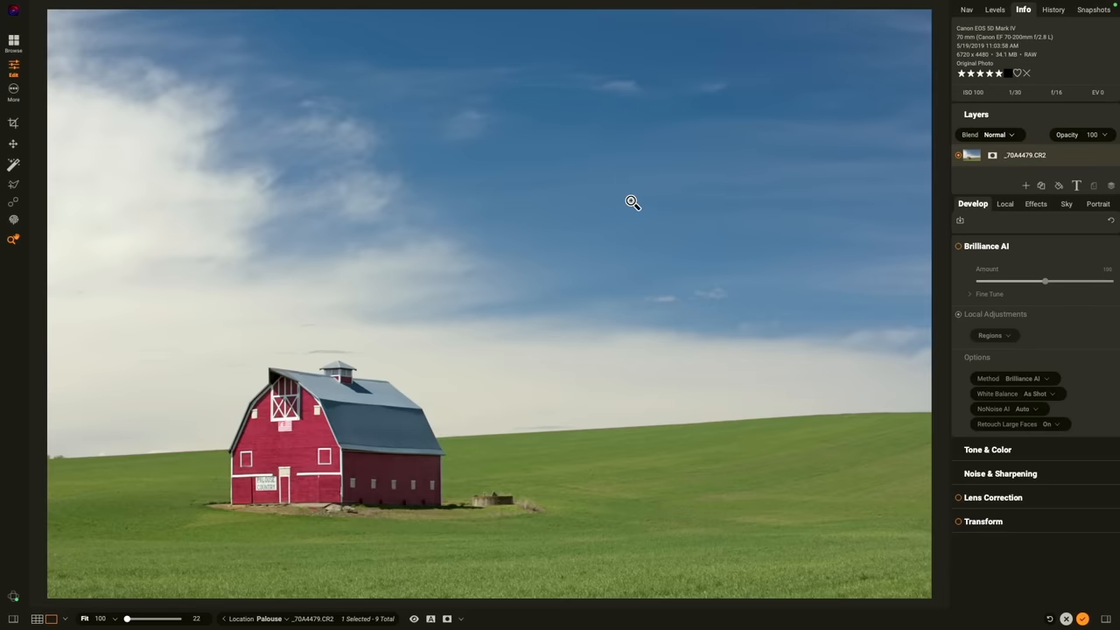
pyautogui.moveTo(1055, 96)
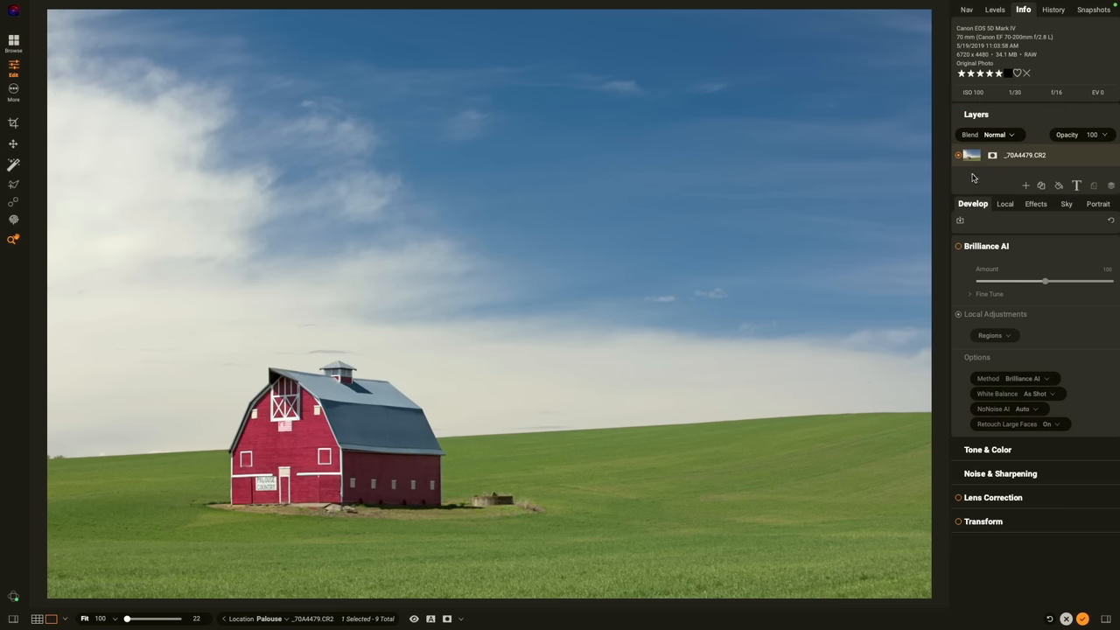
pyautogui.moveTo(980, 213)
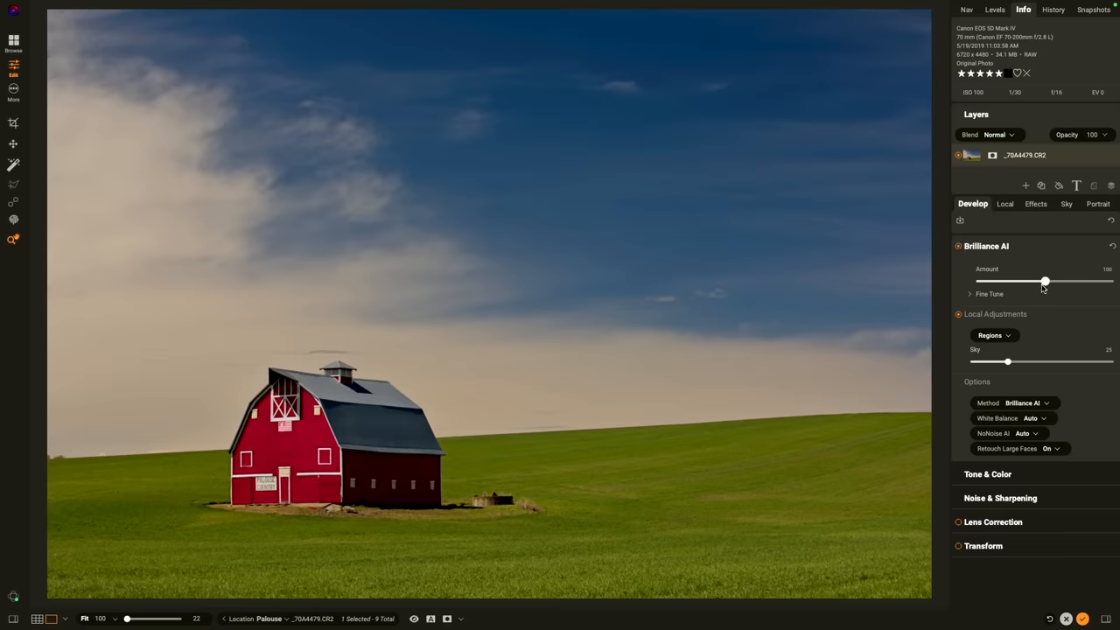
# Set Brilliance AI Amount to 78 and drag the Sky region slider down to 3.
pyautogui.moveTo(1045, 281); pyautogui.dragTo(1050, 280)
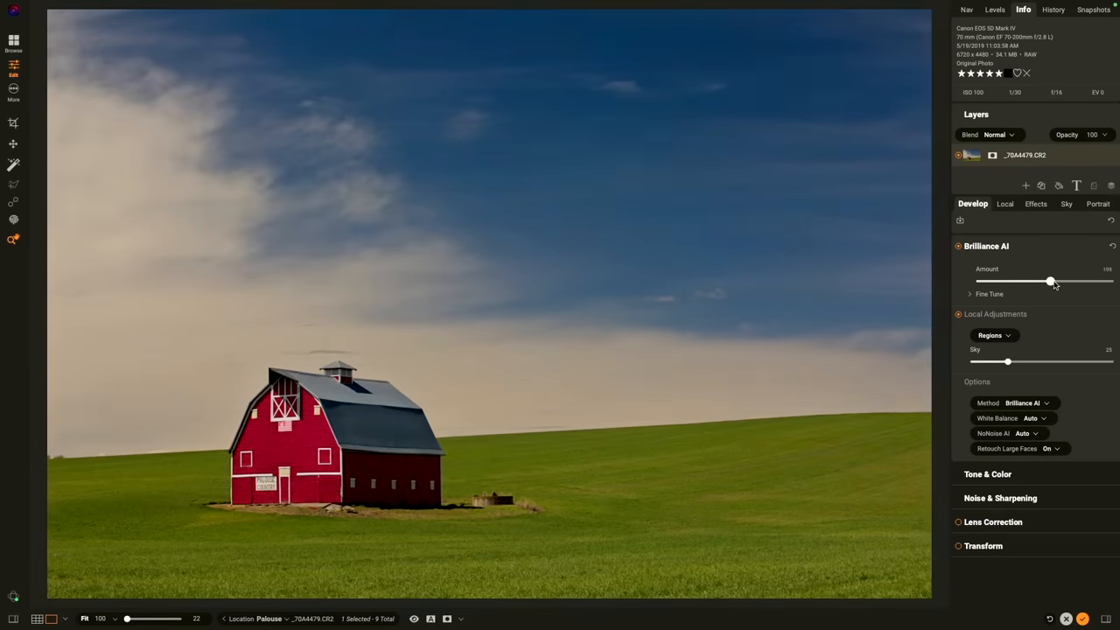
pyautogui.moveTo(1049, 281); pyautogui.dragTo(1031, 281)
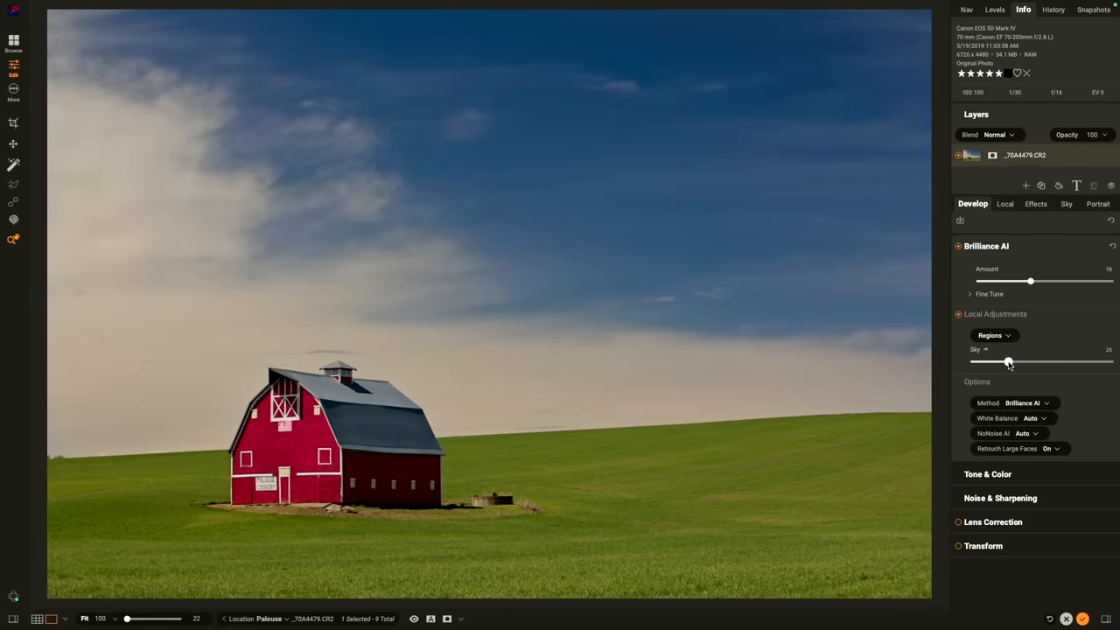
pyautogui.moveTo(1007, 362); pyautogui.dragTo(1003, 361)
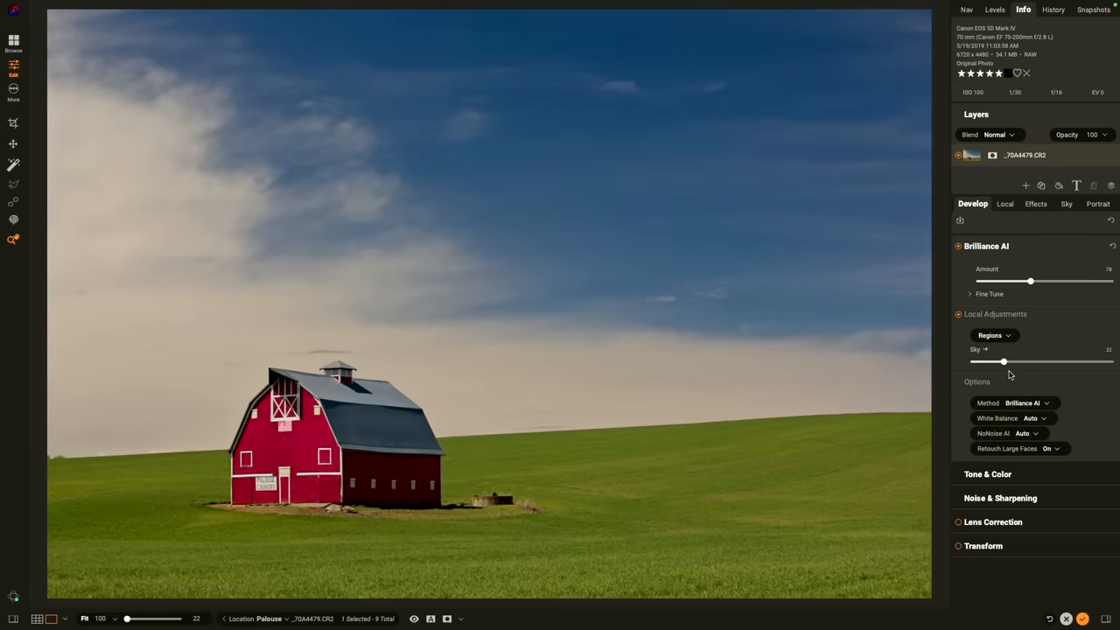
pyautogui.moveTo(1003, 361); pyautogui.dragTo(999, 361)
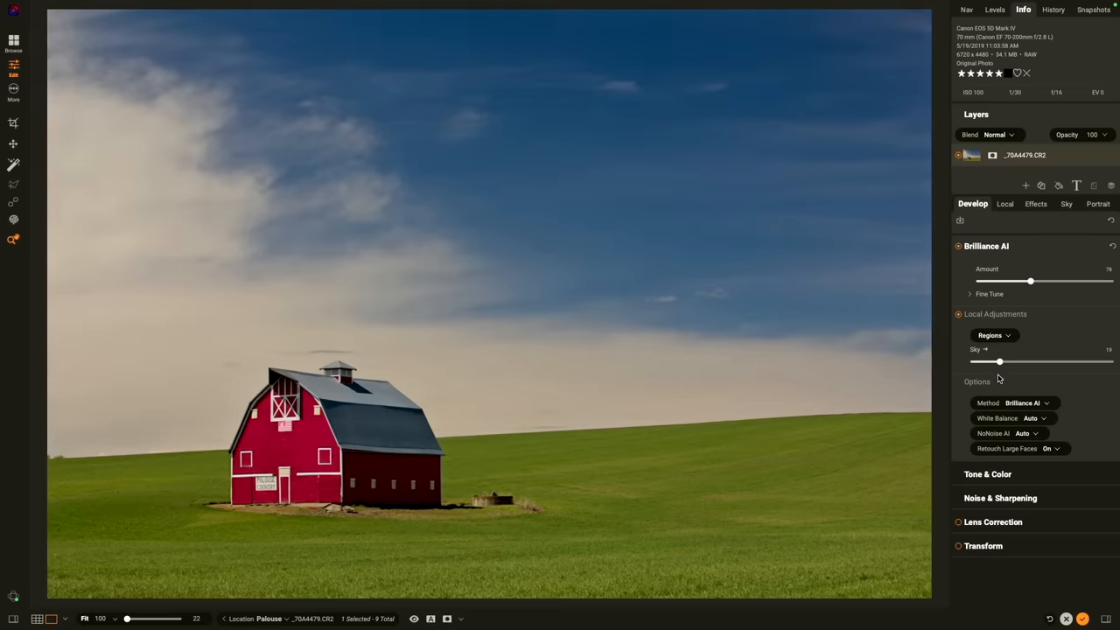
pyautogui.moveTo(999, 362); pyautogui.dragTo(976, 362)
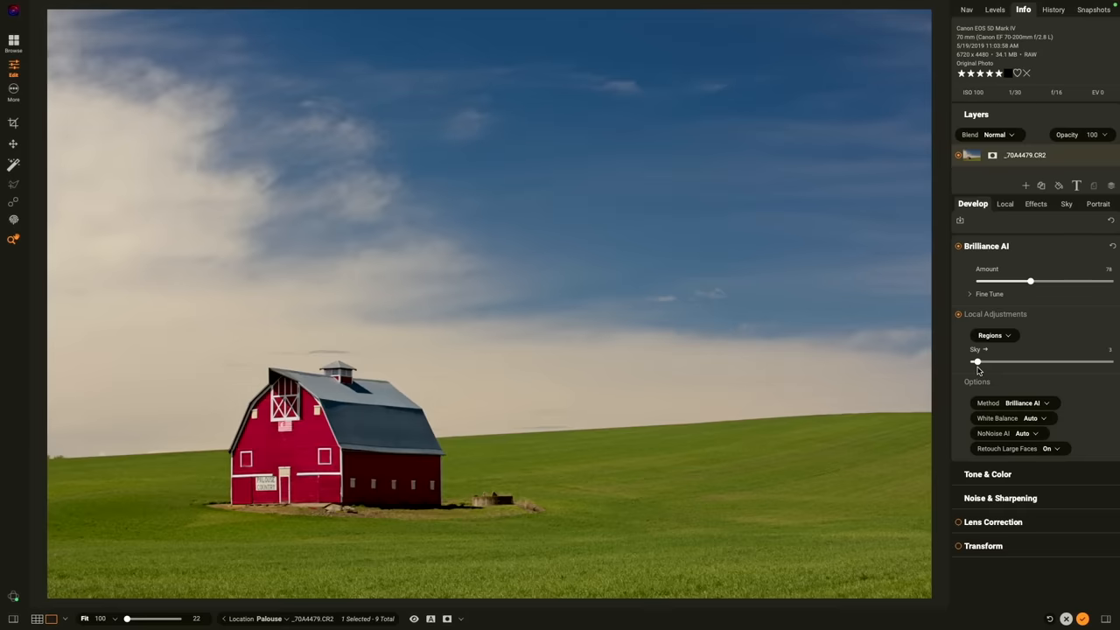
pyautogui.moveTo(971, 368)
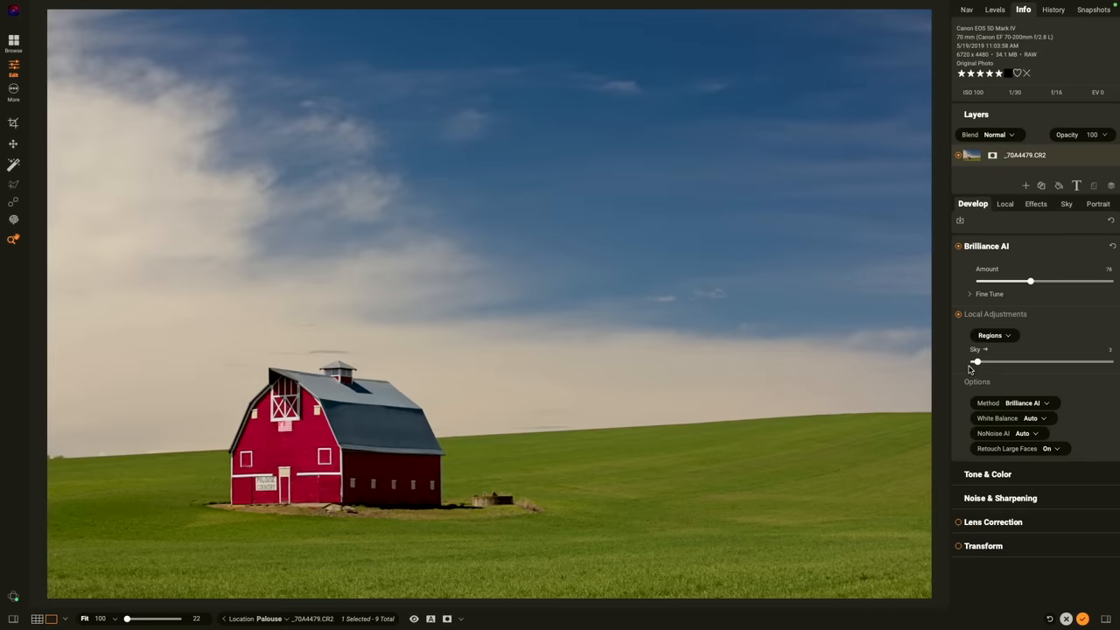
pyautogui.moveTo(976, 361); pyautogui.dragTo(973, 361)
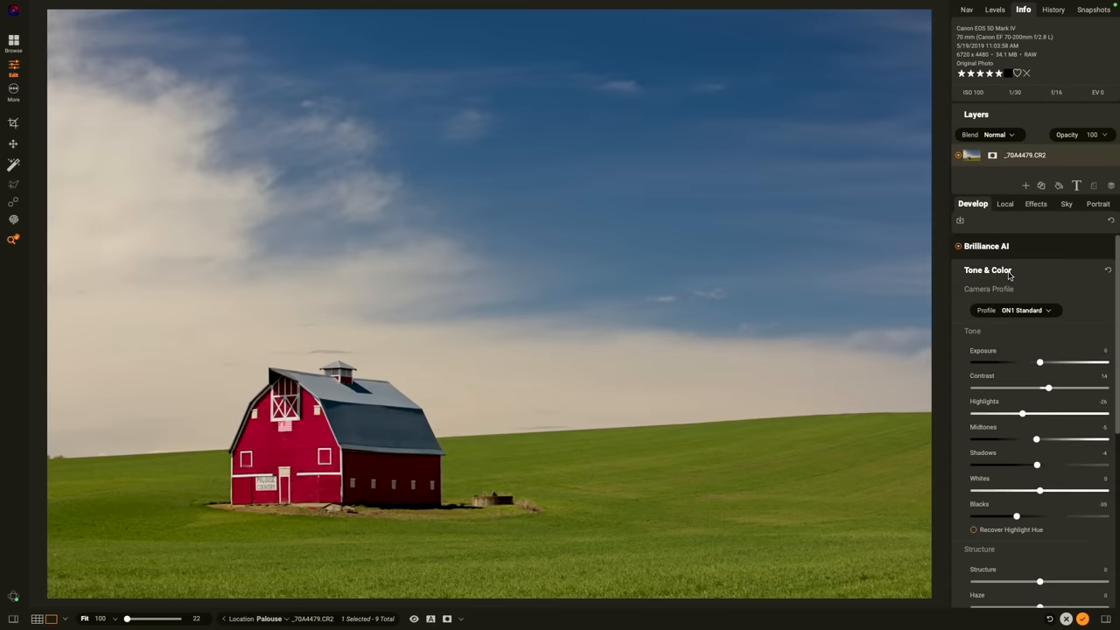
pyautogui.moveTo(980, 359)
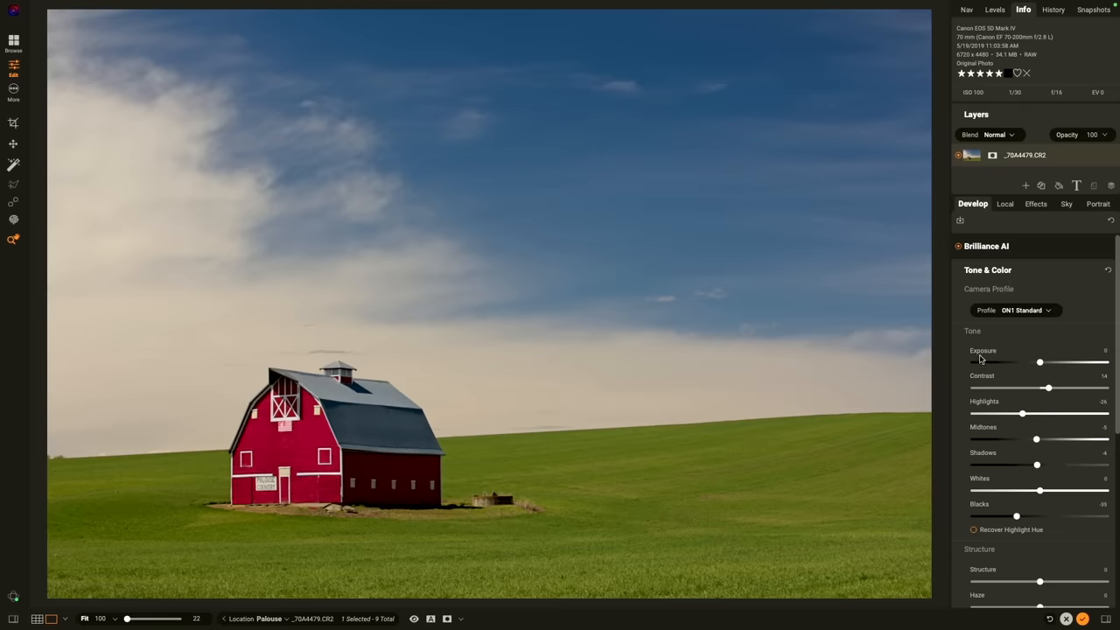
# Scroll through the Tone, Structure and Color sliders to review their values.
pyautogui.scroll(-3)
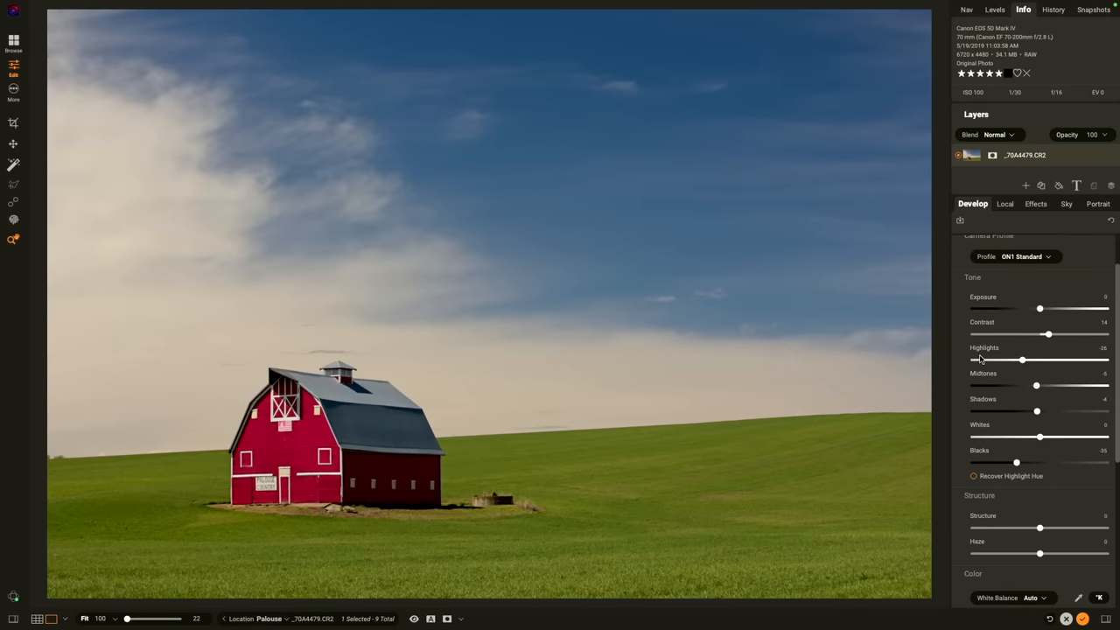
pyautogui.scroll(-3)
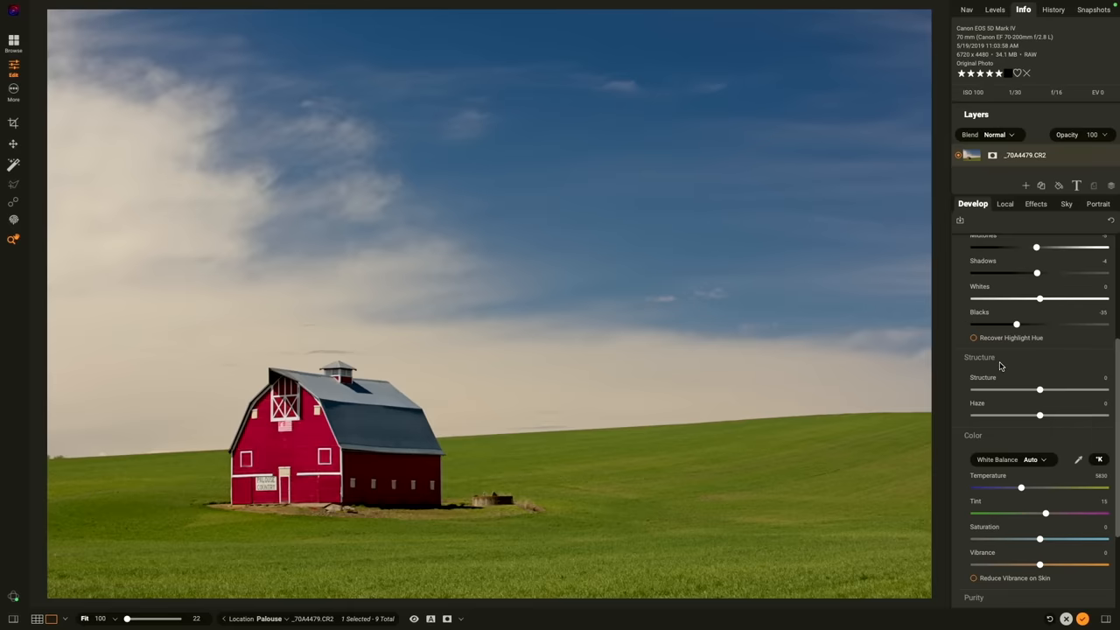
pyautogui.scroll(-3)
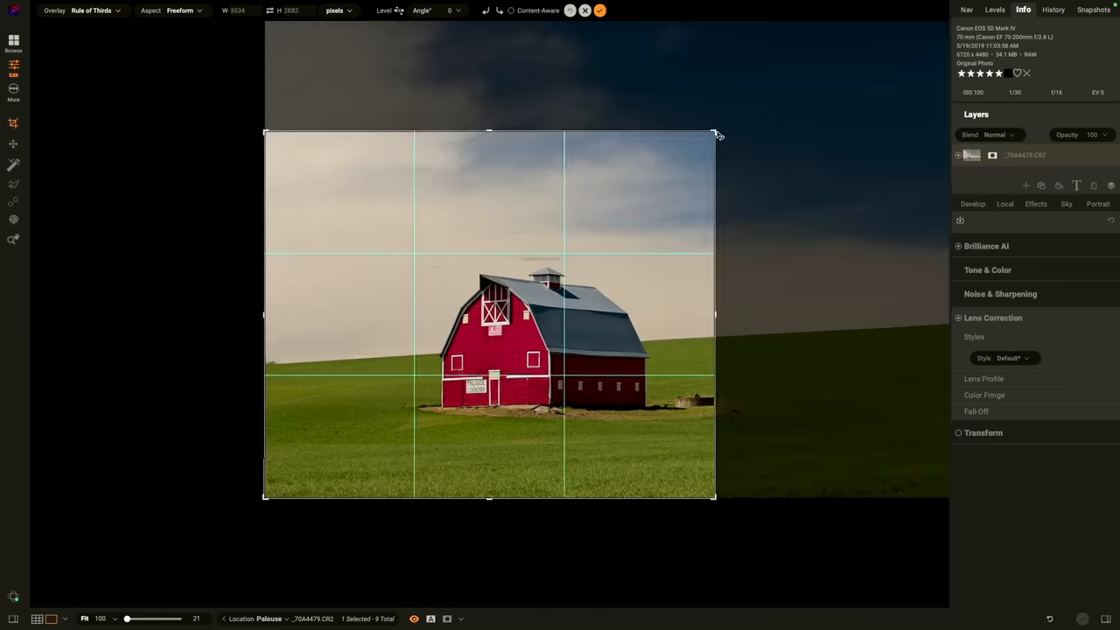
# Frame the barn with a 16x9 crop box and apply the crop.
pyautogui.moveTo(715, 133); pyautogui.dragTo(811, 62)
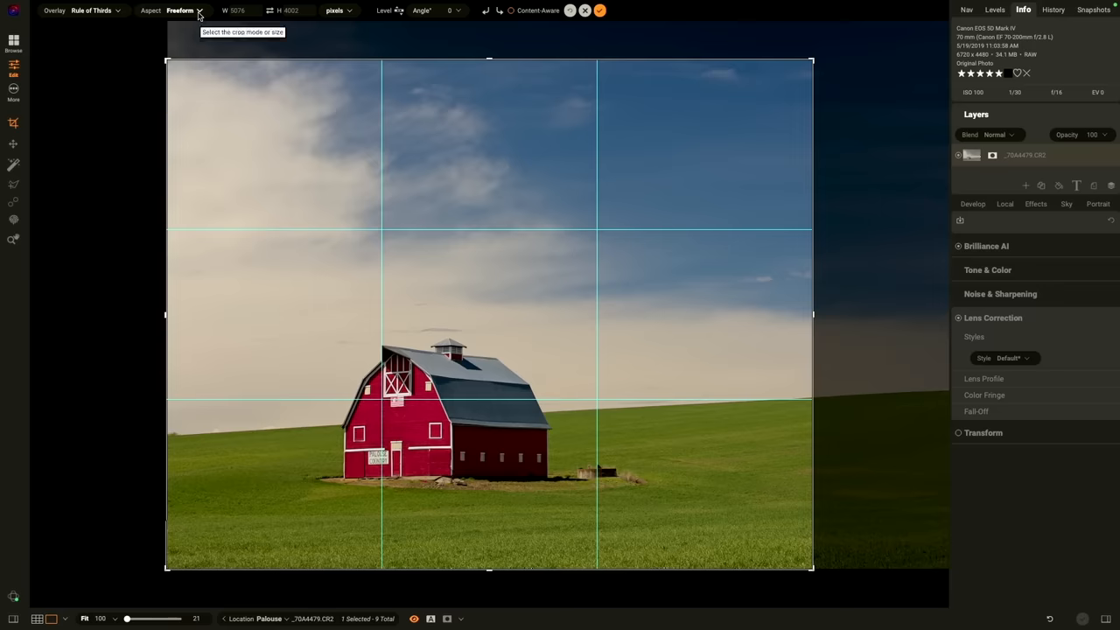
pyautogui.click(184, 11)
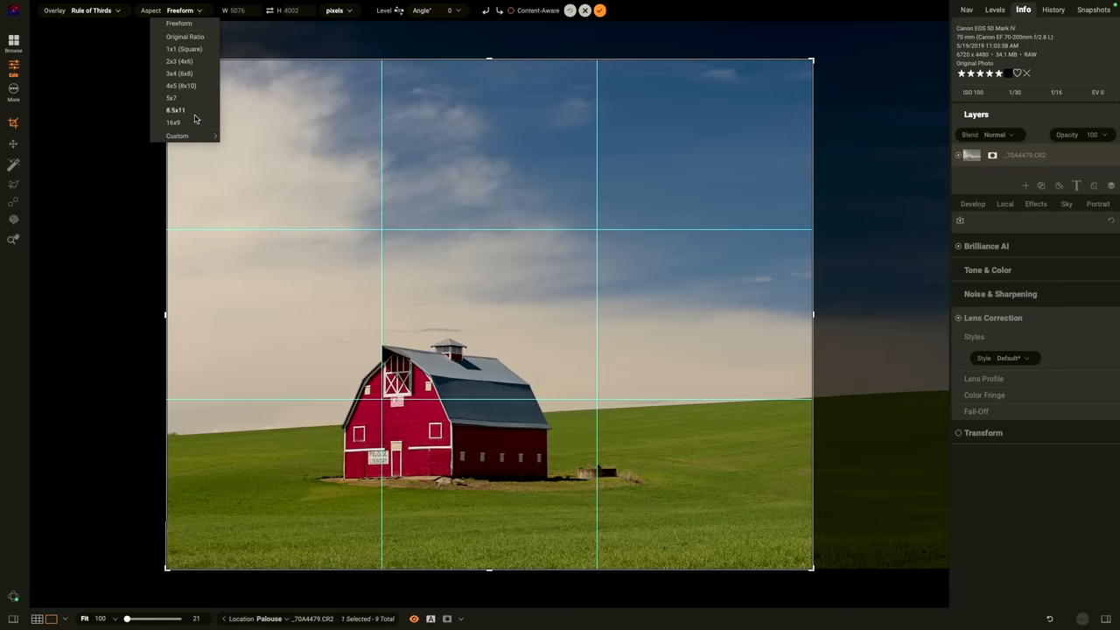
pyautogui.click(173, 122)
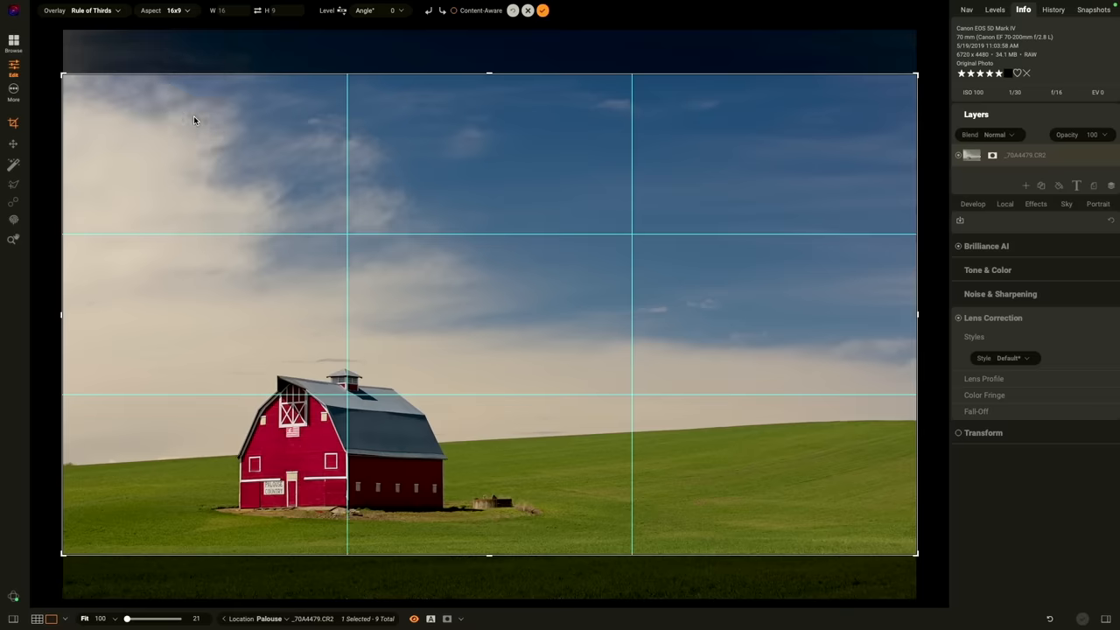
pyautogui.moveTo(784, 145)
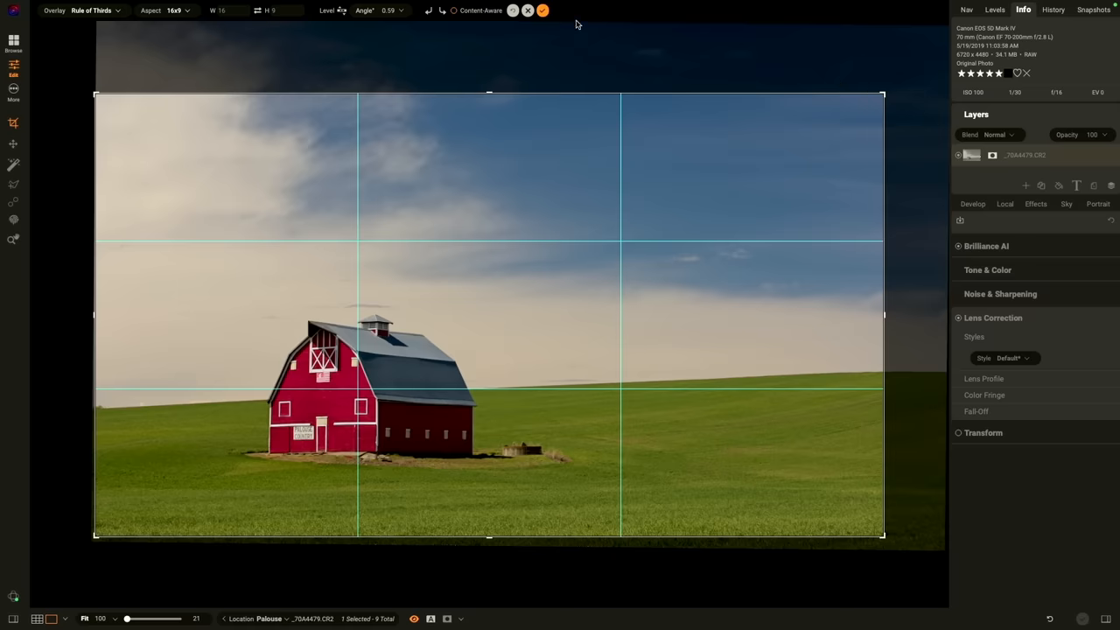
pyautogui.moveTo(543, 10)
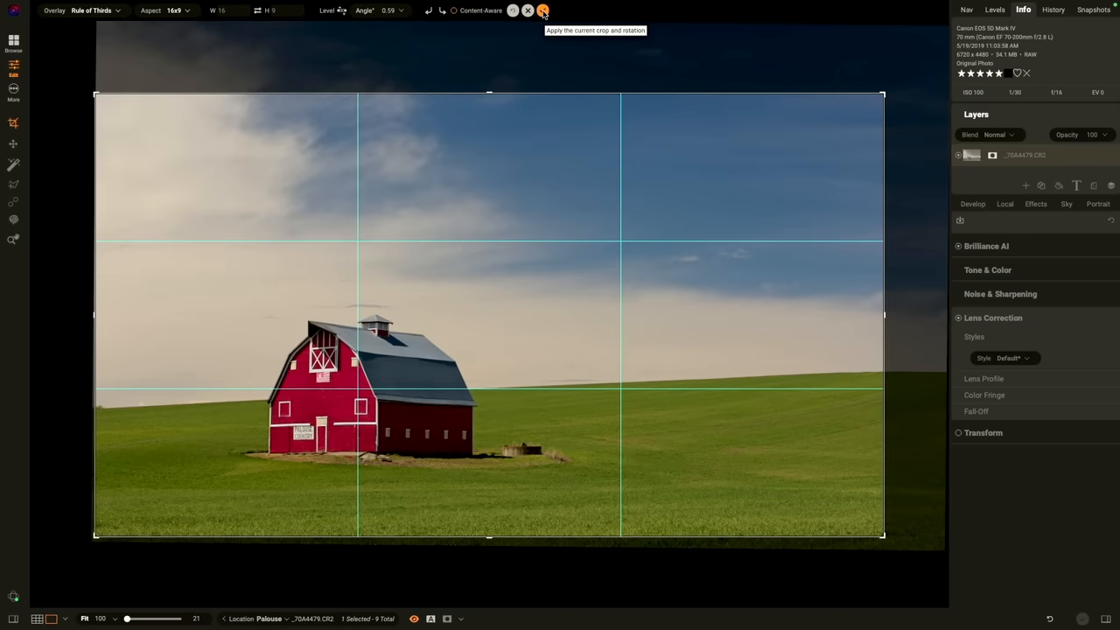
pyautogui.click(542, 9)
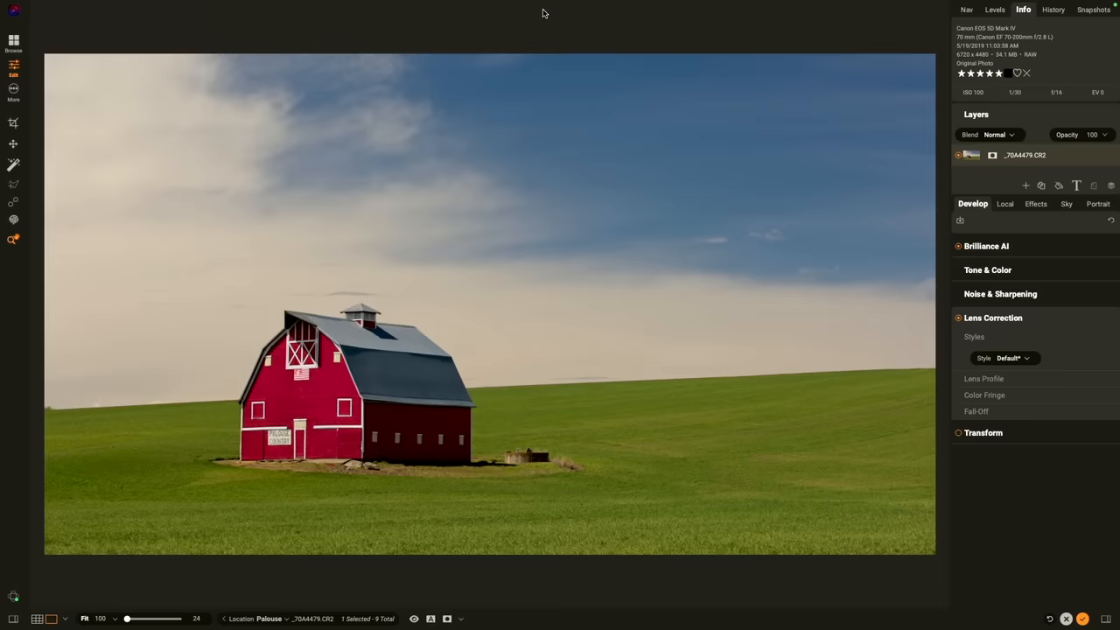
pyautogui.moveTo(110, 143)
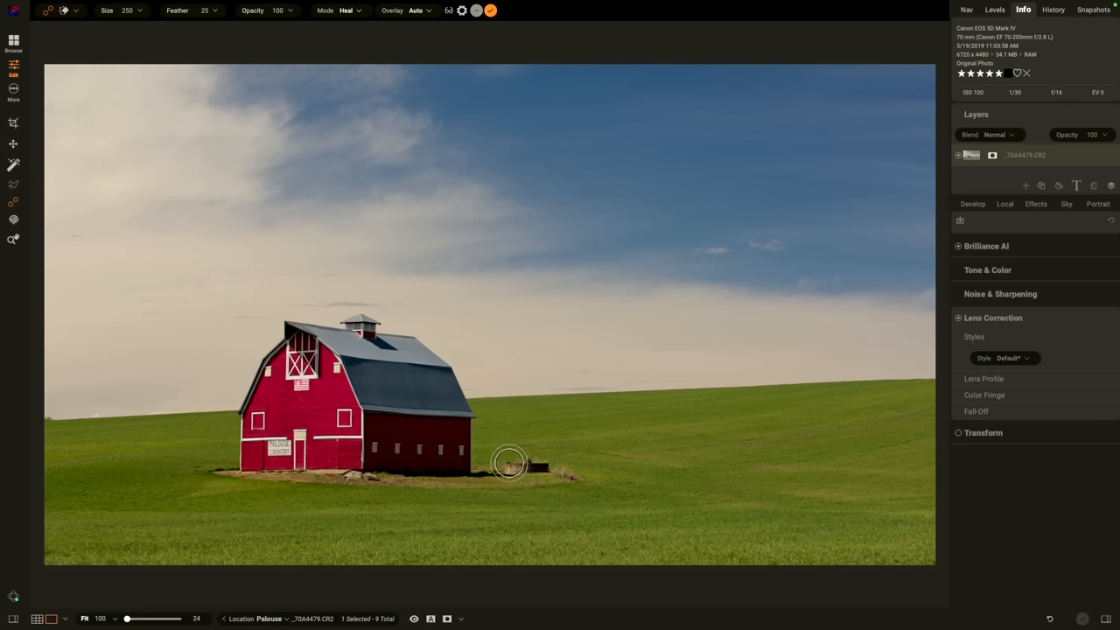
pyautogui.moveTo(518, 451)
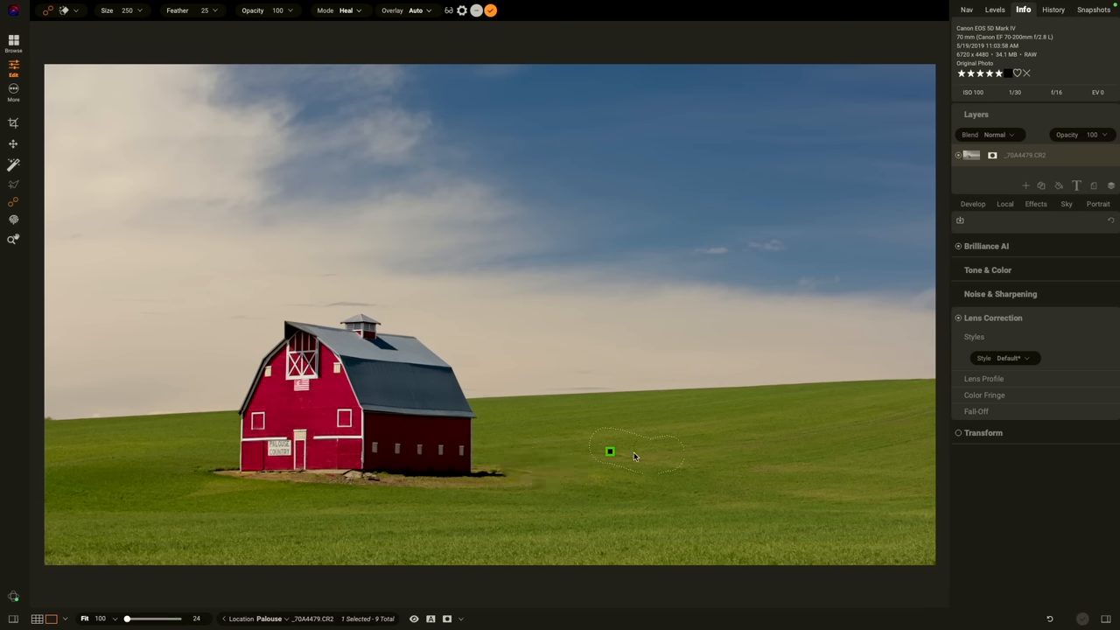
# Move the healing source onto clean grass to erase the trough beside the barn.
pyautogui.moveTo(608, 451); pyautogui.dragTo(656, 469)
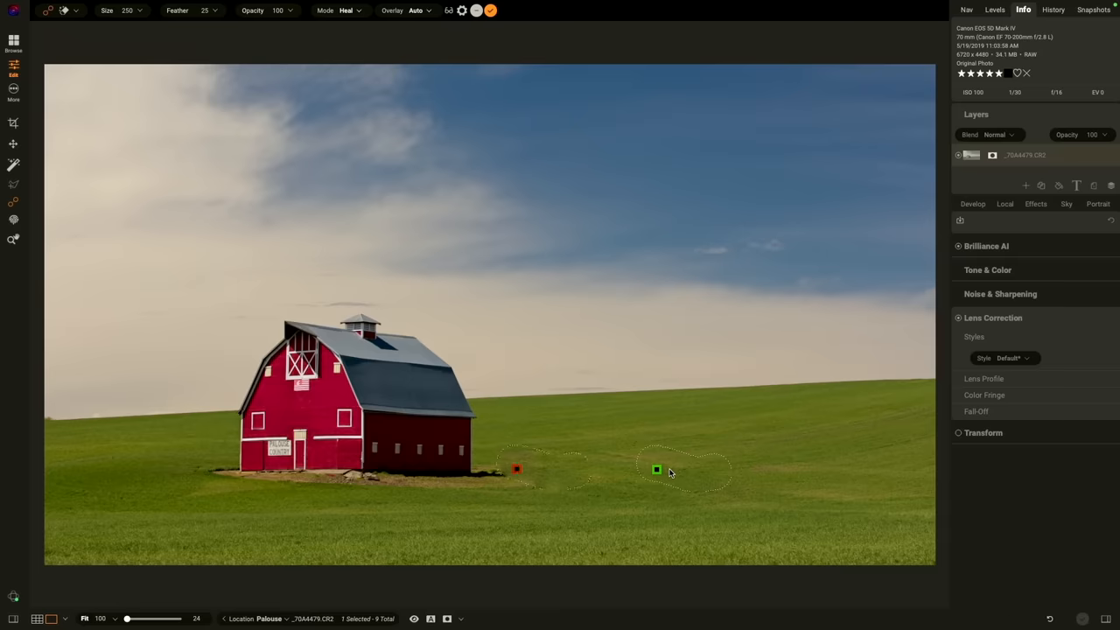
pyautogui.moveTo(552, 179)
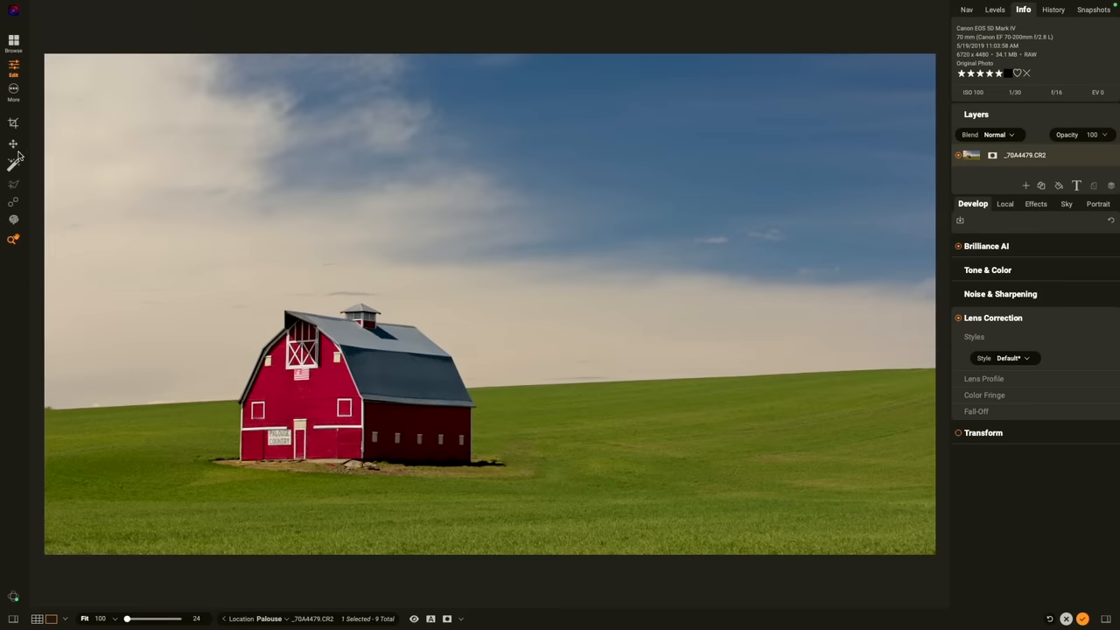
pyautogui.moveTo(14, 164)
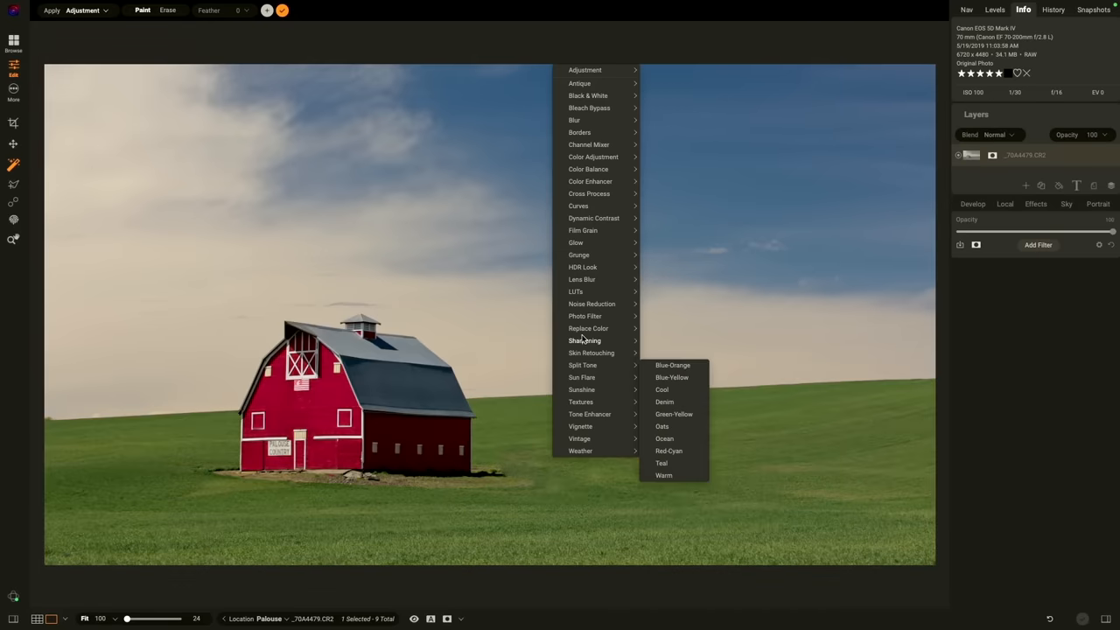
pyautogui.moveTo(582, 267)
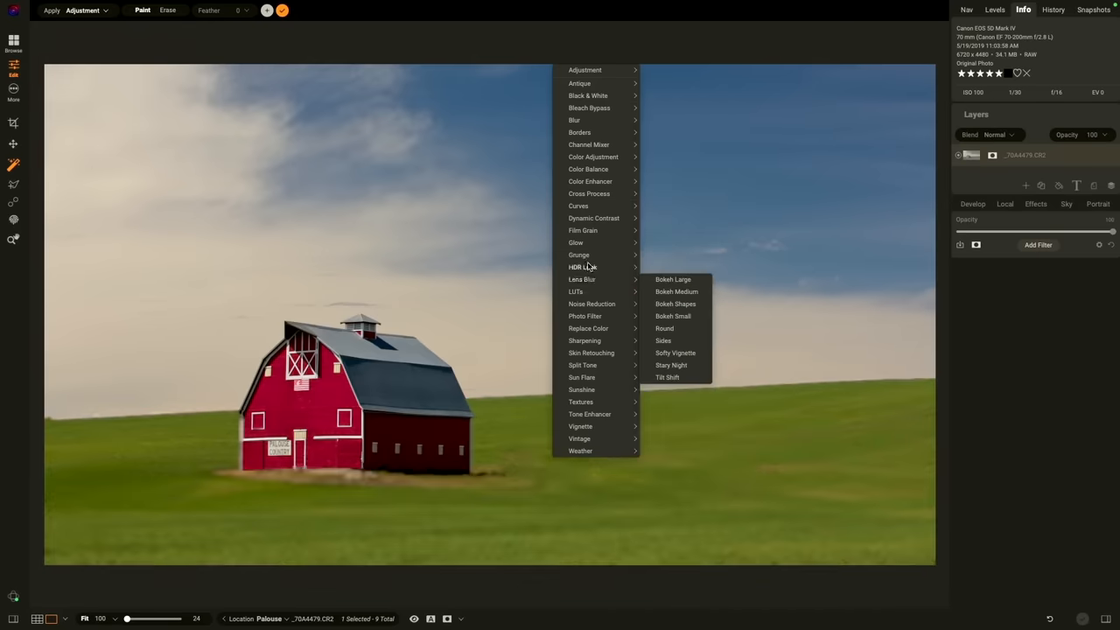
pyautogui.moveTo(575, 243)
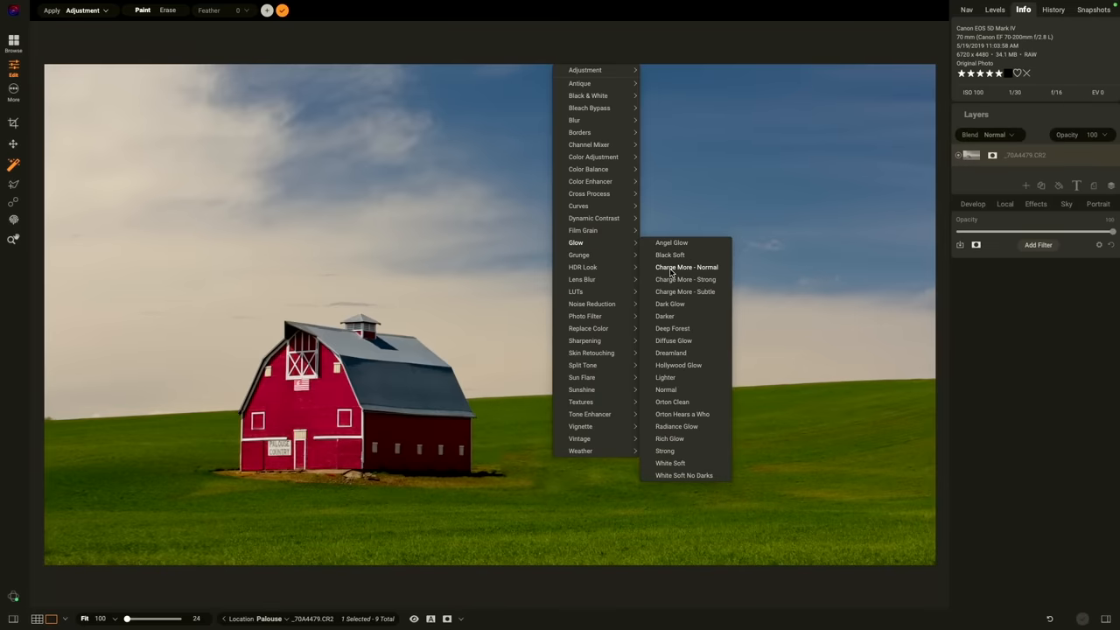
pyautogui.moveTo(673, 328)
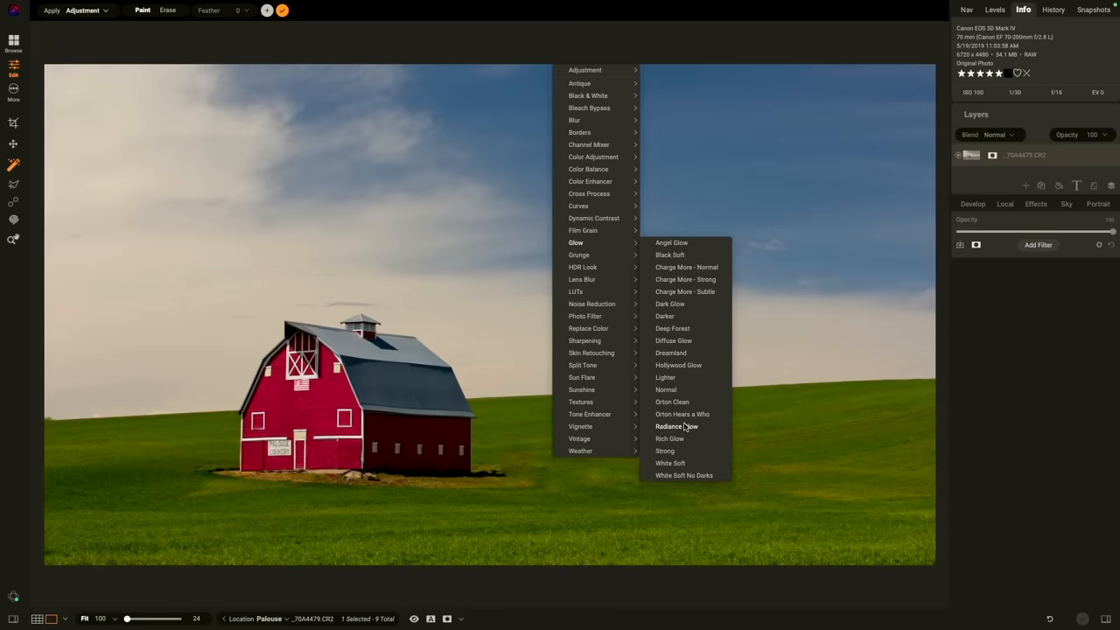
# Apply Radiance Glow to the barn photo and lower Glow Opacity to 71.
pyautogui.click(668, 426)
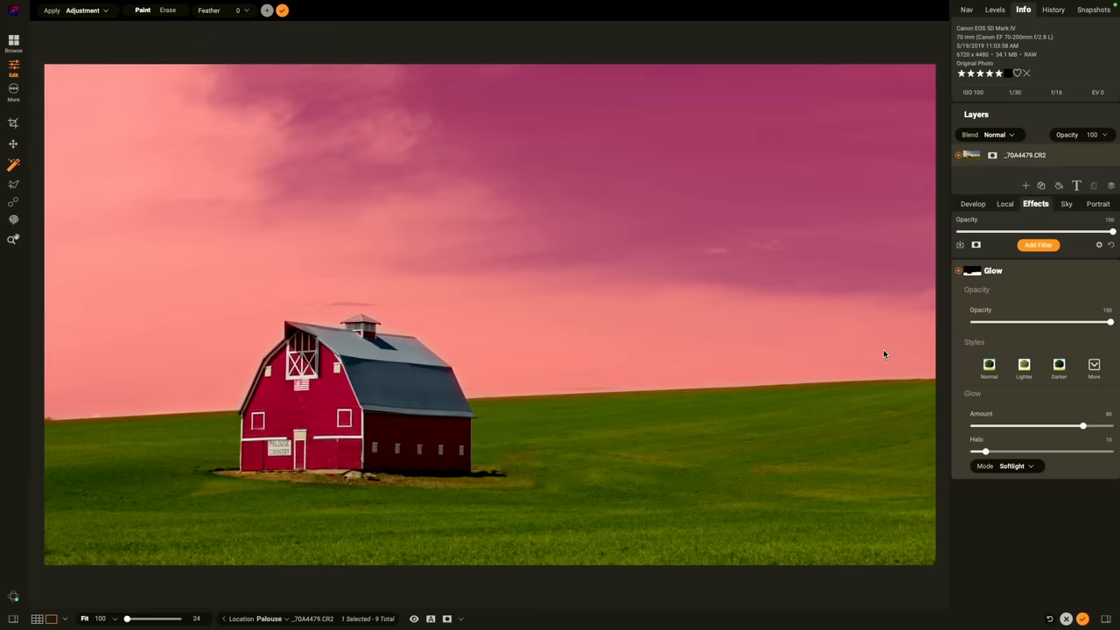
pyautogui.moveTo(1011, 282)
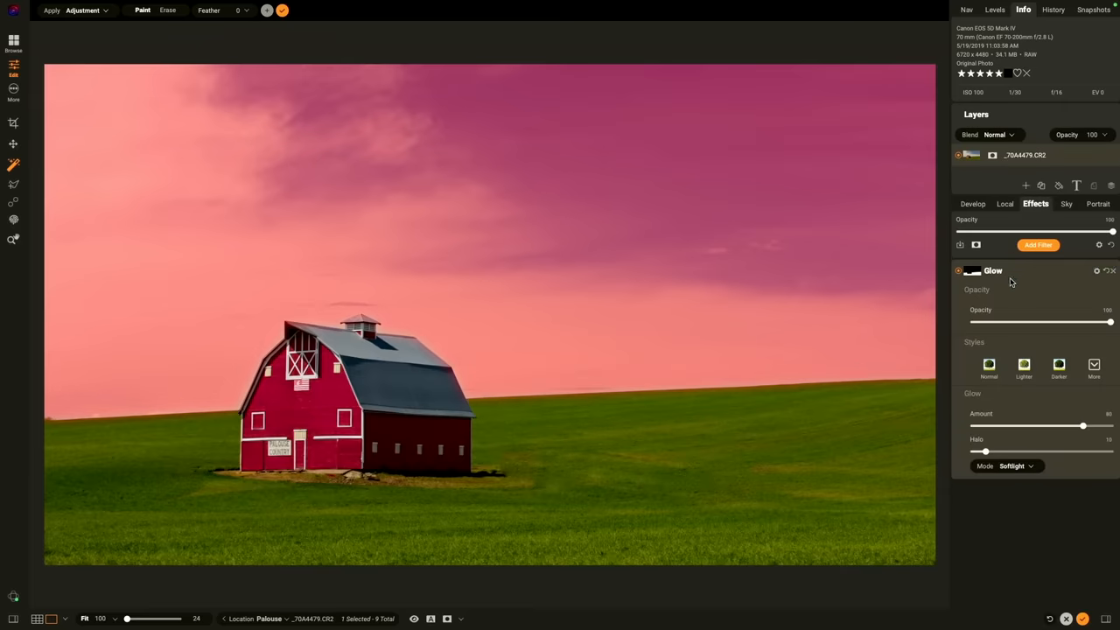
pyautogui.moveTo(959, 275)
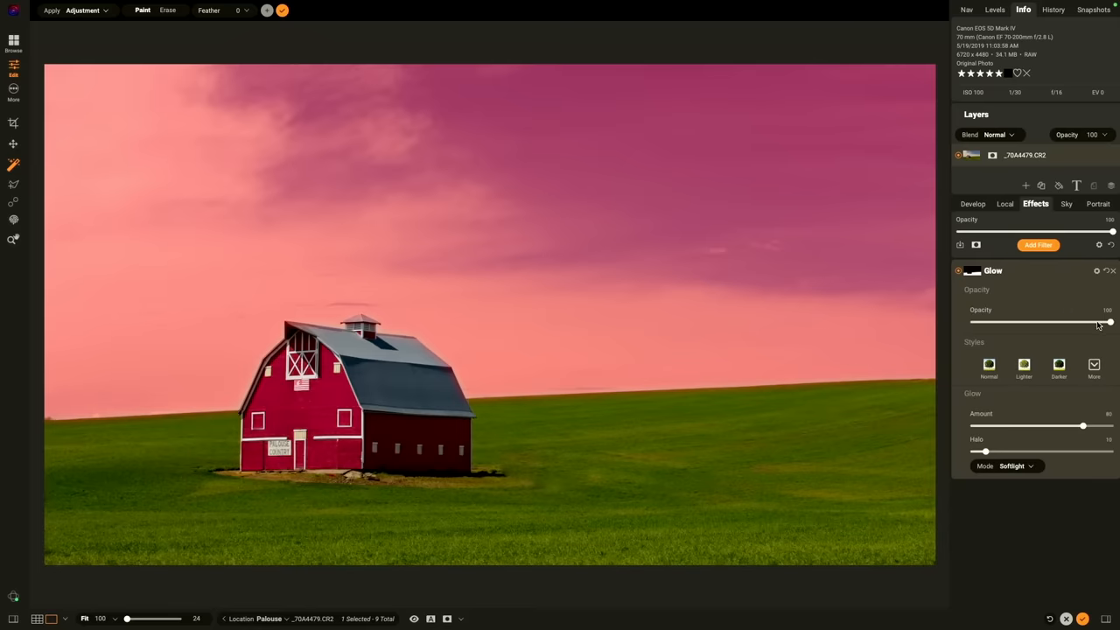
pyautogui.moveTo(1110, 322); pyautogui.dragTo(1069, 322)
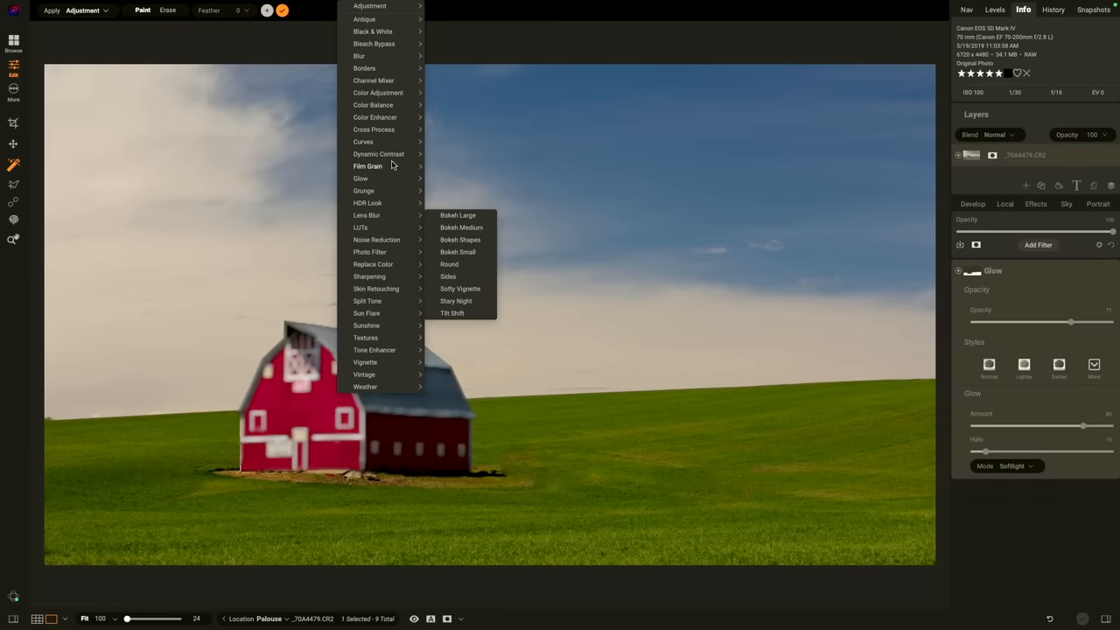
pyautogui.moveTo(378, 154)
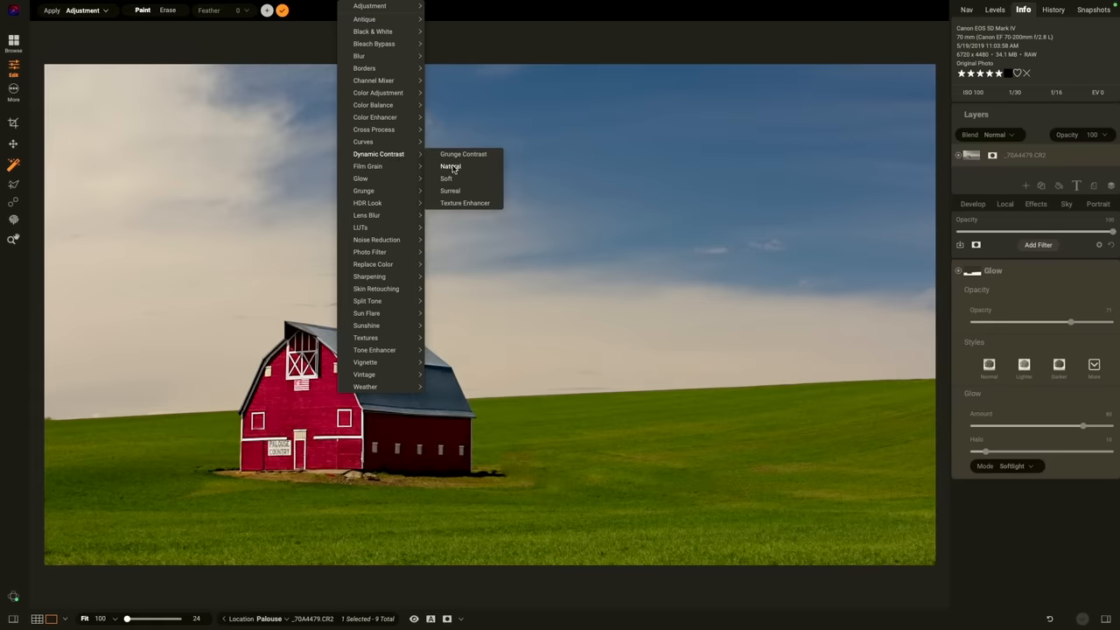
# Replace the Glow effect with the Natural style of Dynamic Contrast.
pyautogui.click(451, 166)
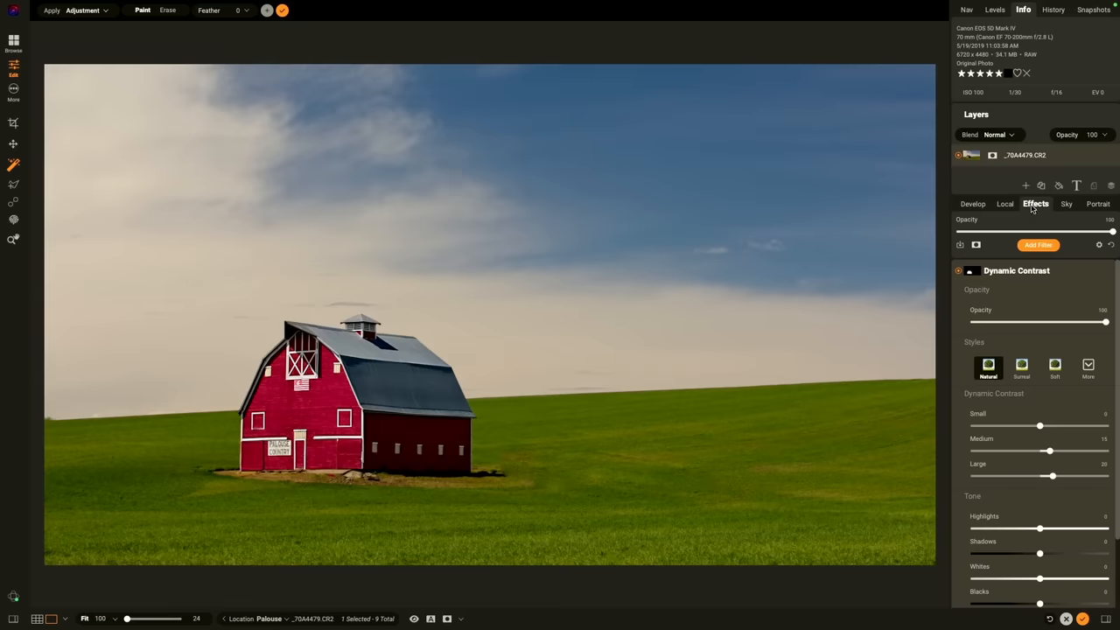
pyautogui.click(959, 270)
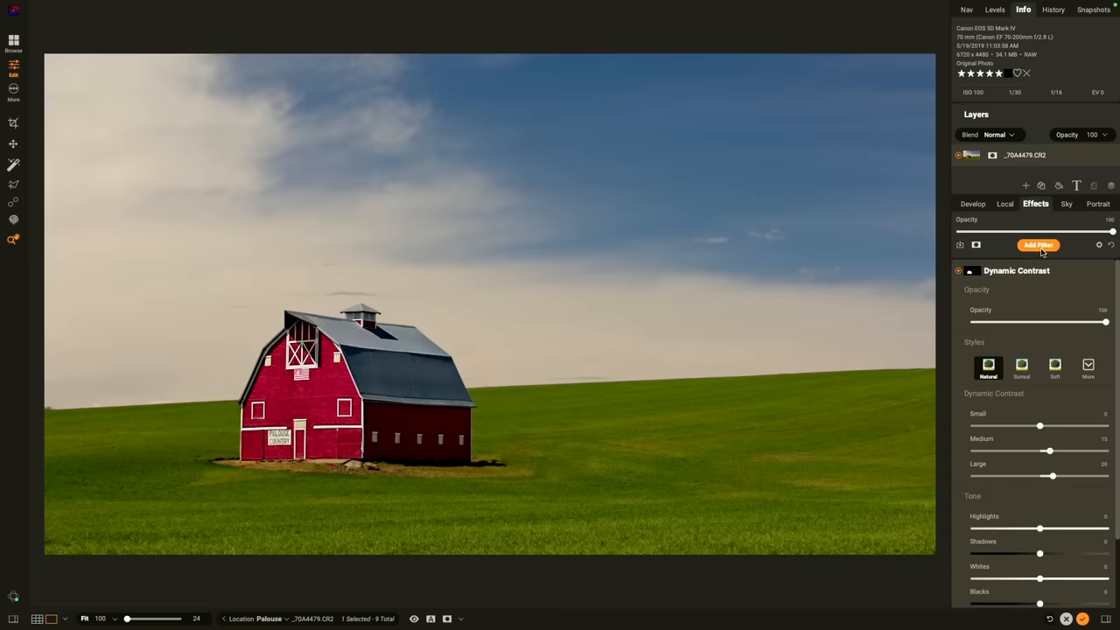
# Add a Big Softy Vignette filter with Brightness eased to -47.
pyautogui.click(1037, 245)
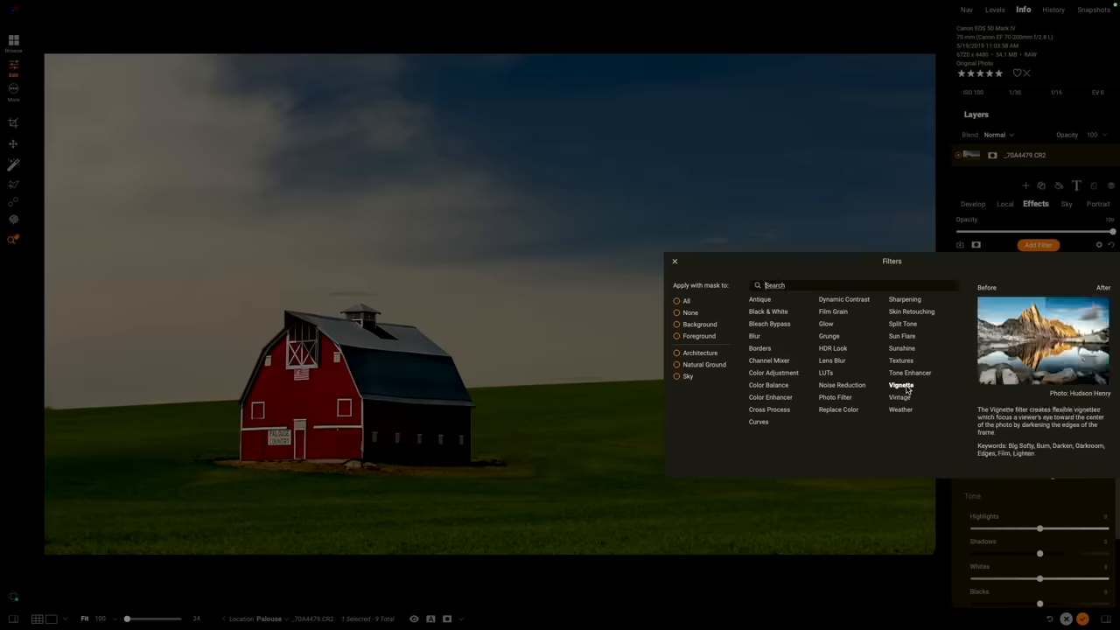
pyautogui.click(901, 385)
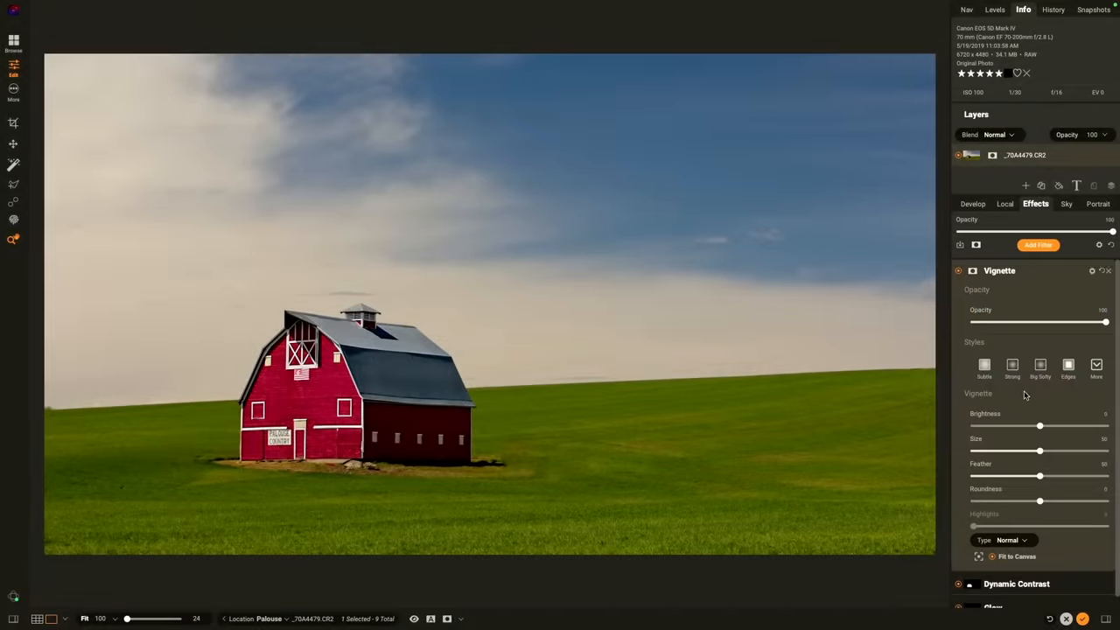
pyautogui.click(1040, 365)
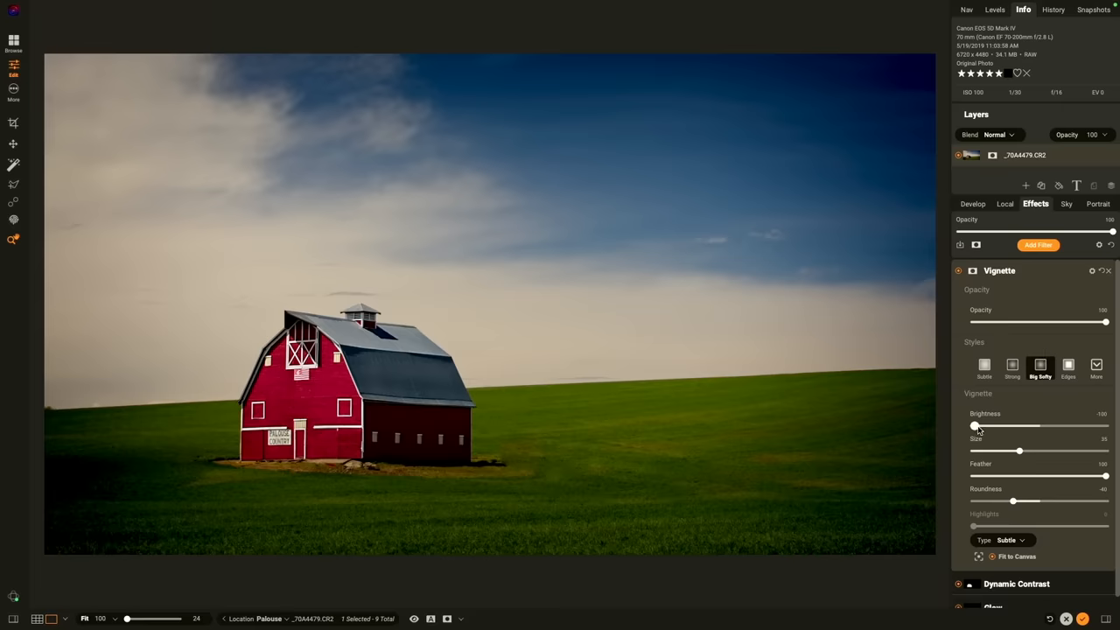
pyautogui.moveTo(973, 426); pyautogui.dragTo(1006, 426)
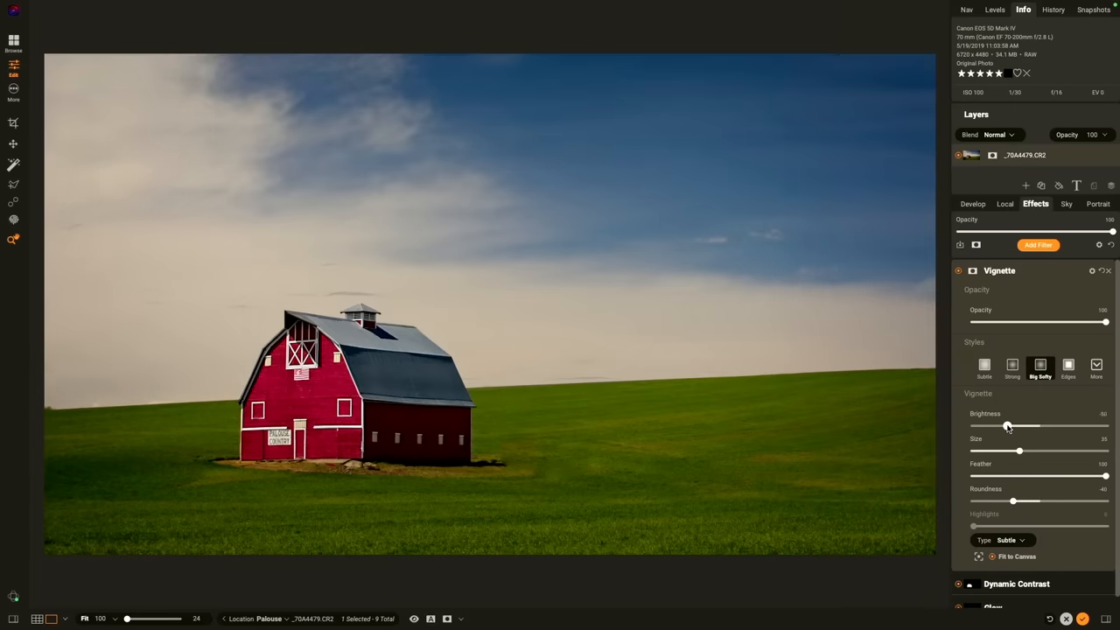
pyautogui.moveTo(1006, 426); pyautogui.dragTo(1006, 426)
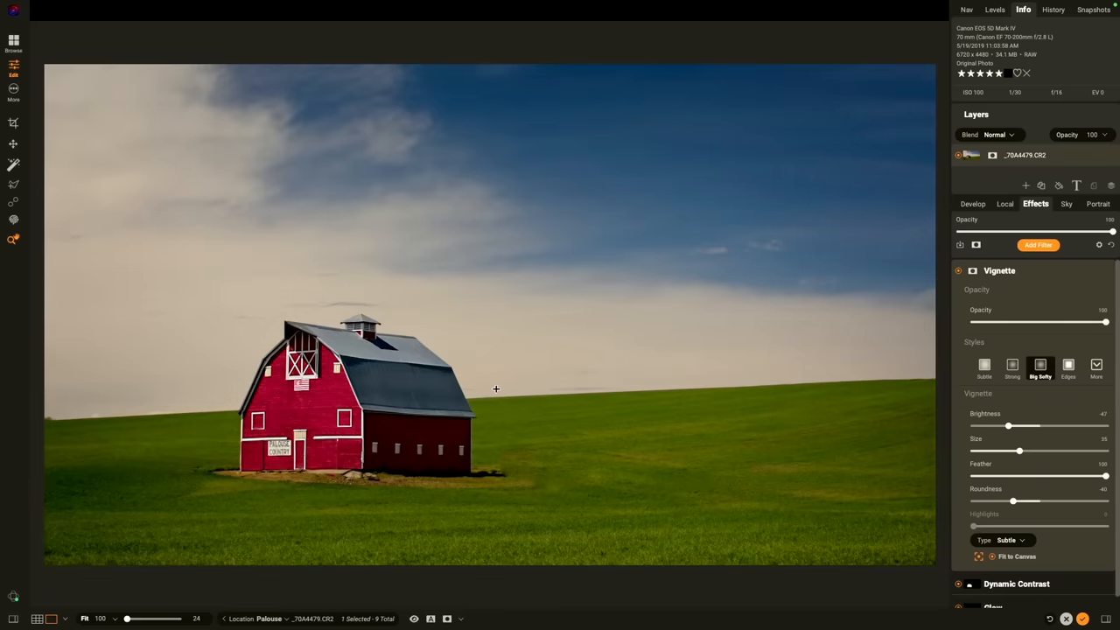
pyautogui.moveTo(494, 400)
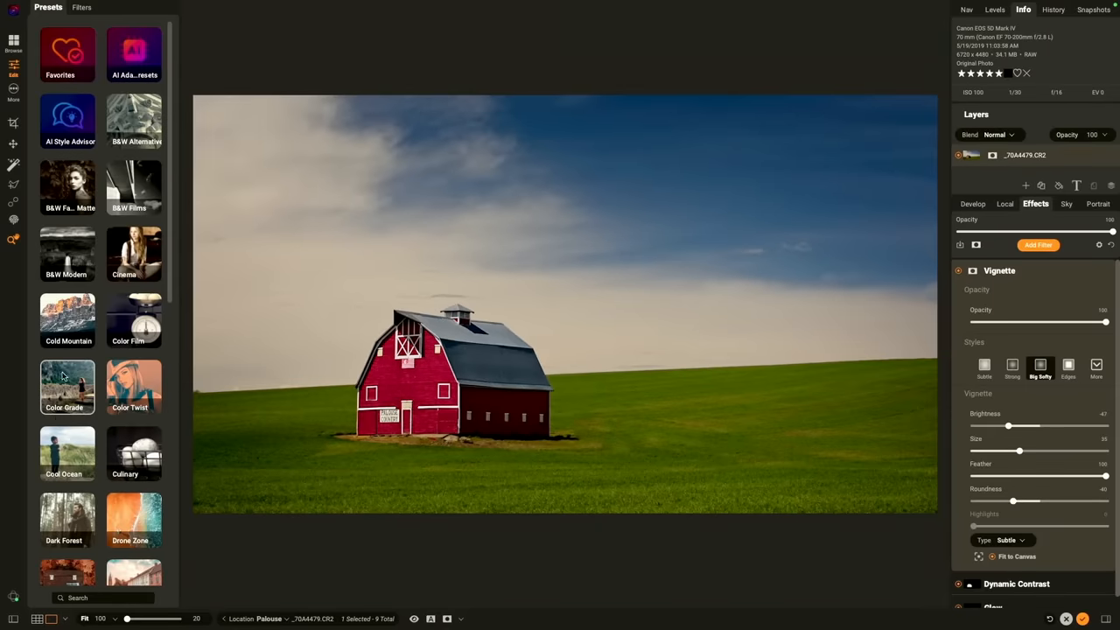
# Browse the Fall Harvest preset category and try one of its looks.
pyautogui.scroll(-3)
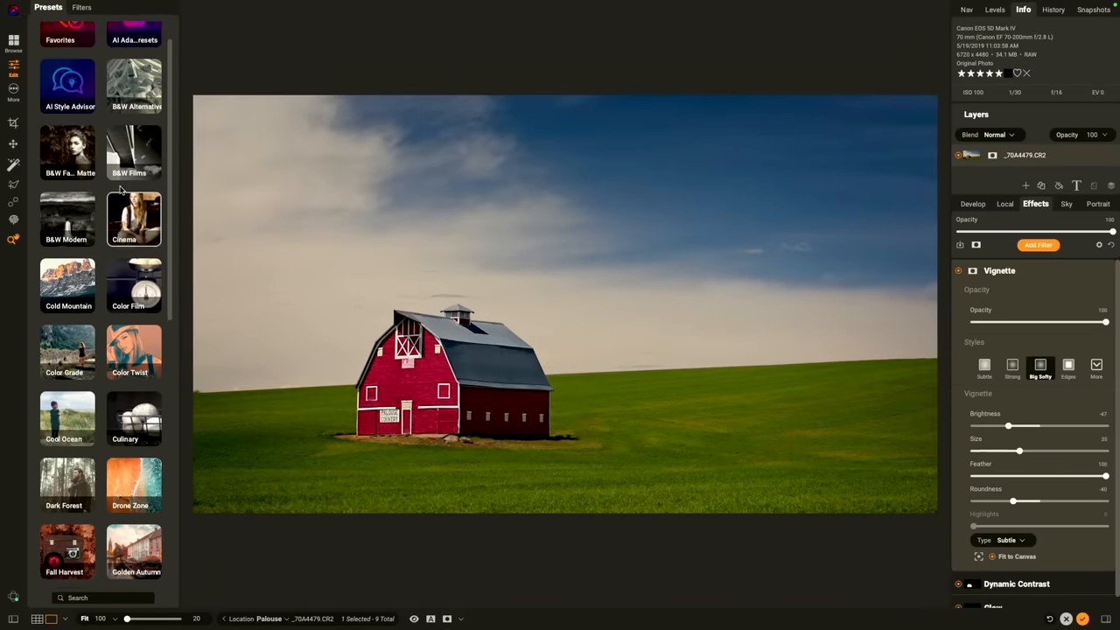
pyautogui.scroll(-3)
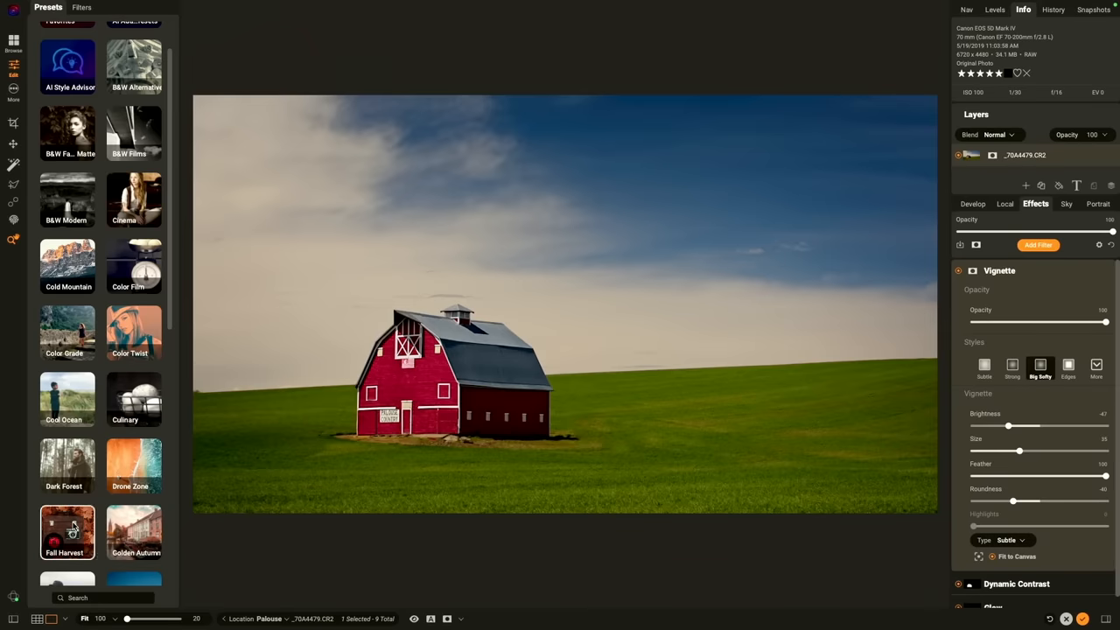
pyautogui.click(67, 532)
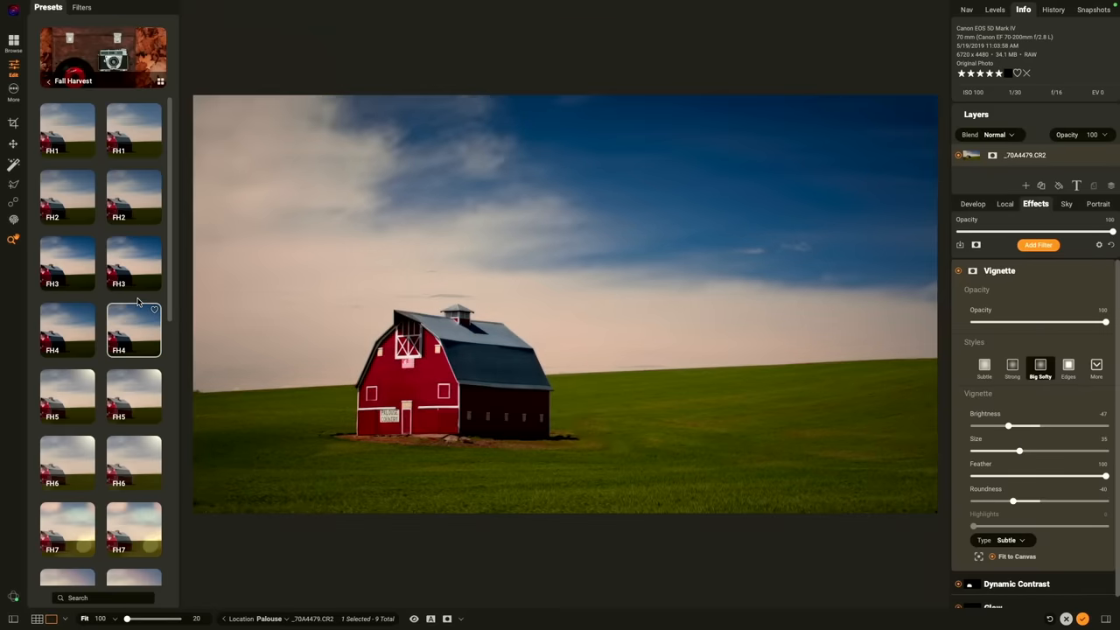
pyautogui.click(133, 397)
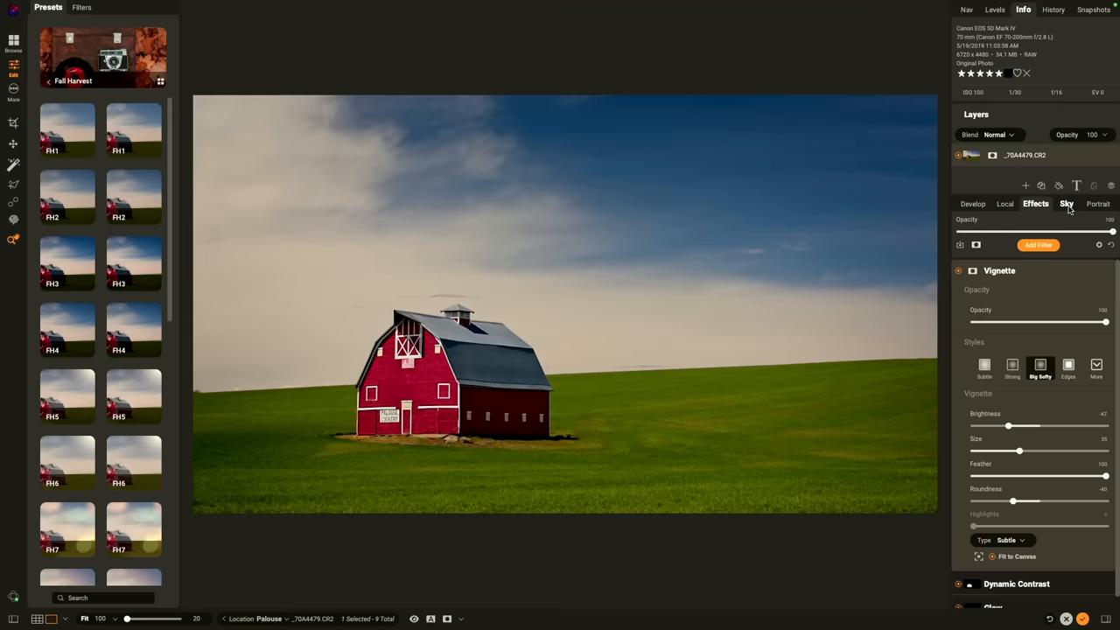
# Swap in the Clouds 035 sky with Sky Swap AI and compare against the original.
pyautogui.click(1066, 204)
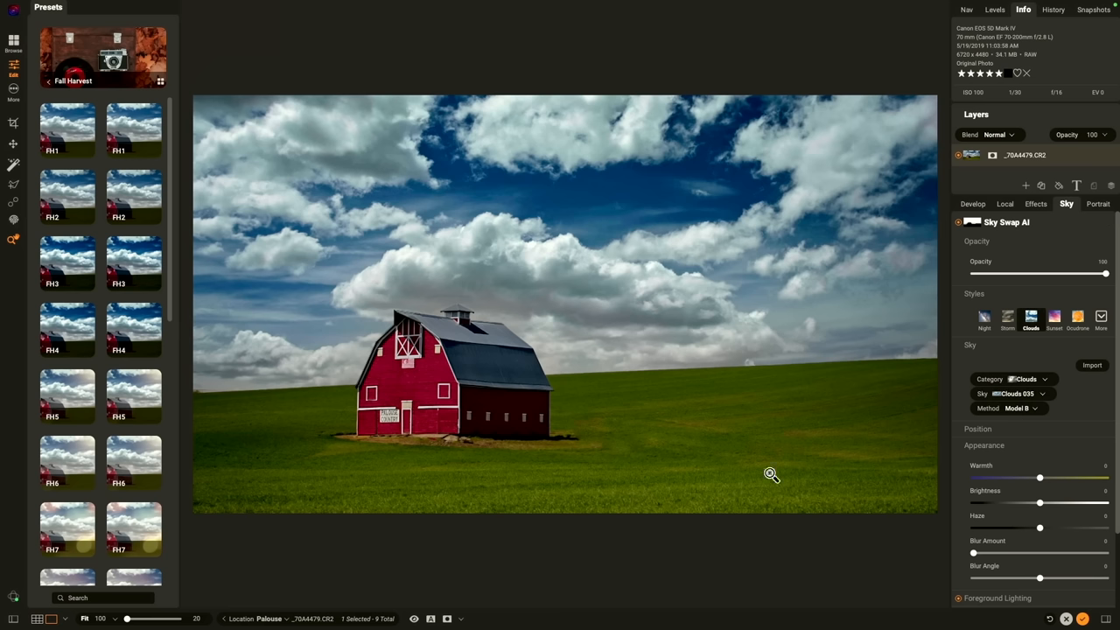
pyautogui.click(414, 618)
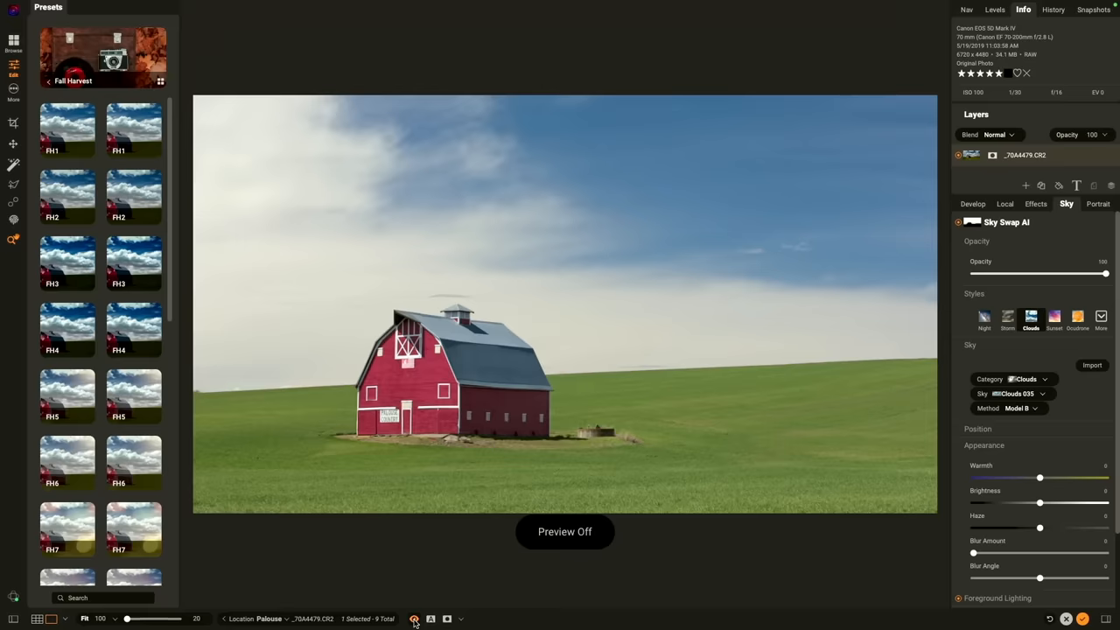
pyautogui.click(565, 531)
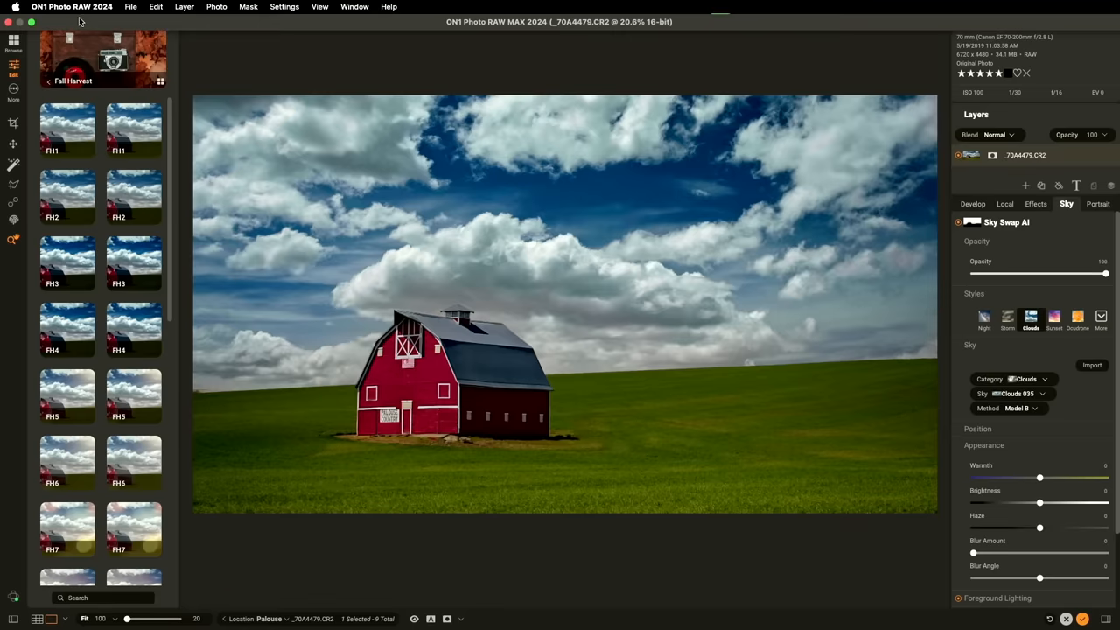
# Save the edited photo as JPEG _70A4479 on the Desktop via Save As.
pyautogui.click(130, 6)
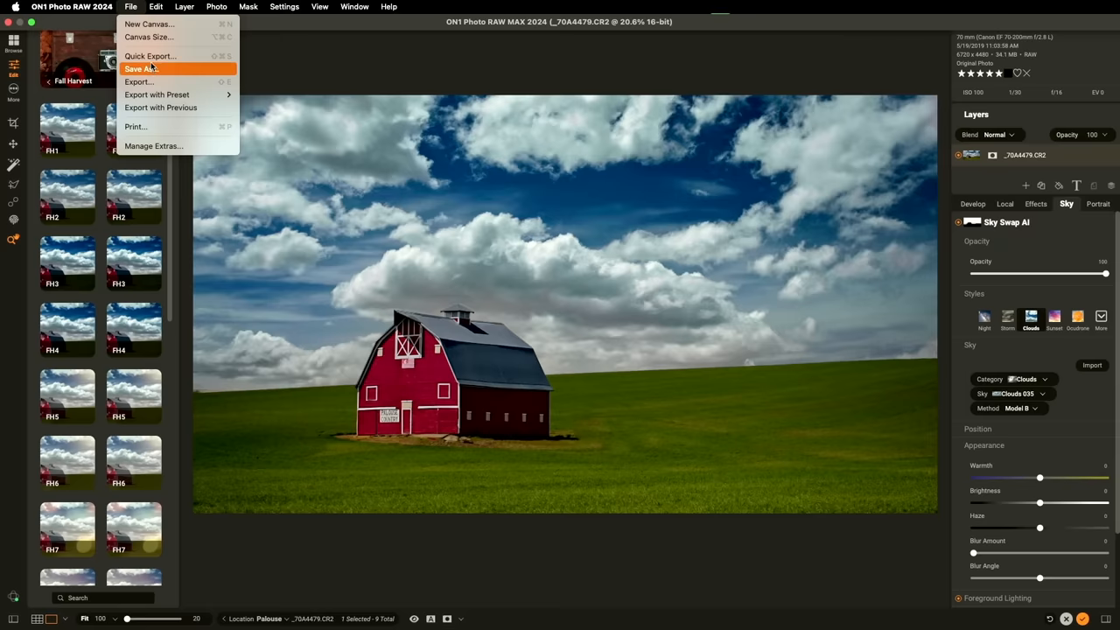
pyautogui.click(140, 69)
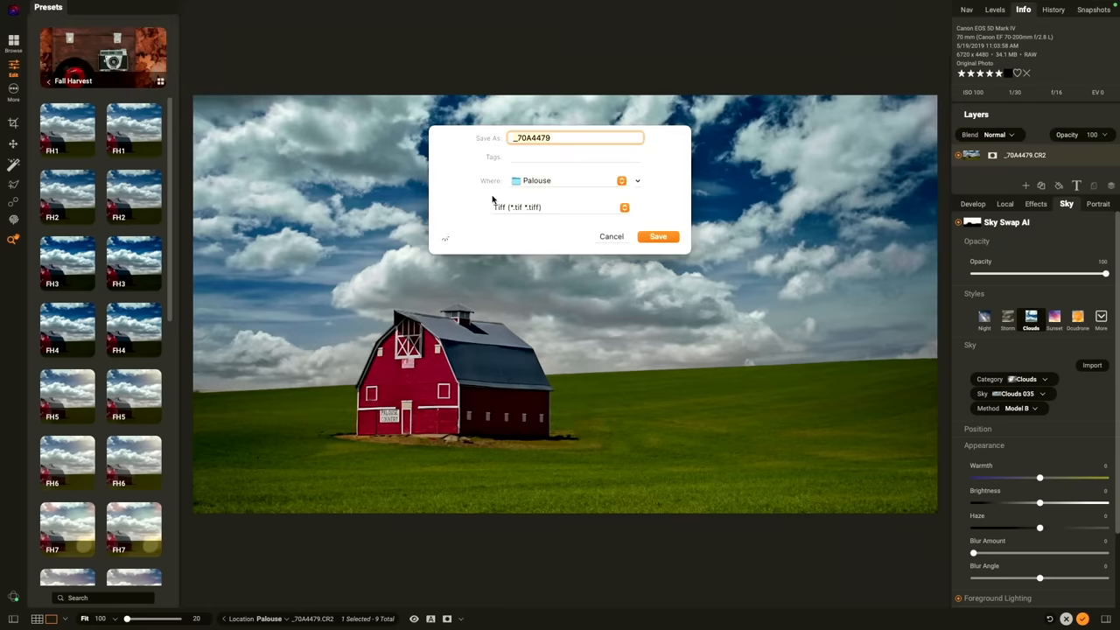
pyautogui.click(637, 180)
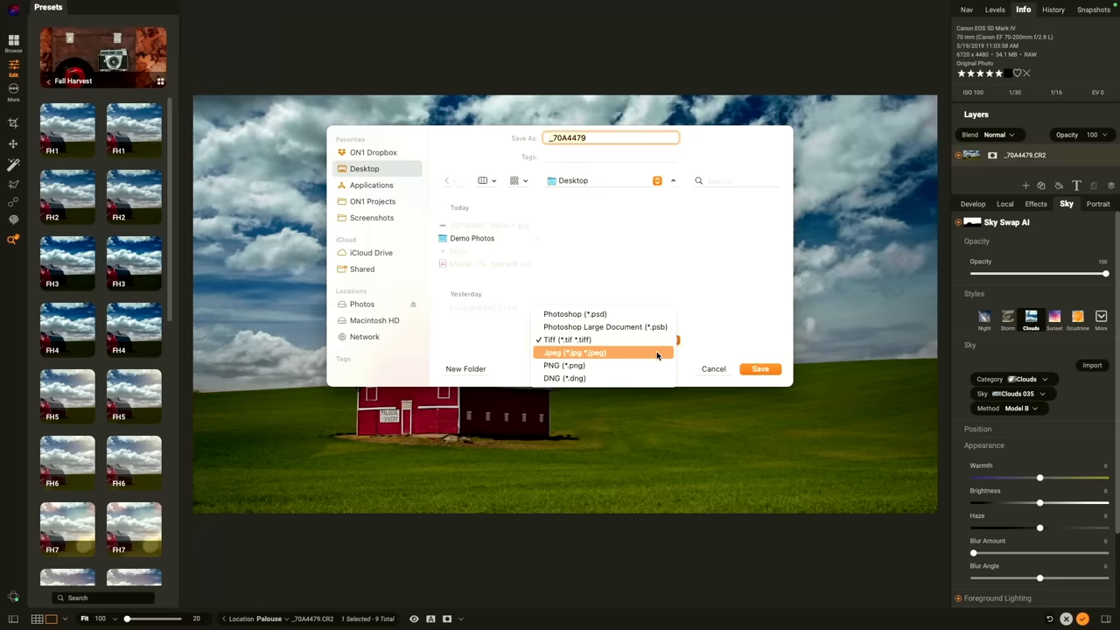
pyautogui.click(573, 351)
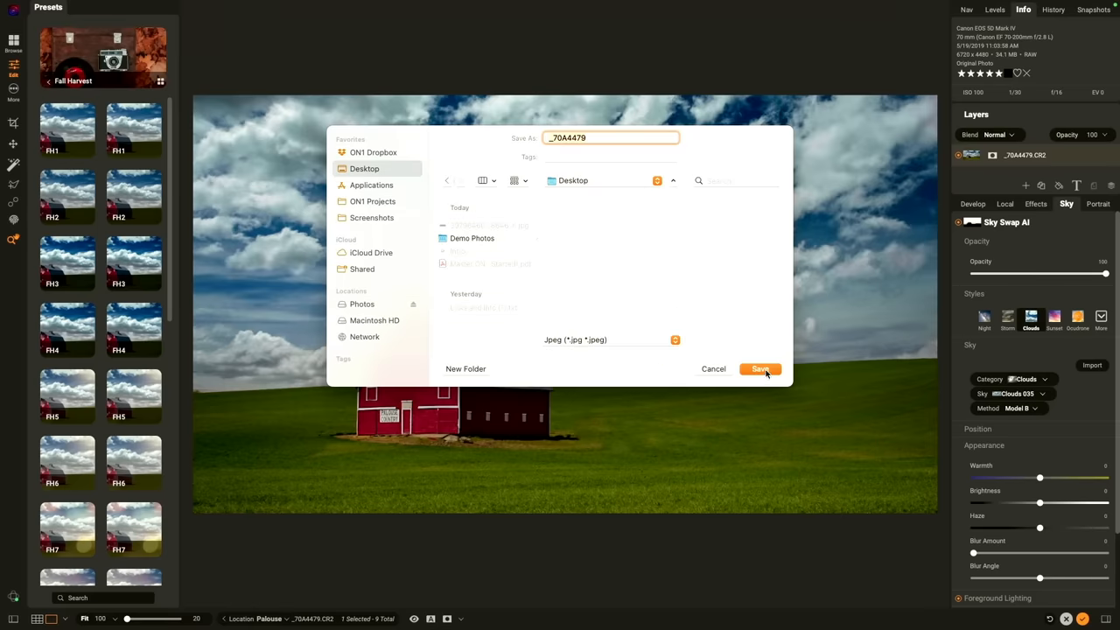
pyautogui.click(760, 368)
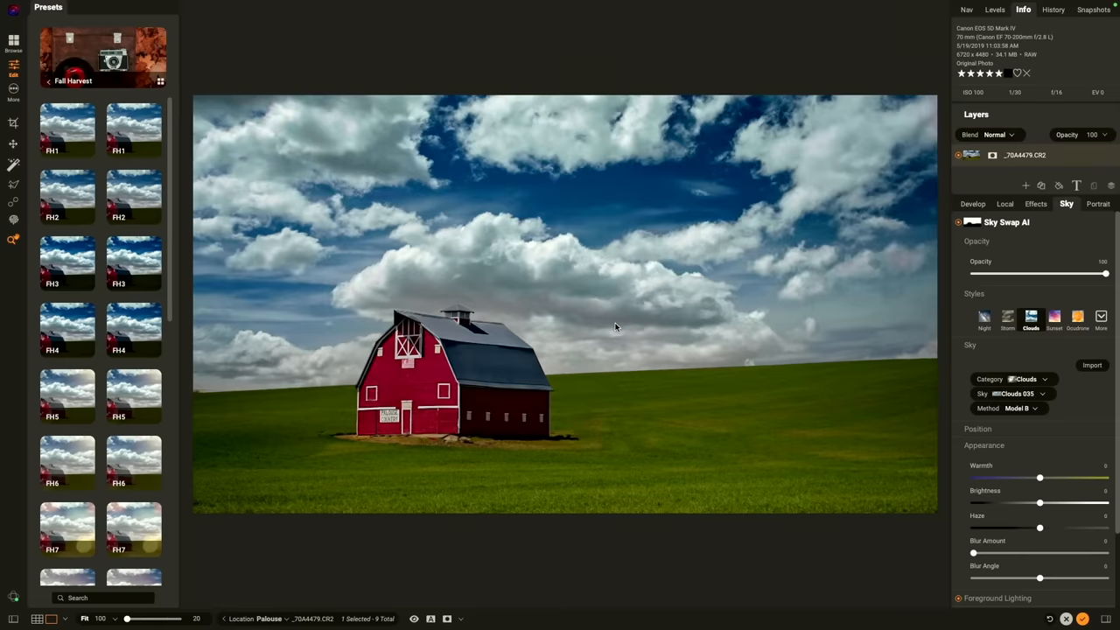
pyautogui.moveTo(483, 286)
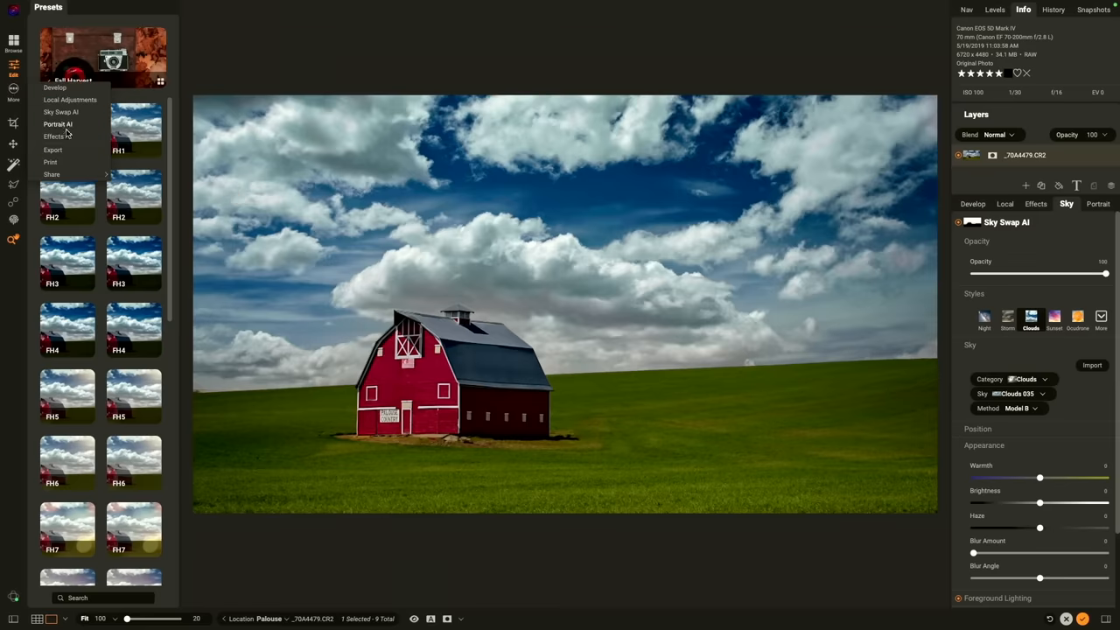
pyautogui.click(53, 149)
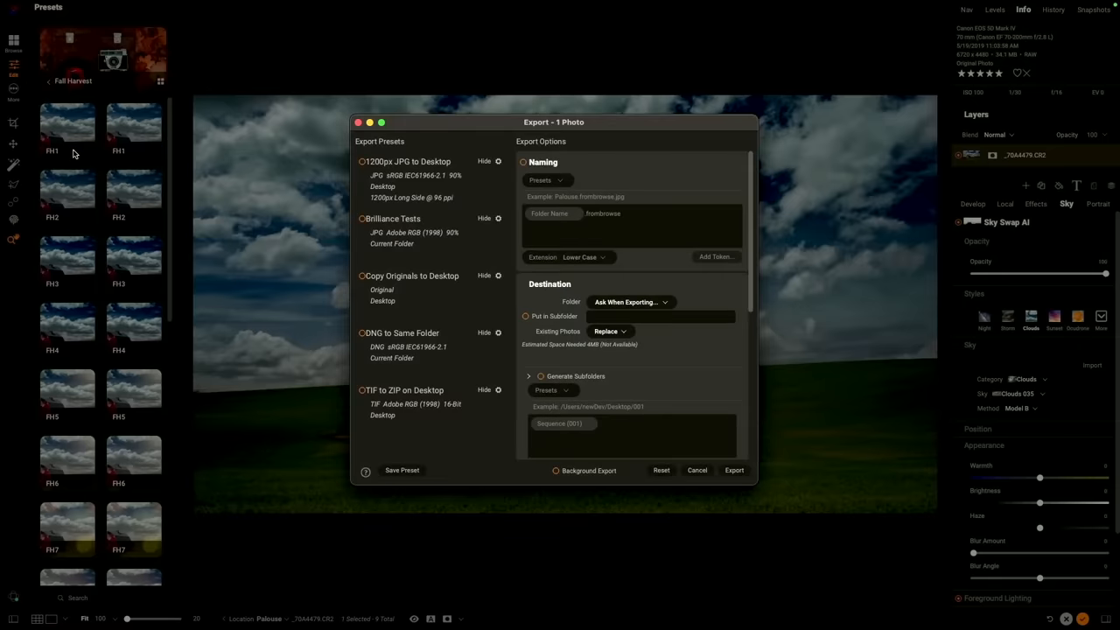
pyautogui.moveTo(328, 200)
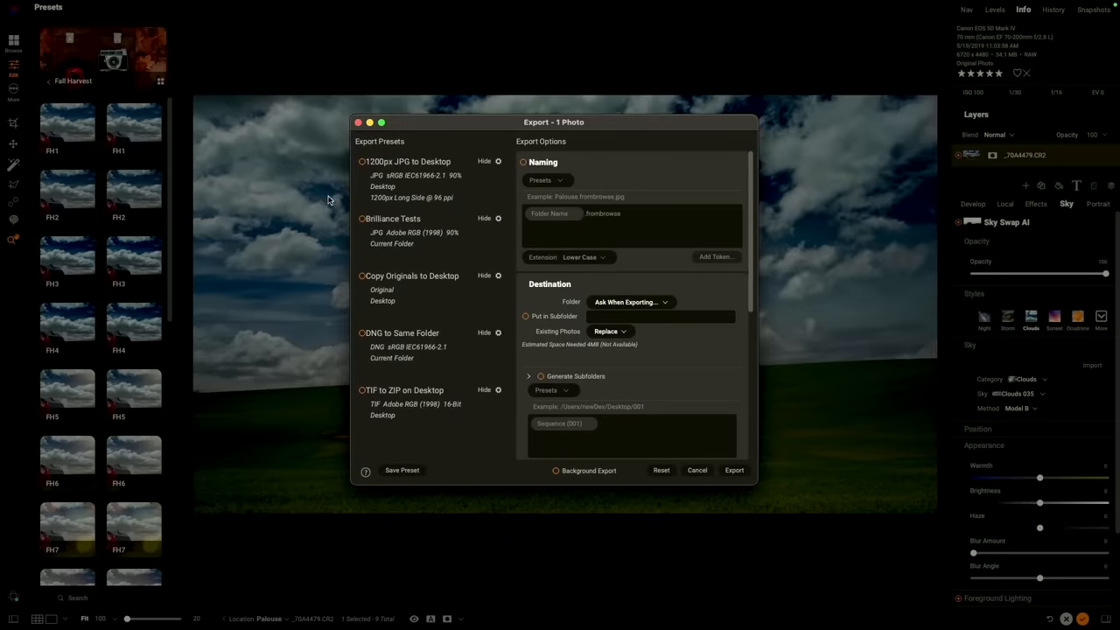
pyautogui.moveTo(503, 262)
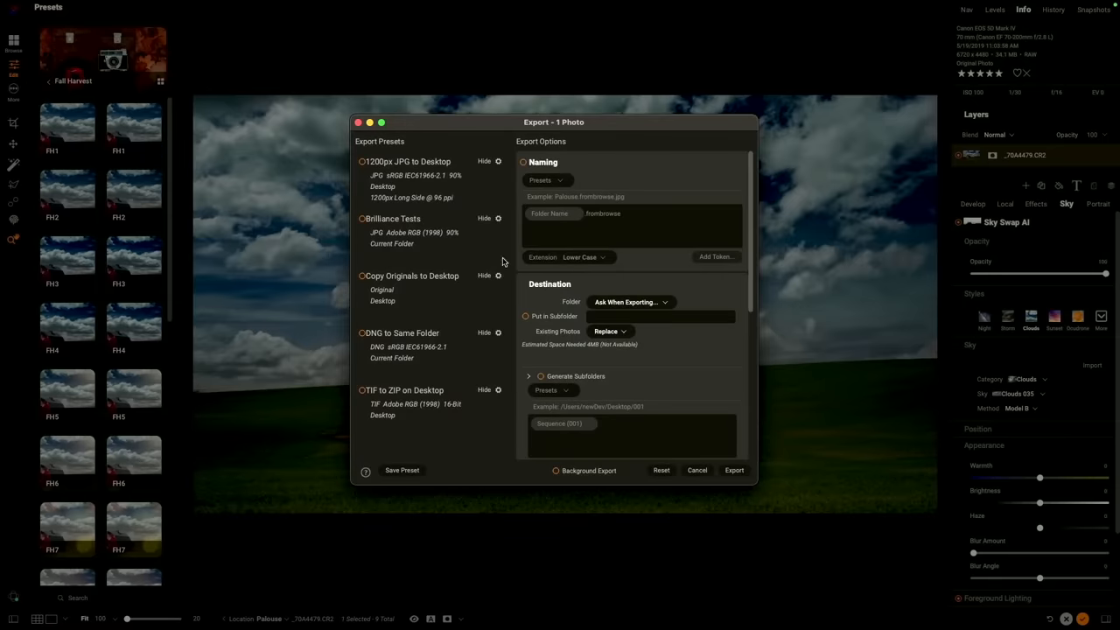
pyautogui.scroll(-3)
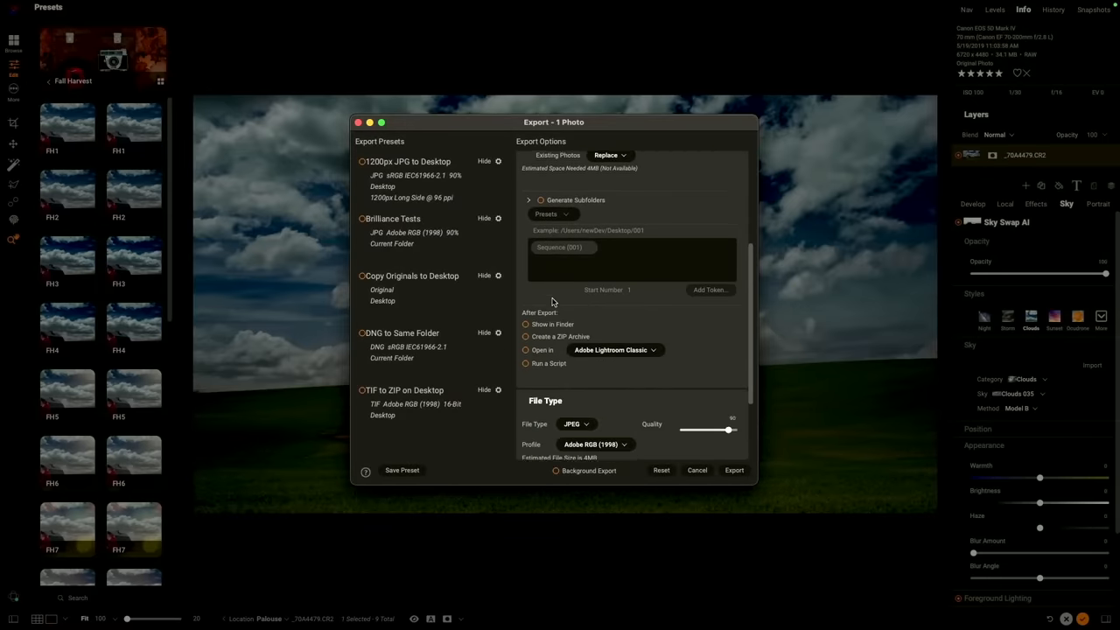
pyautogui.scroll(-3)
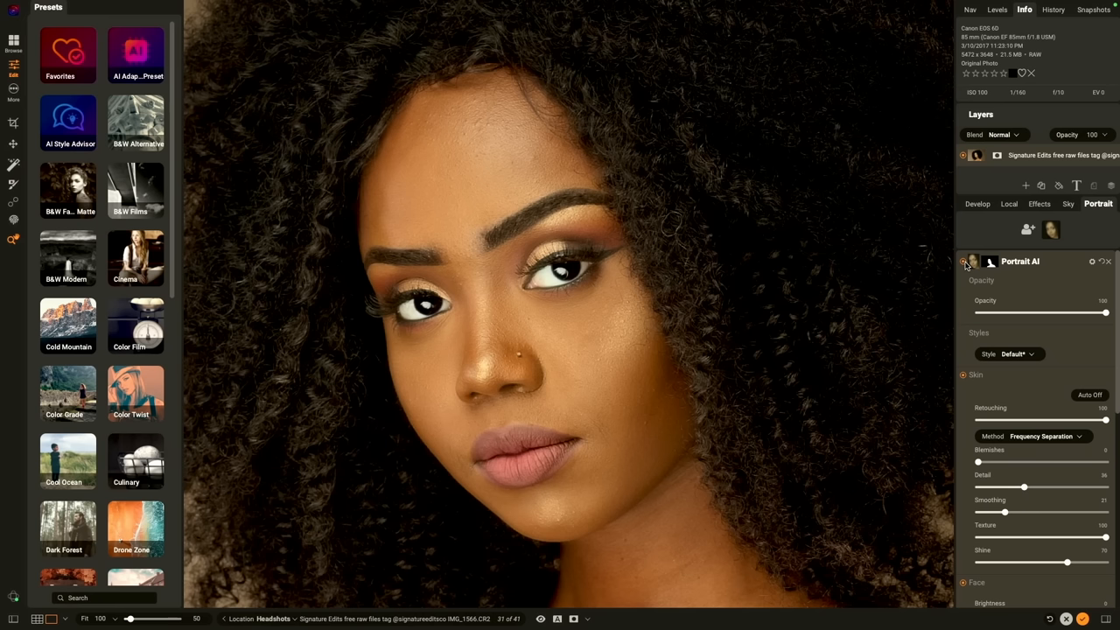
pyautogui.moveTo(967, 270)
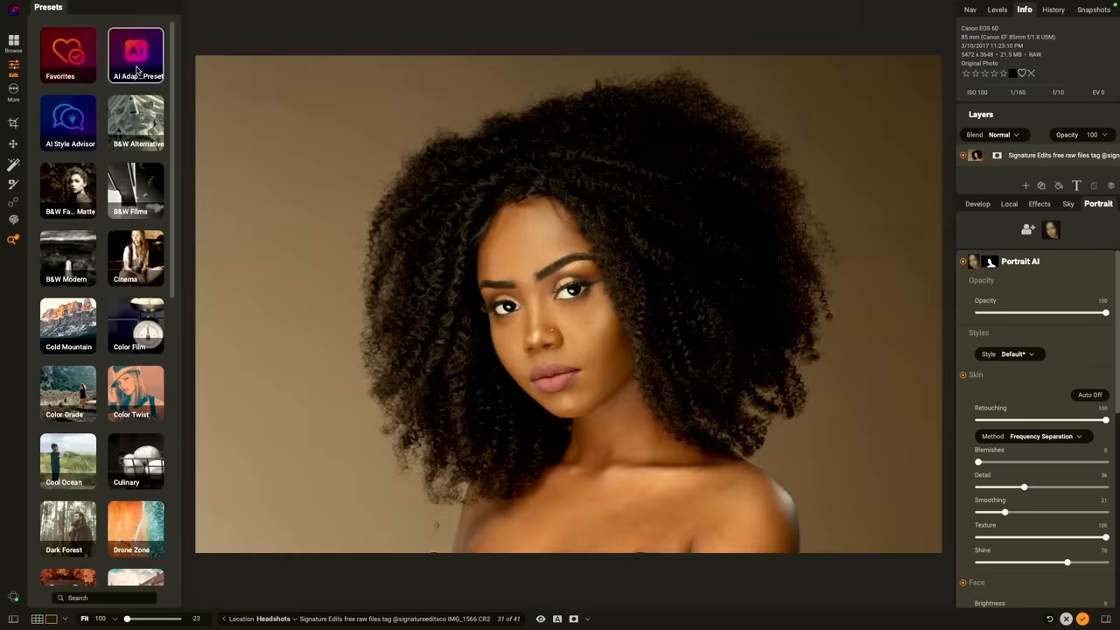
# Apply the Rust Background studio preset and drag the before/after split to compare.
pyautogui.click(135, 54)
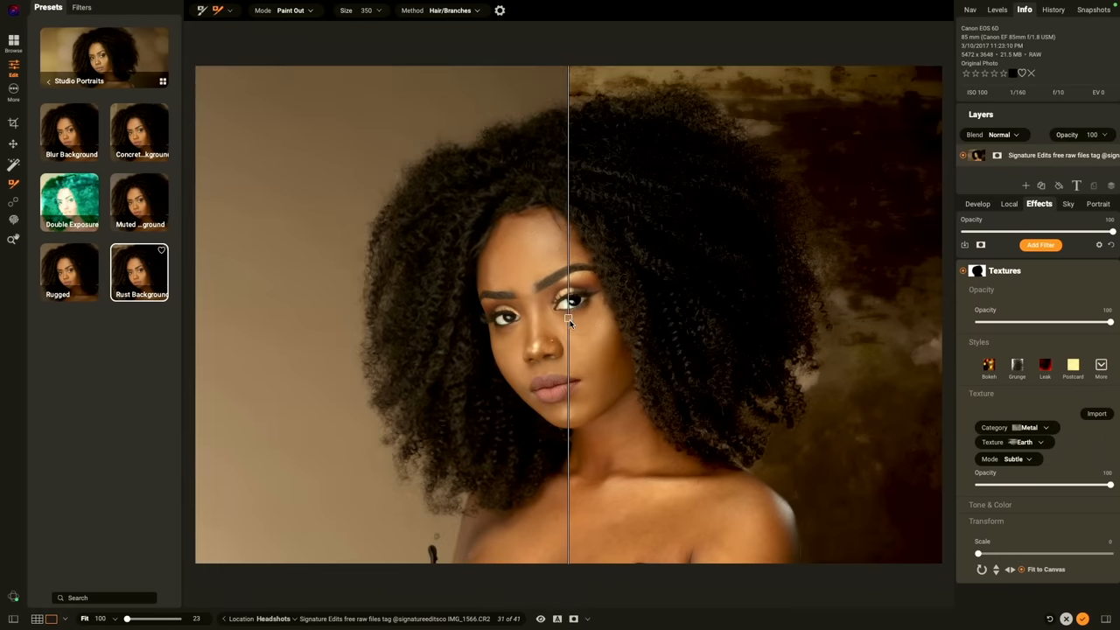
pyautogui.moveTo(569, 318); pyautogui.dragTo(282, 318)
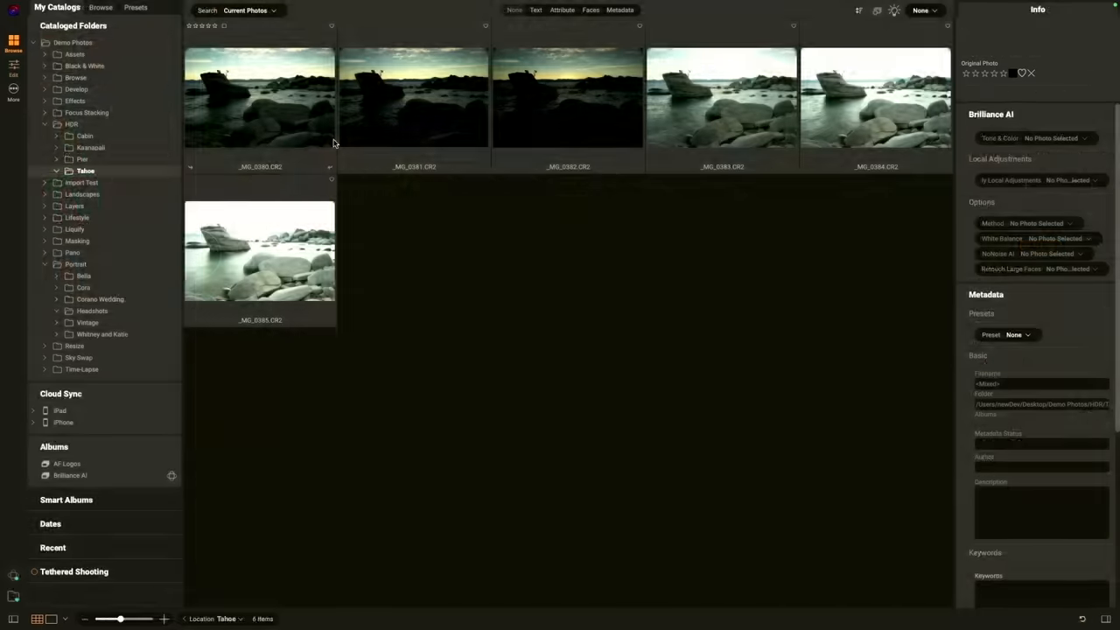
pyautogui.moveTo(313, 142)
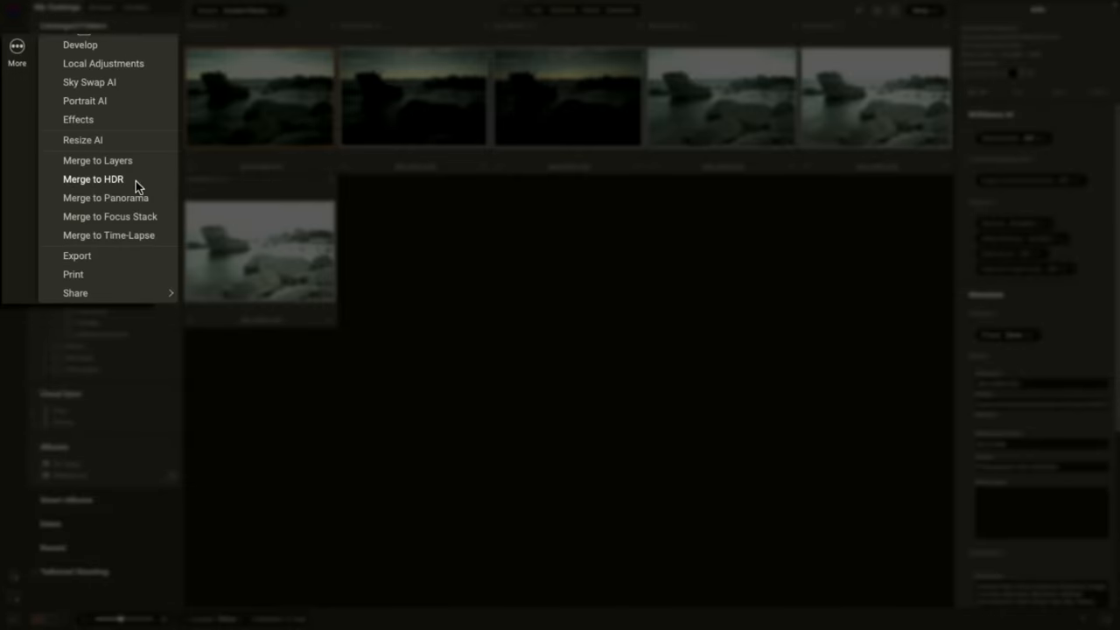
# Merge the bracketed Tahoe shots, then adjust the chisel stack's Depth of Field slider.
pyautogui.click(92, 178)
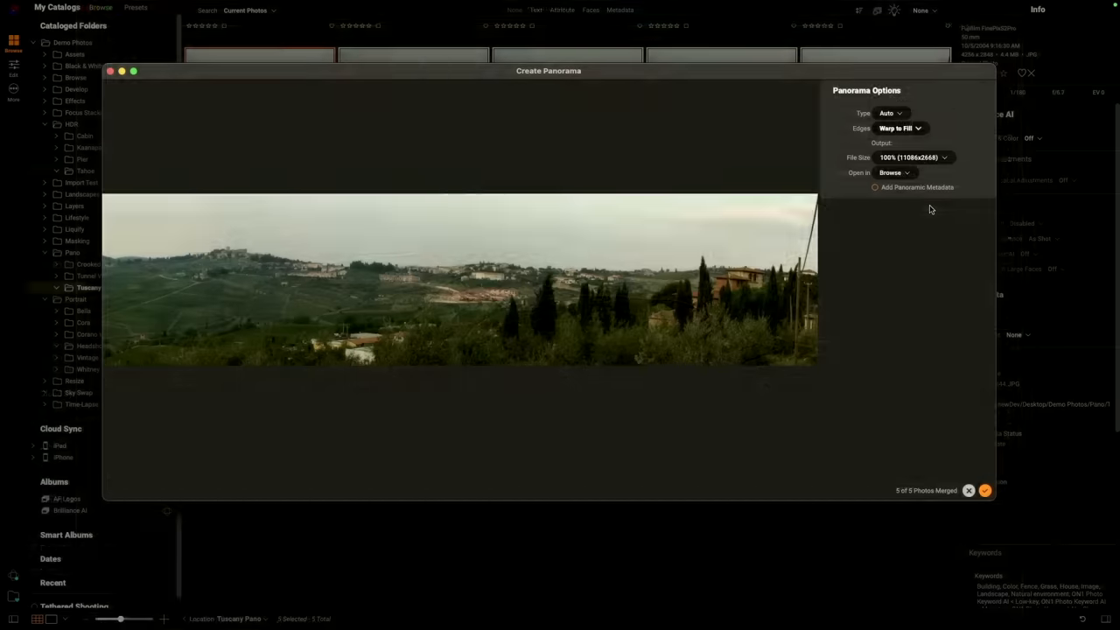
pyautogui.moveTo(940, 331)
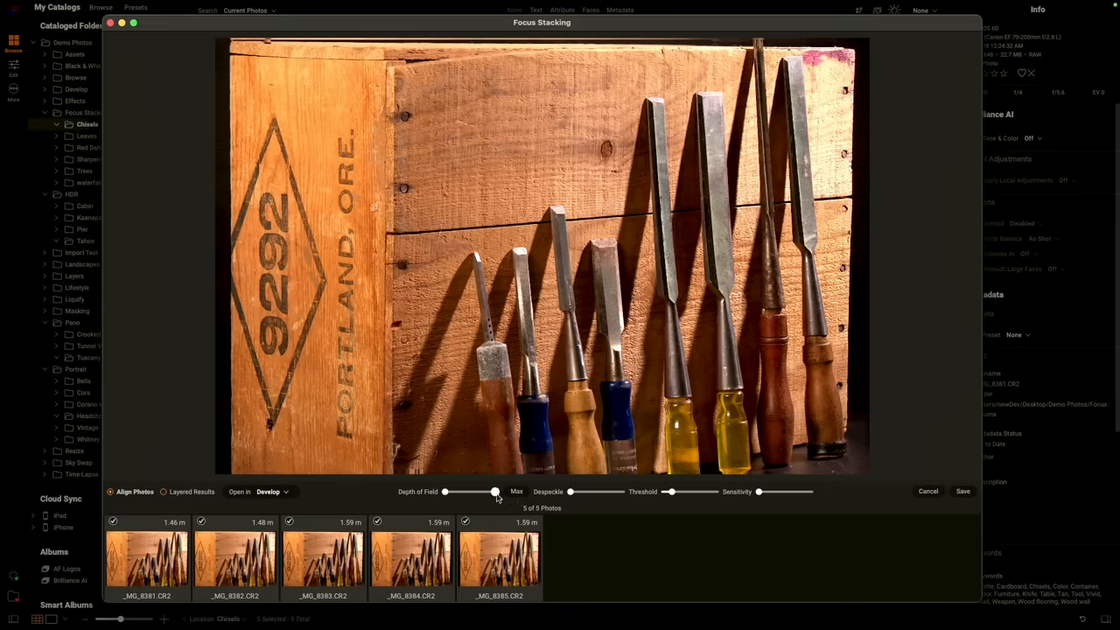
pyautogui.moveTo(495, 491); pyautogui.dragTo(470, 491)
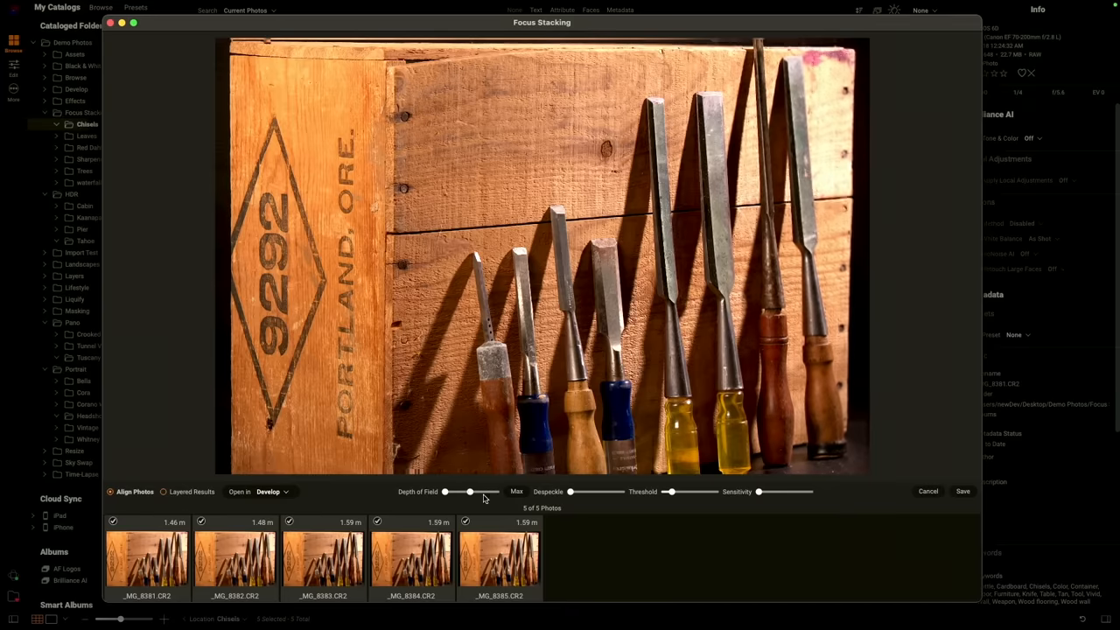
pyautogui.moveTo(471, 491); pyautogui.dragTo(494, 490)
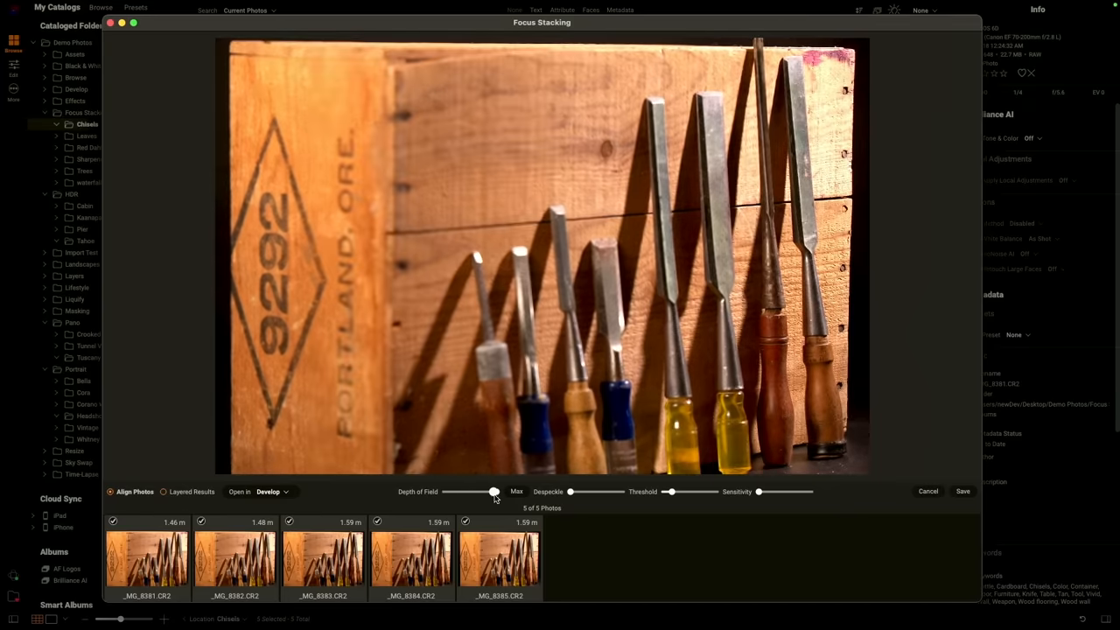
pyautogui.moveTo(494, 490); pyautogui.dragTo(444, 491)
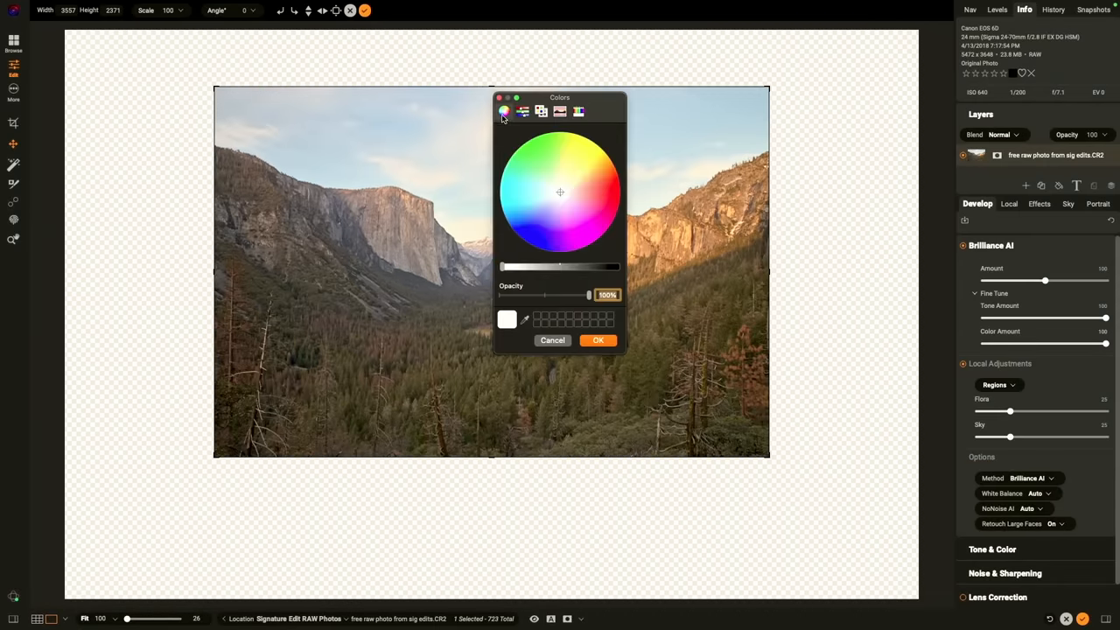
# Choose the fill colour, set the caption text size to 494, and select Gradient Mask.
pyautogui.click(598, 340)
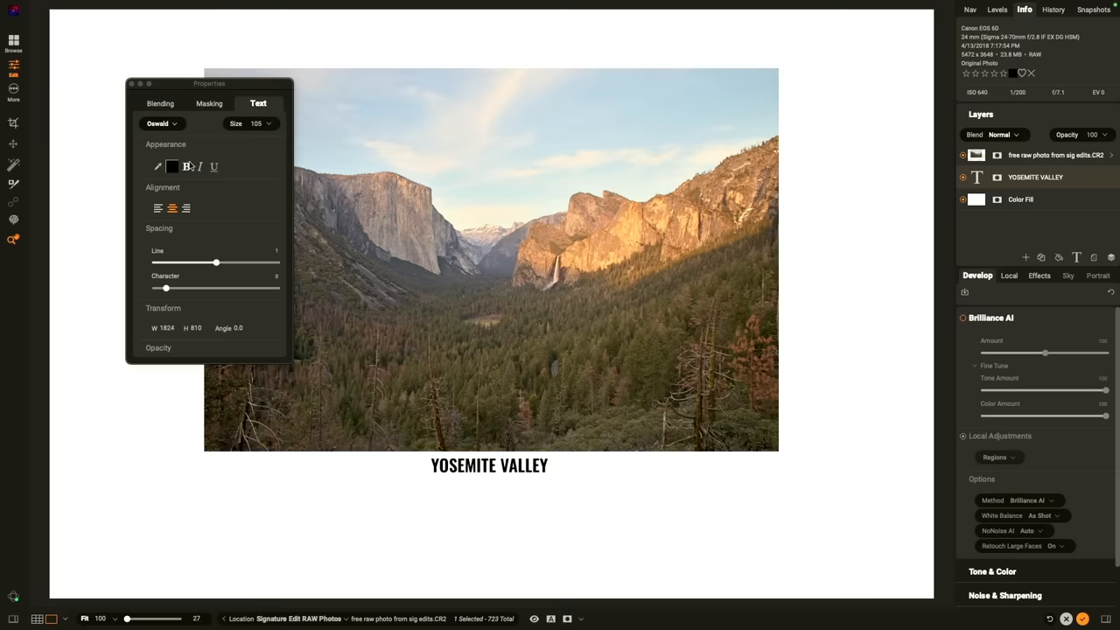
pyautogui.write('494')
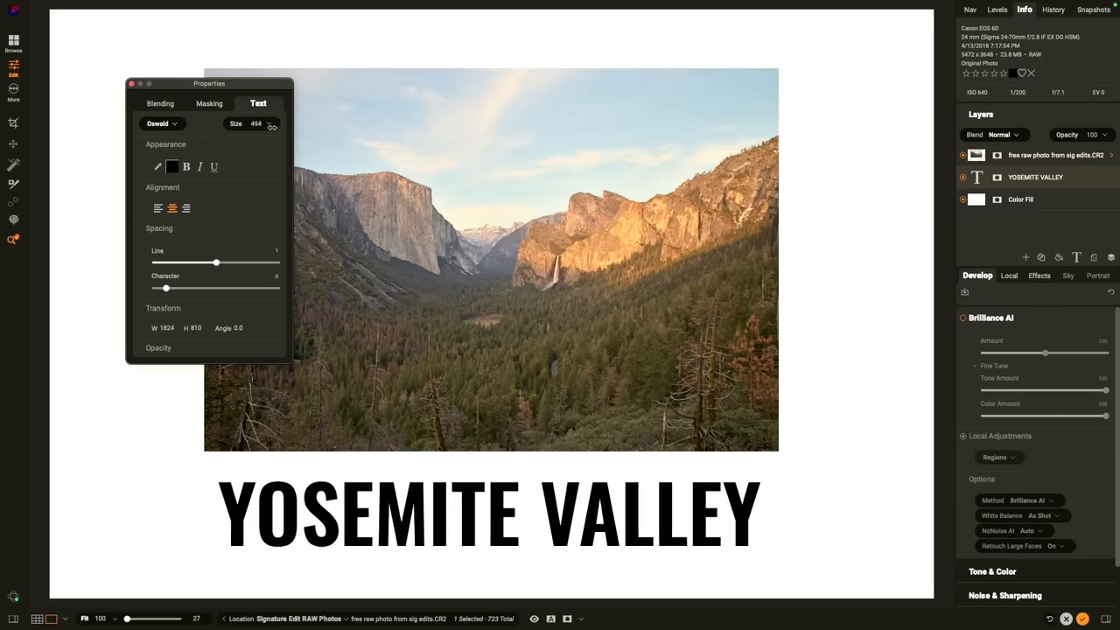
pyautogui.click(272, 123)
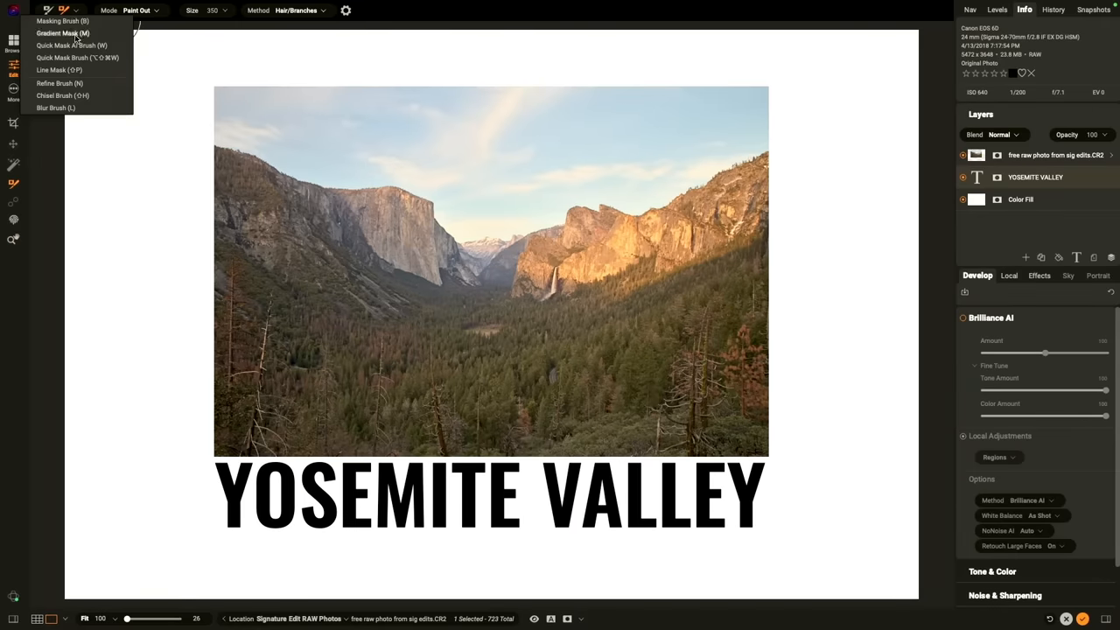
pyautogui.click(63, 33)
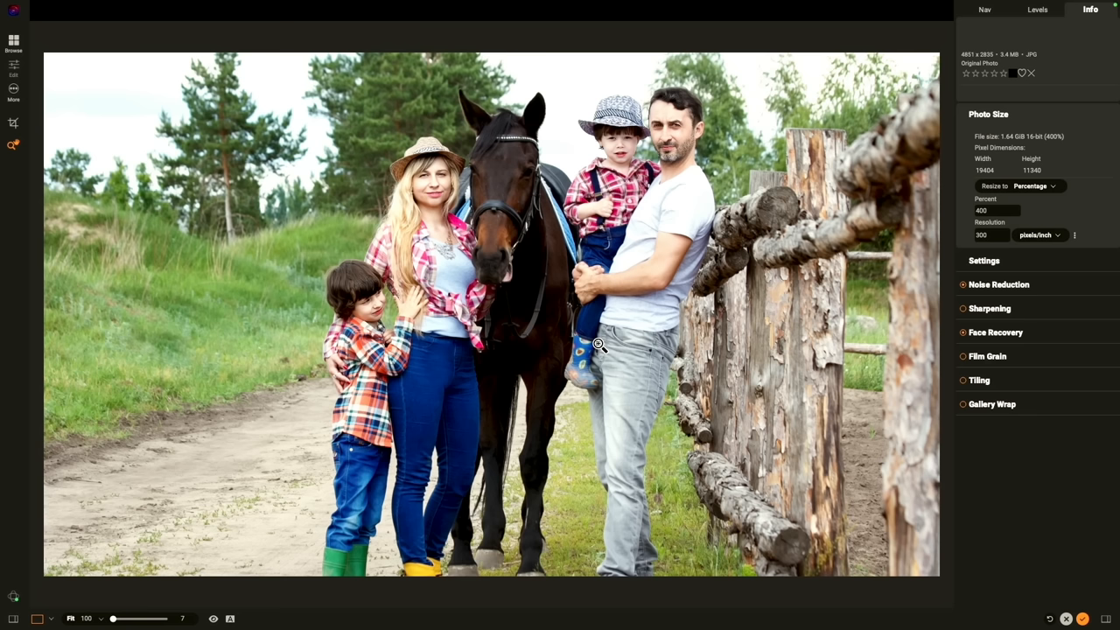
pyautogui.moveTo(645, 182)
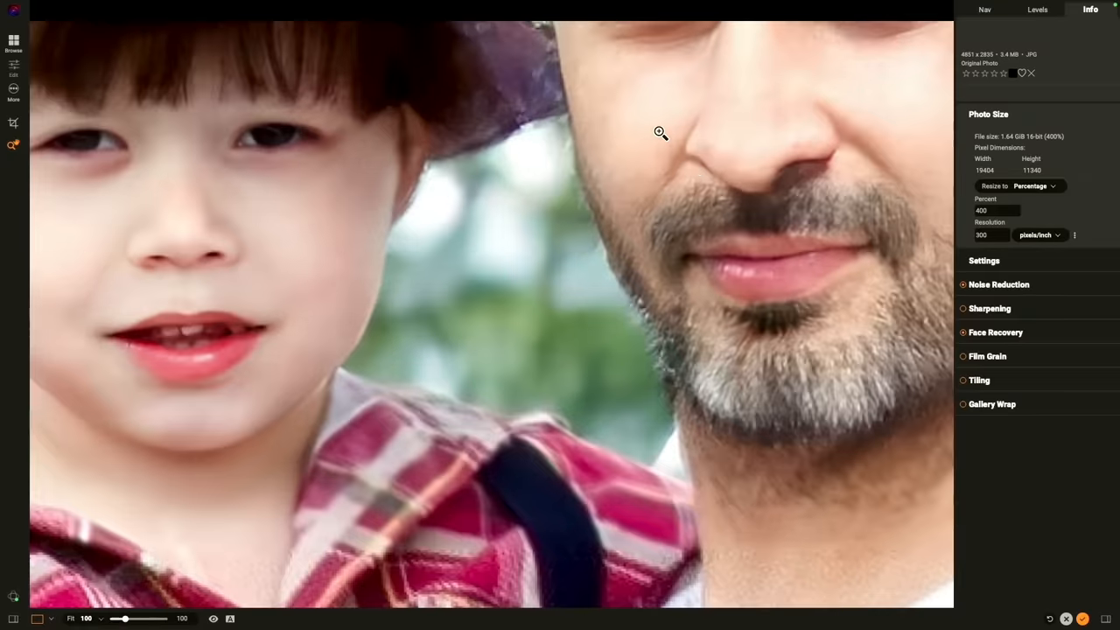
# Toggle Show/Hide Preview to compare the 400% face-recovered enlargement with the original.
pyautogui.click(214, 618)
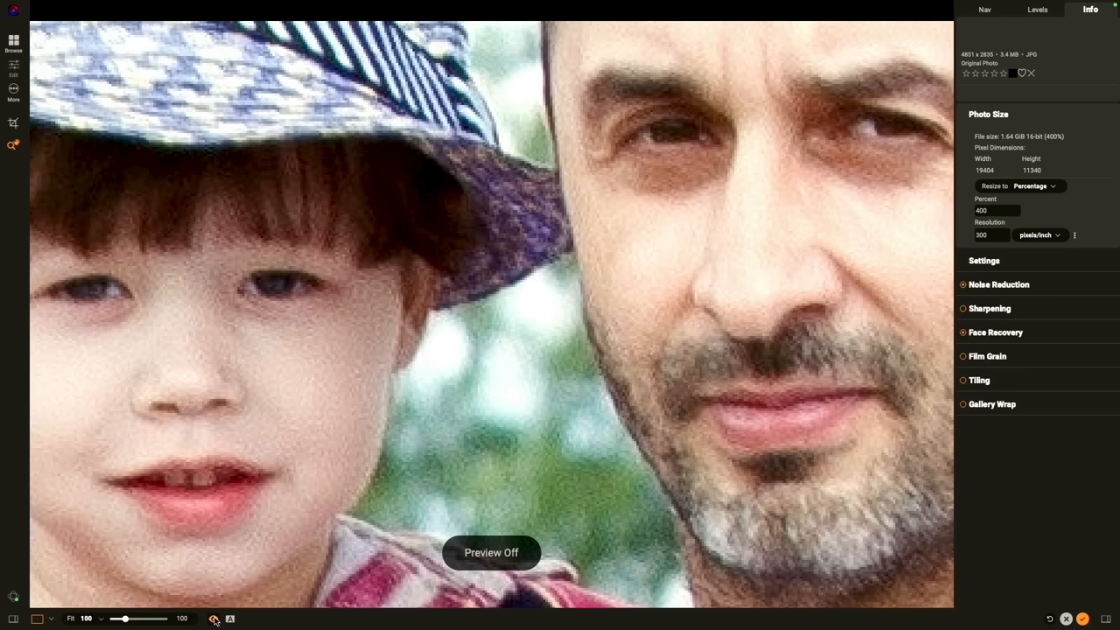
pyautogui.click(215, 619)
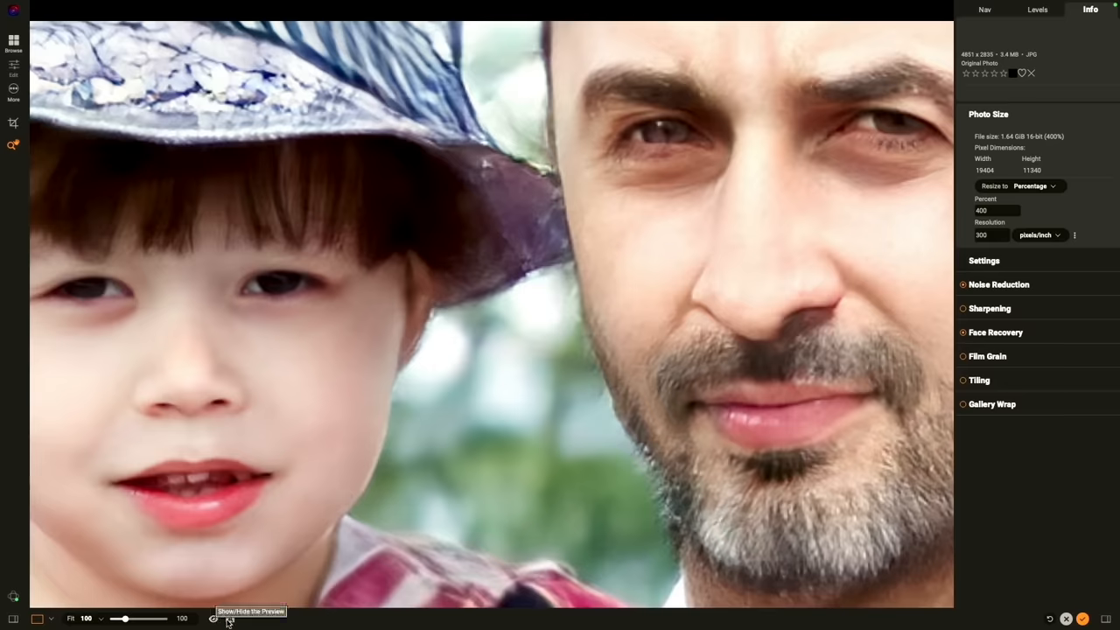
pyautogui.click(213, 618)
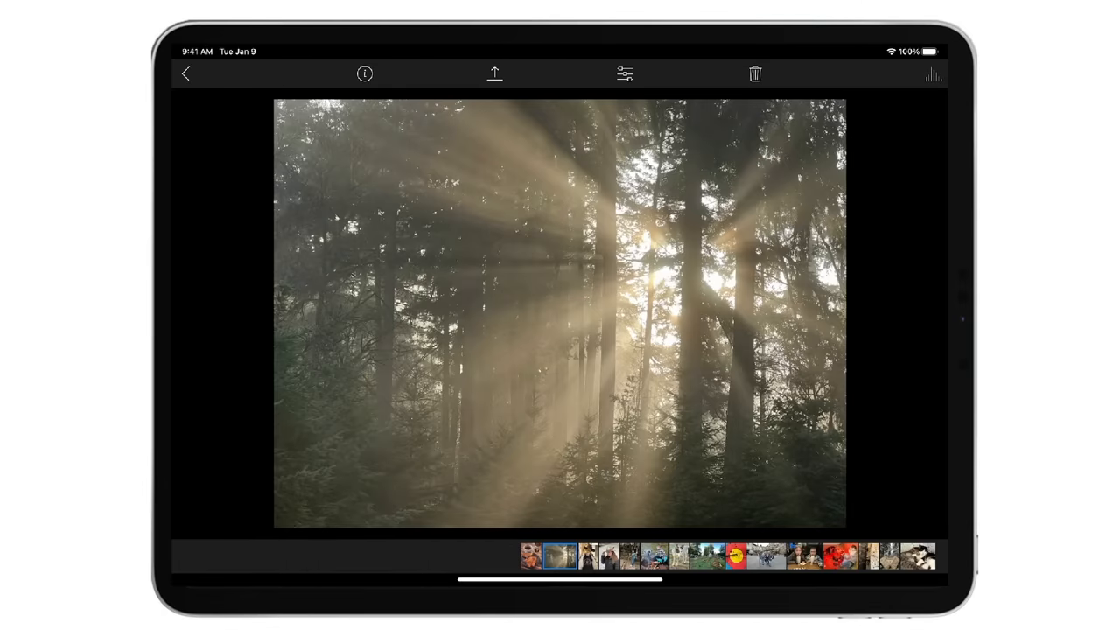
# Open the sunbeams-through-forest photo in the iPad app's editing workspace.
pyautogui.click(625, 73)
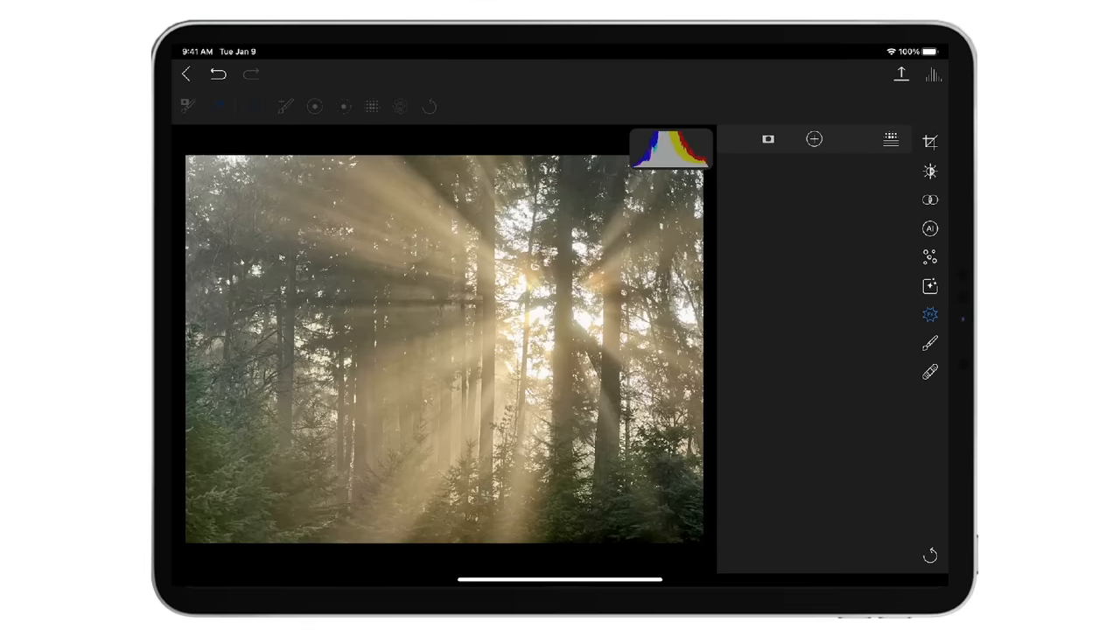
pyautogui.click(929, 314)
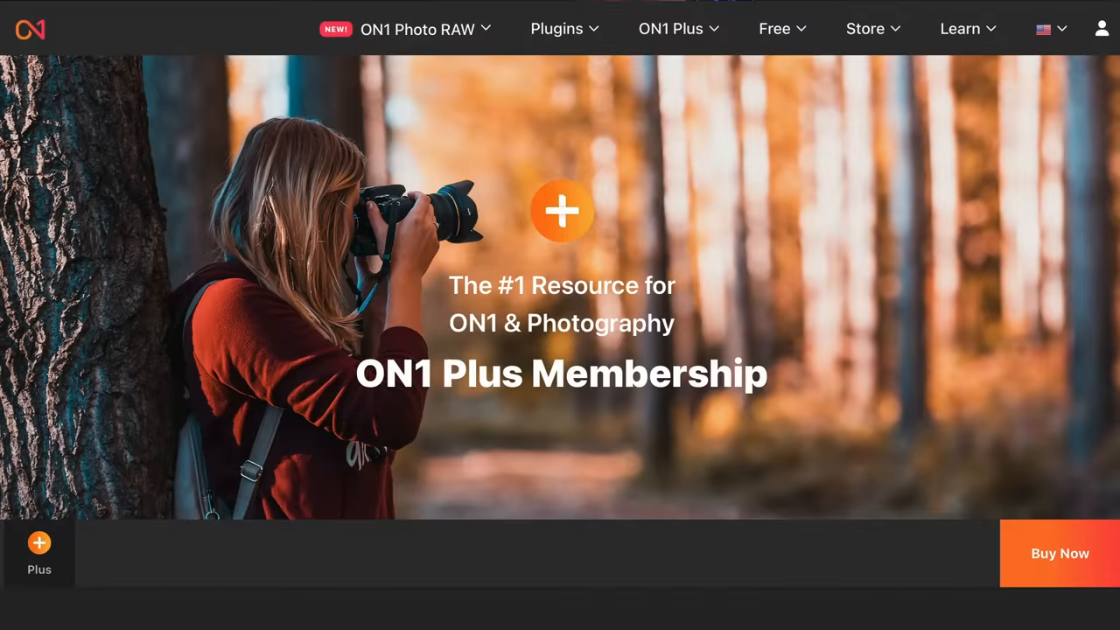
# Scroll the ON1 Plus page down to the Creative Library of presets, skies, brushes, textures and LUTs.
pyautogui.scroll(-3)
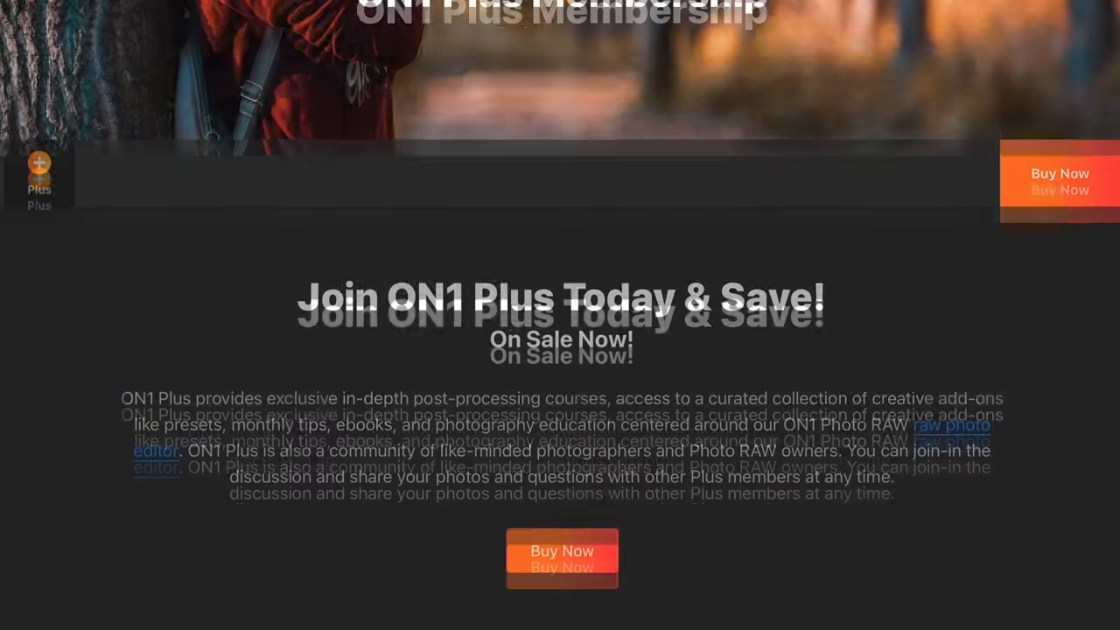
pyautogui.scroll(-3)
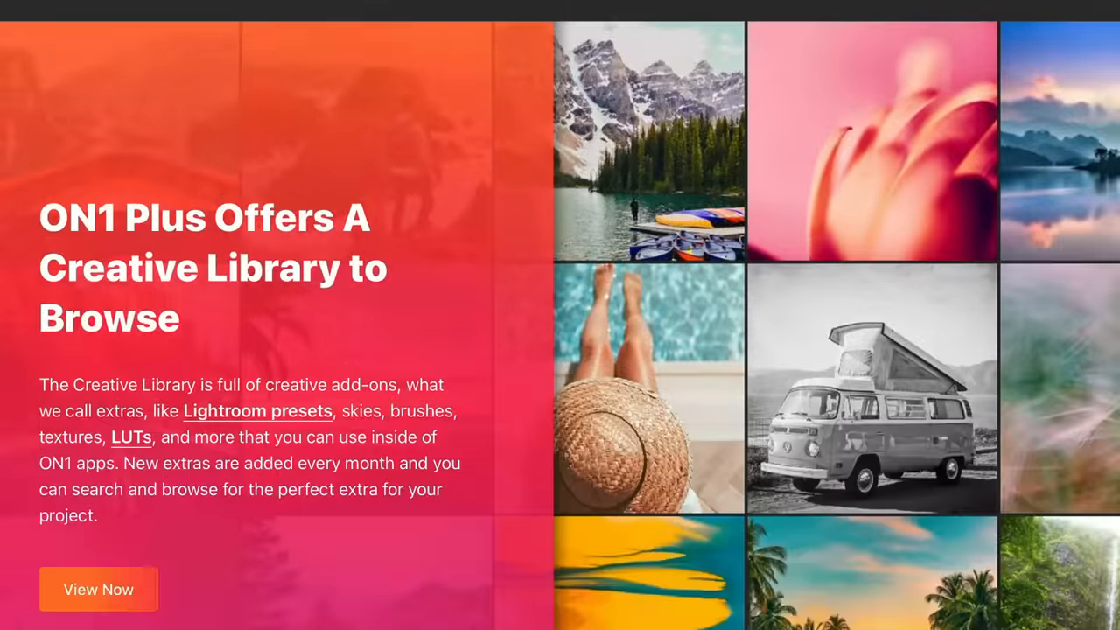